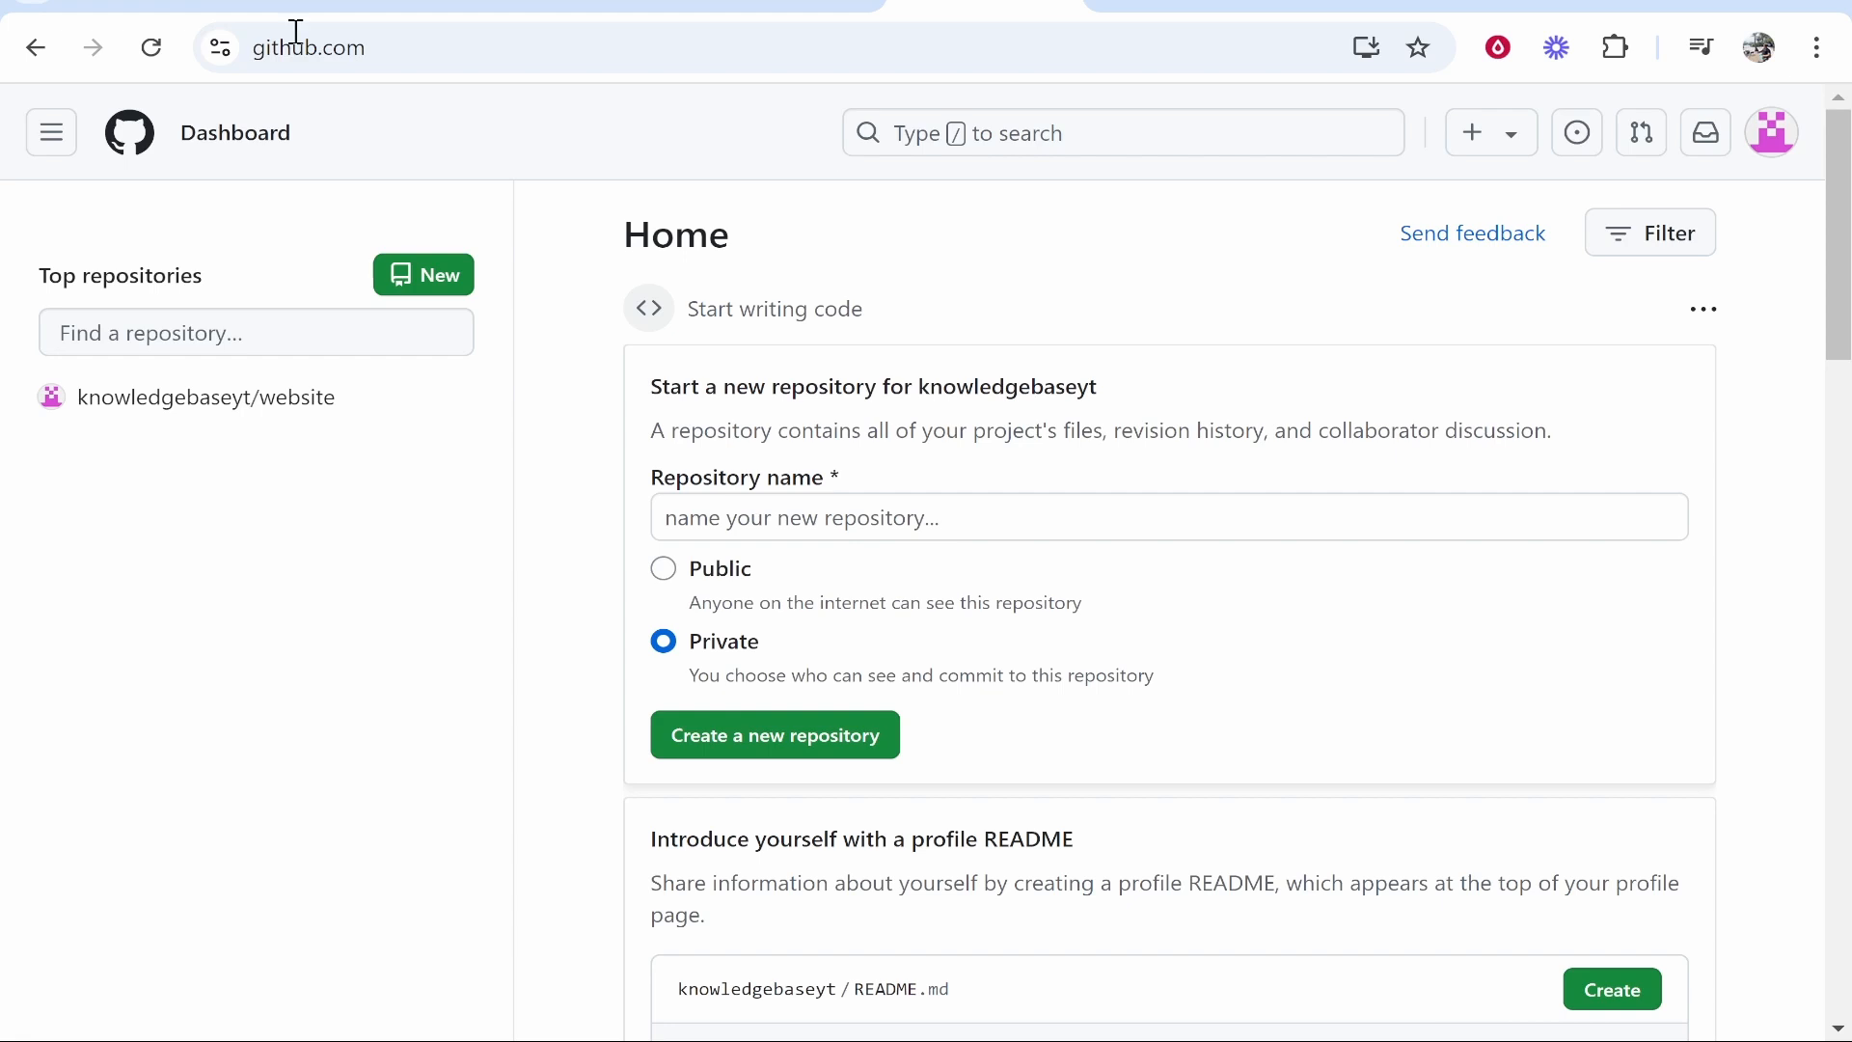
{"action": "mouse_move", "coordinate": [205, 397]}
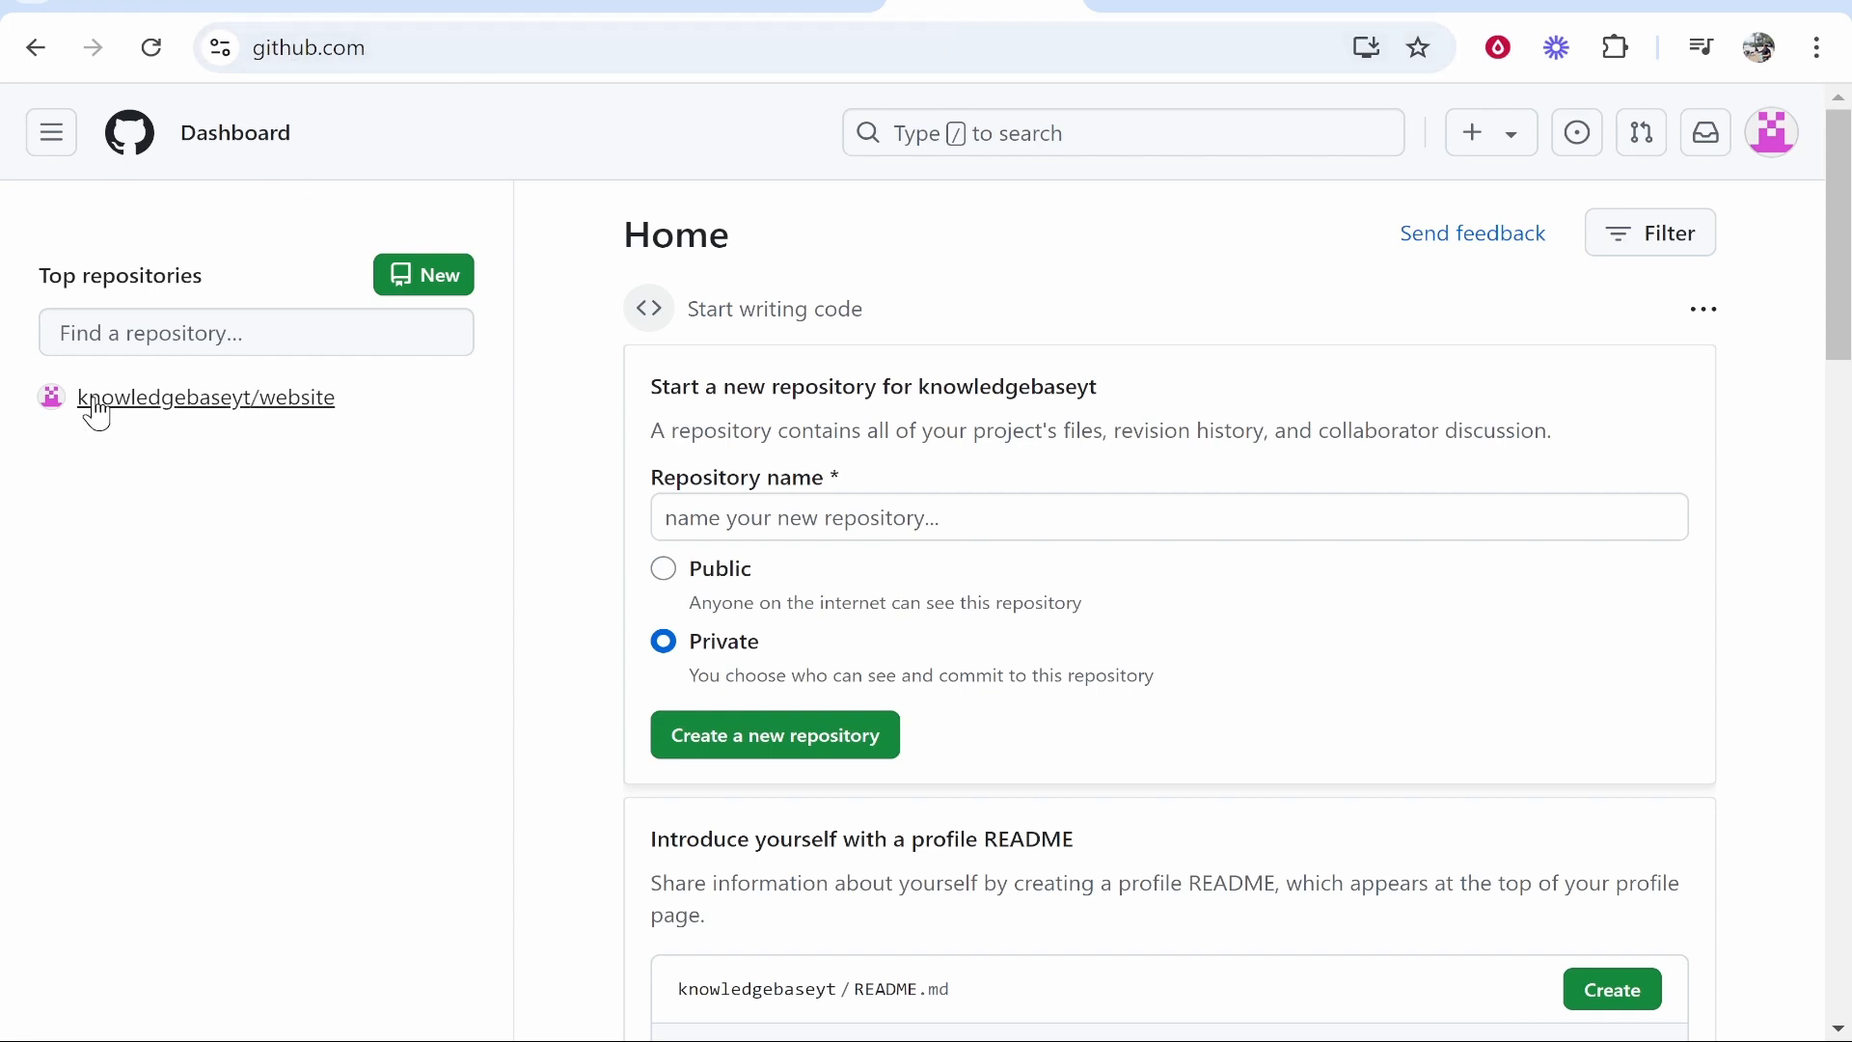
{"action": "mouse_move", "coordinate": [209, 407]}
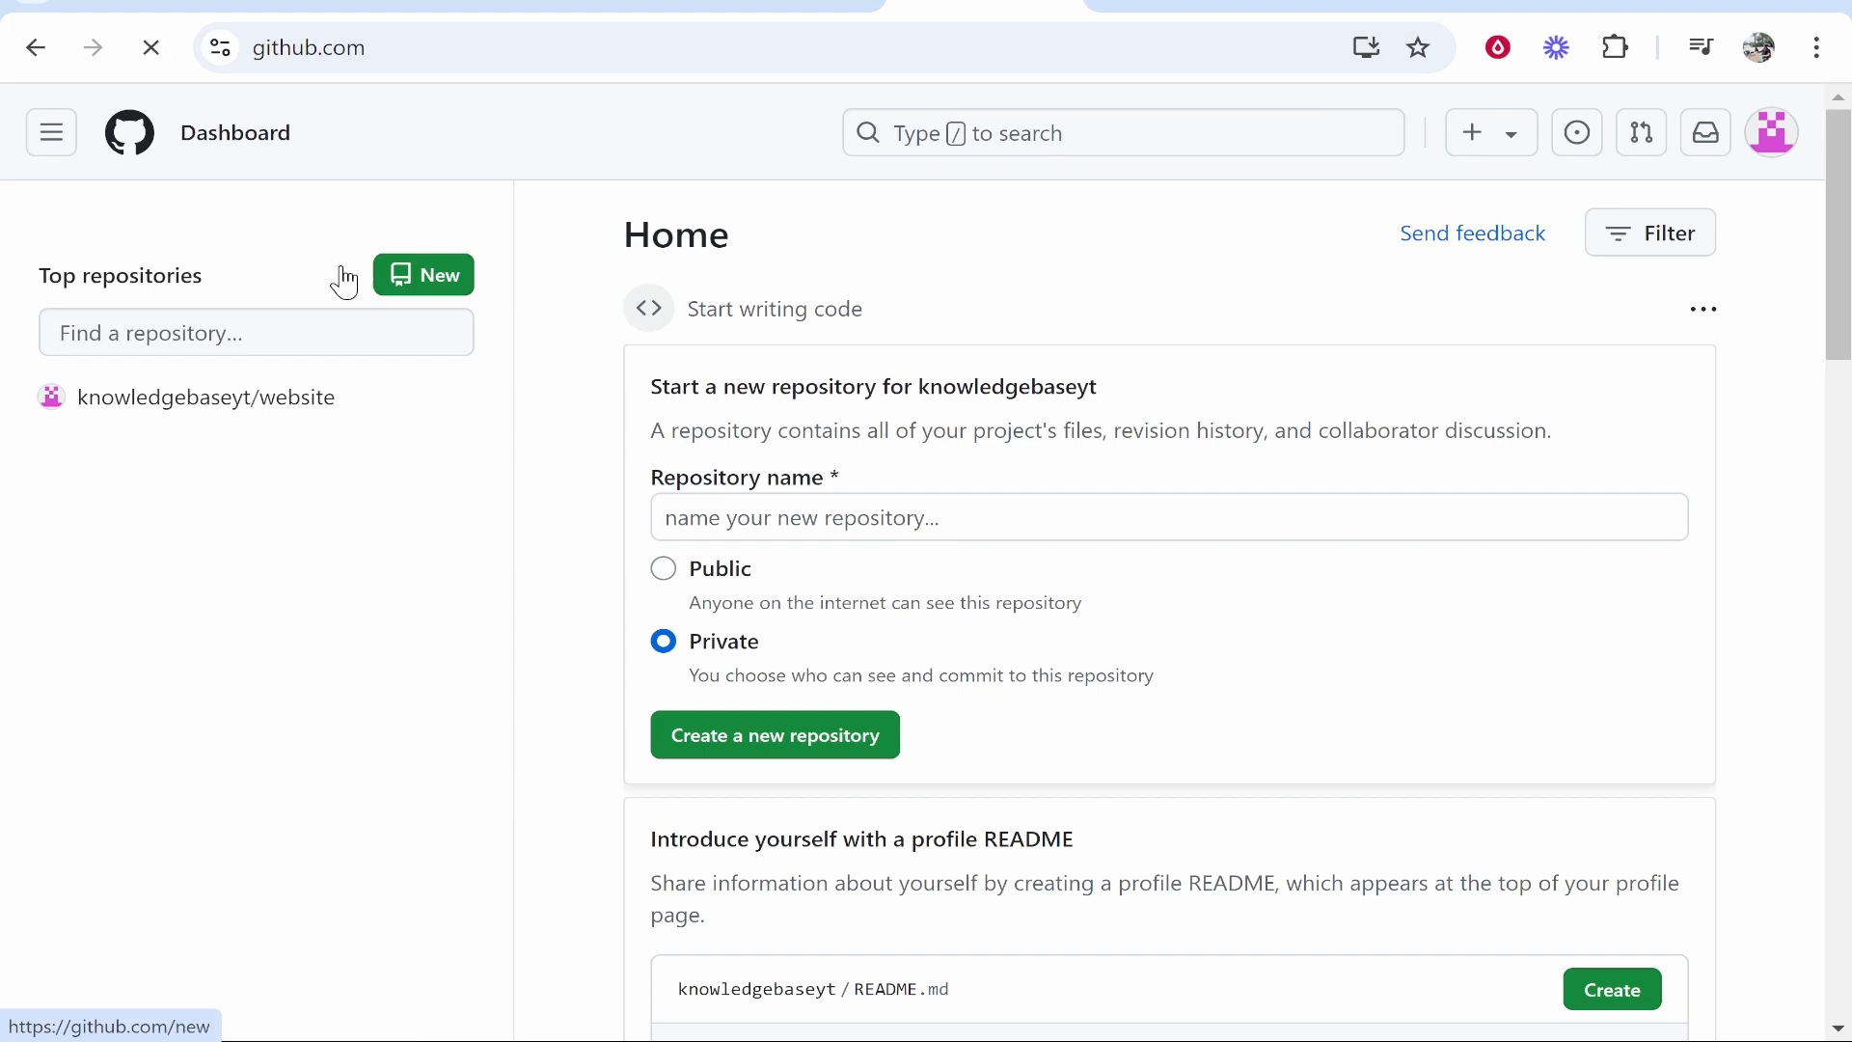
Step: Open knowledgebaseyt/website from the dashboard's Top repositories list
{"action": "left_click", "coordinate": [204, 396]}
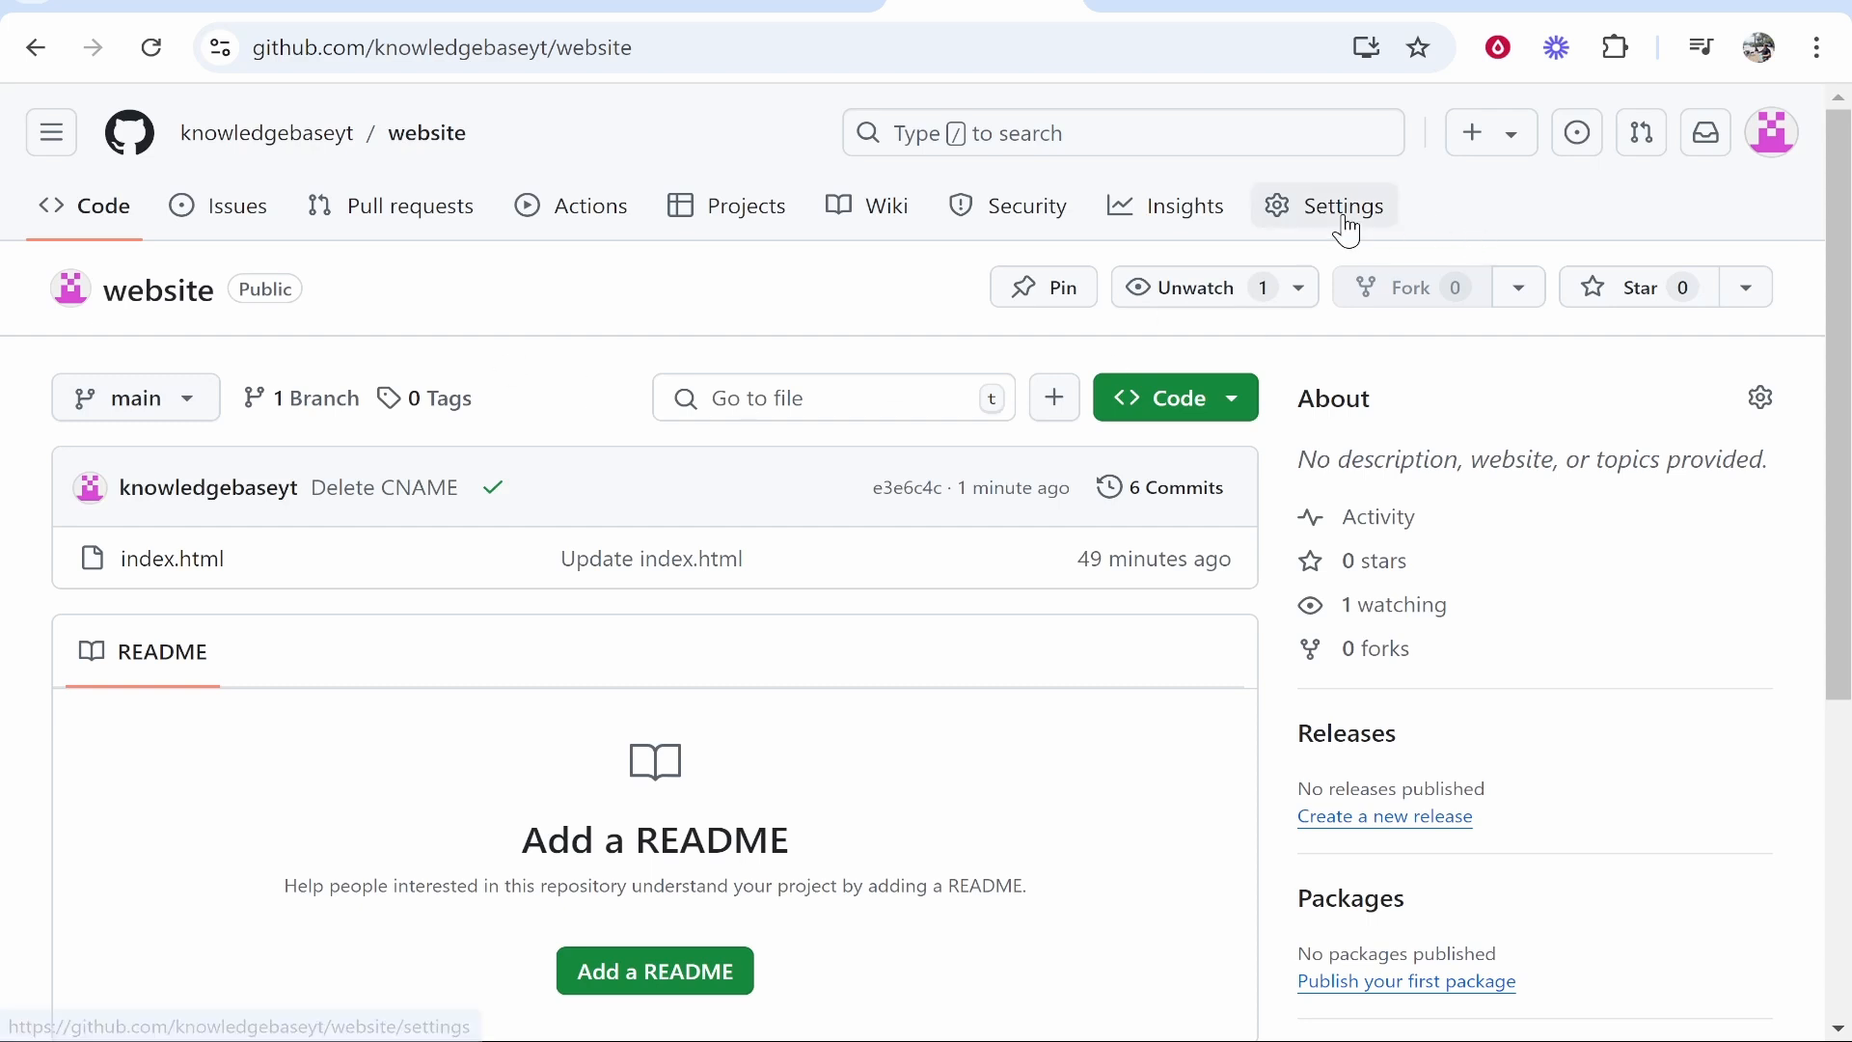
Step: Go to the website repository's Settings and its Pages section under Code and automation
{"action": "left_click", "coordinate": [1343, 205]}
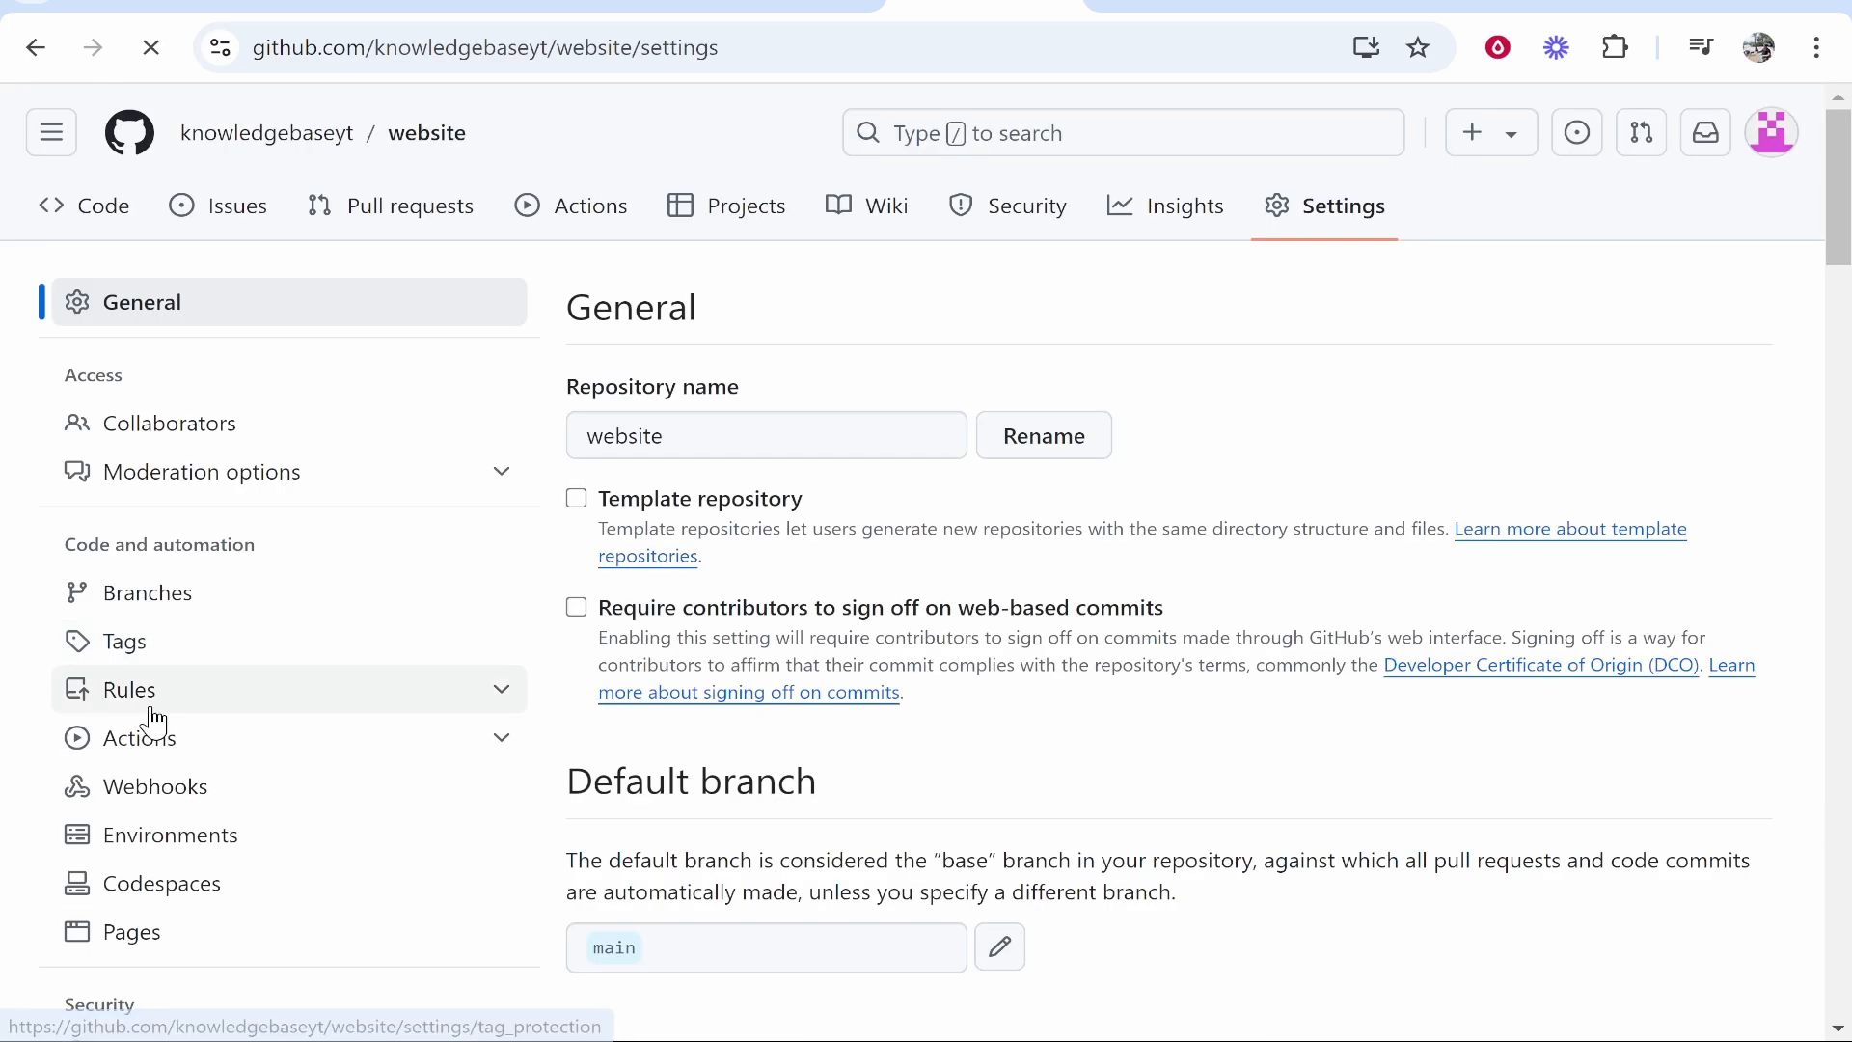
{"action": "scroll", "scroll_direction": "down", "scroll_amount": 3}
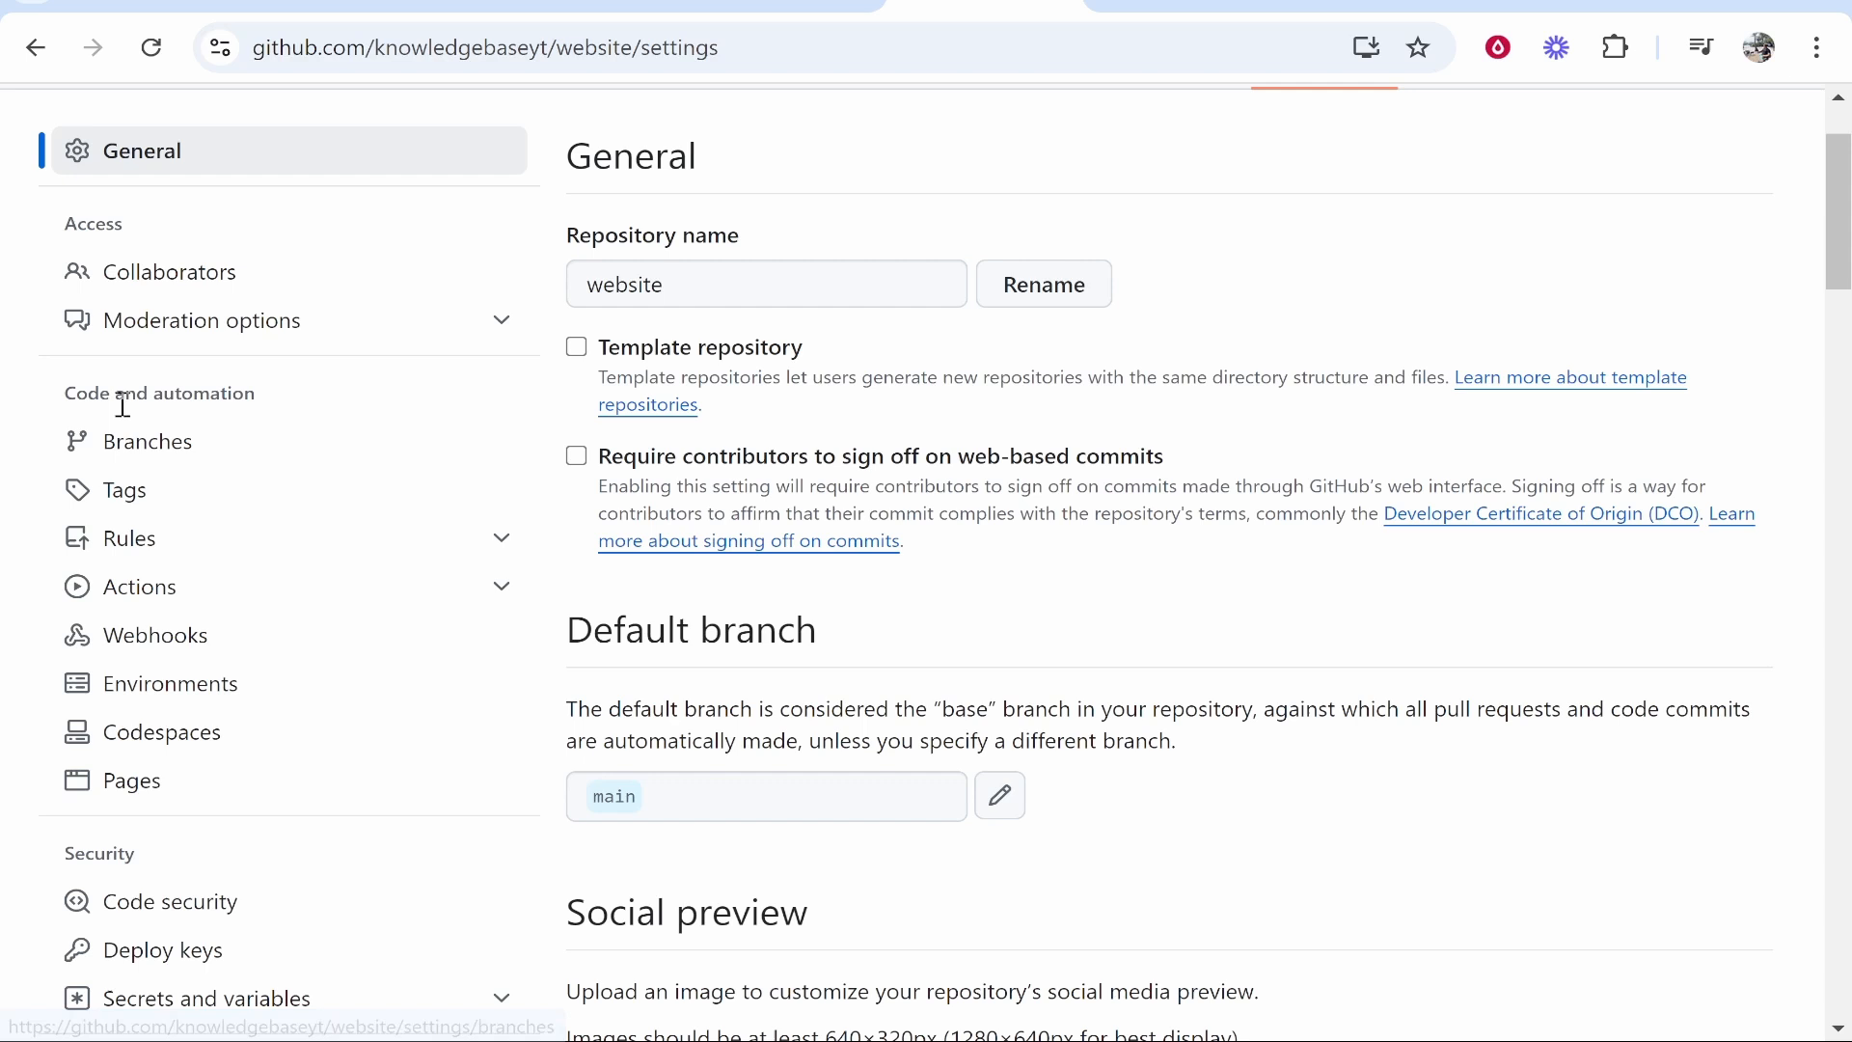
{"action": "left_click", "coordinate": [131, 779]}
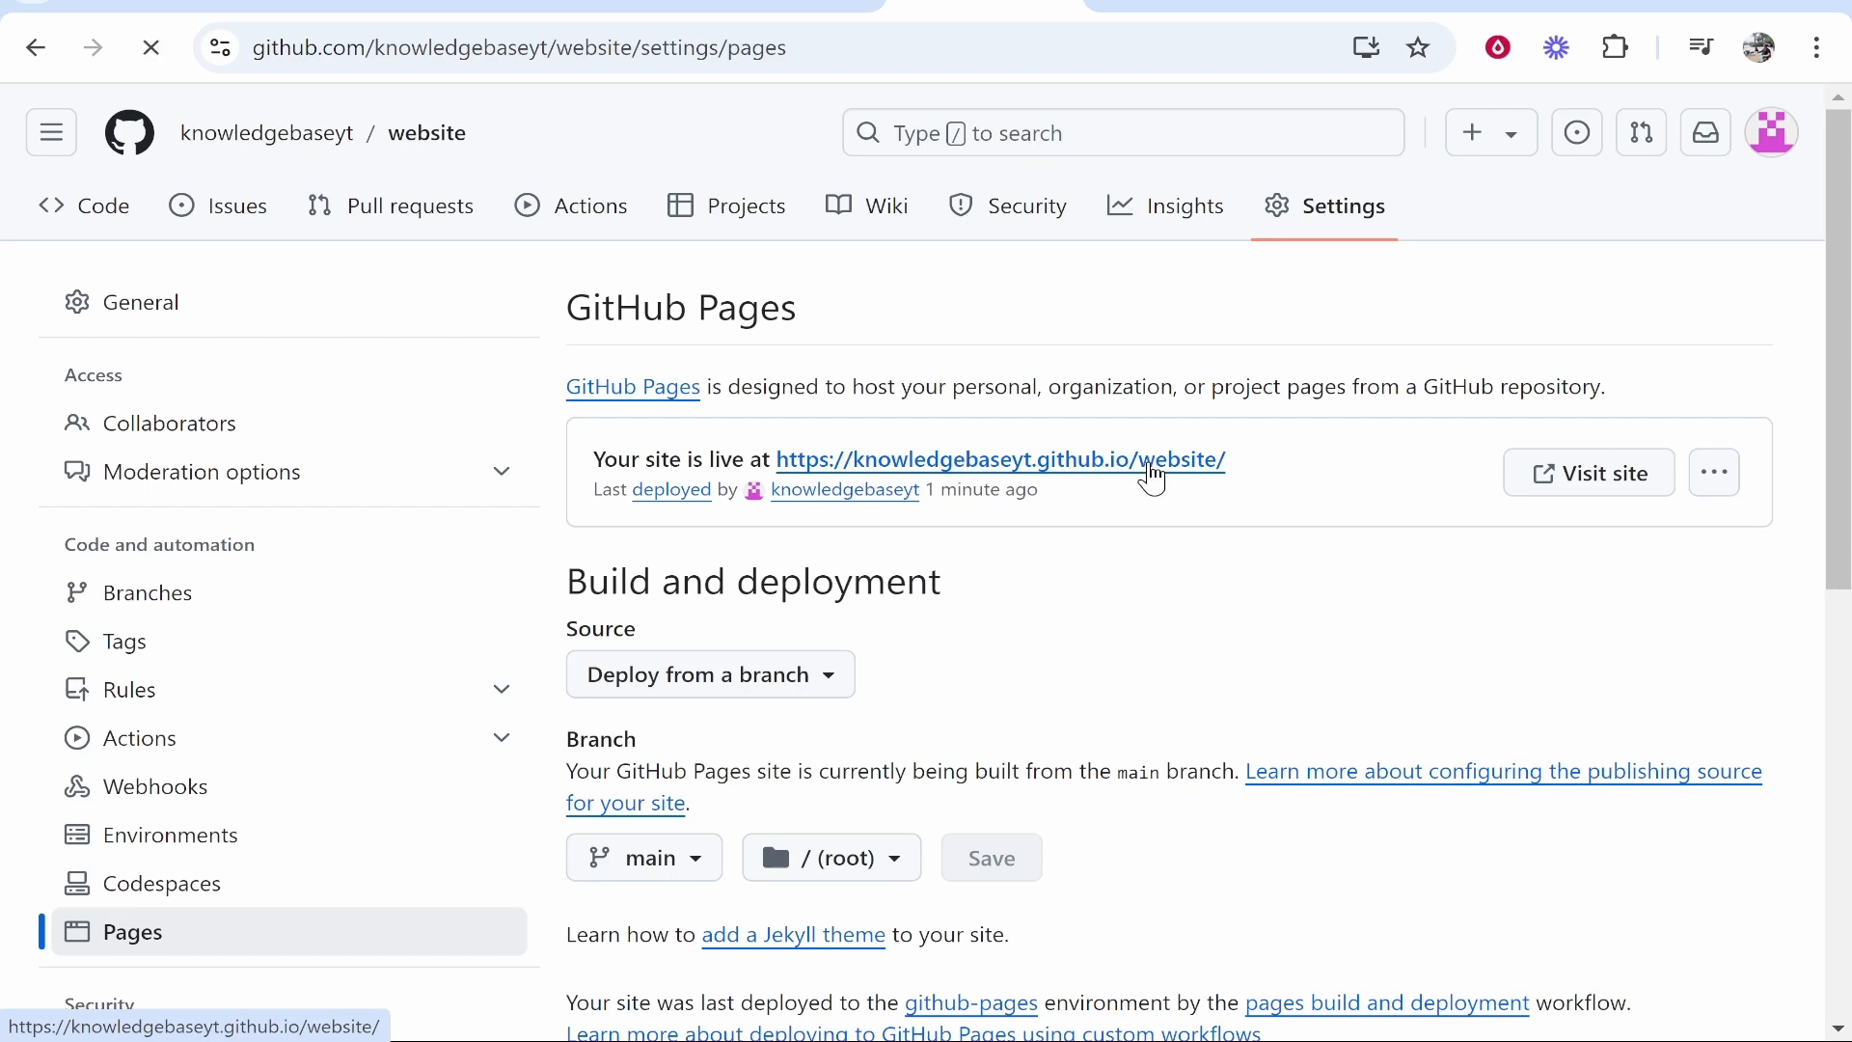
{"action": "left_click", "coordinate": [1000, 459]}
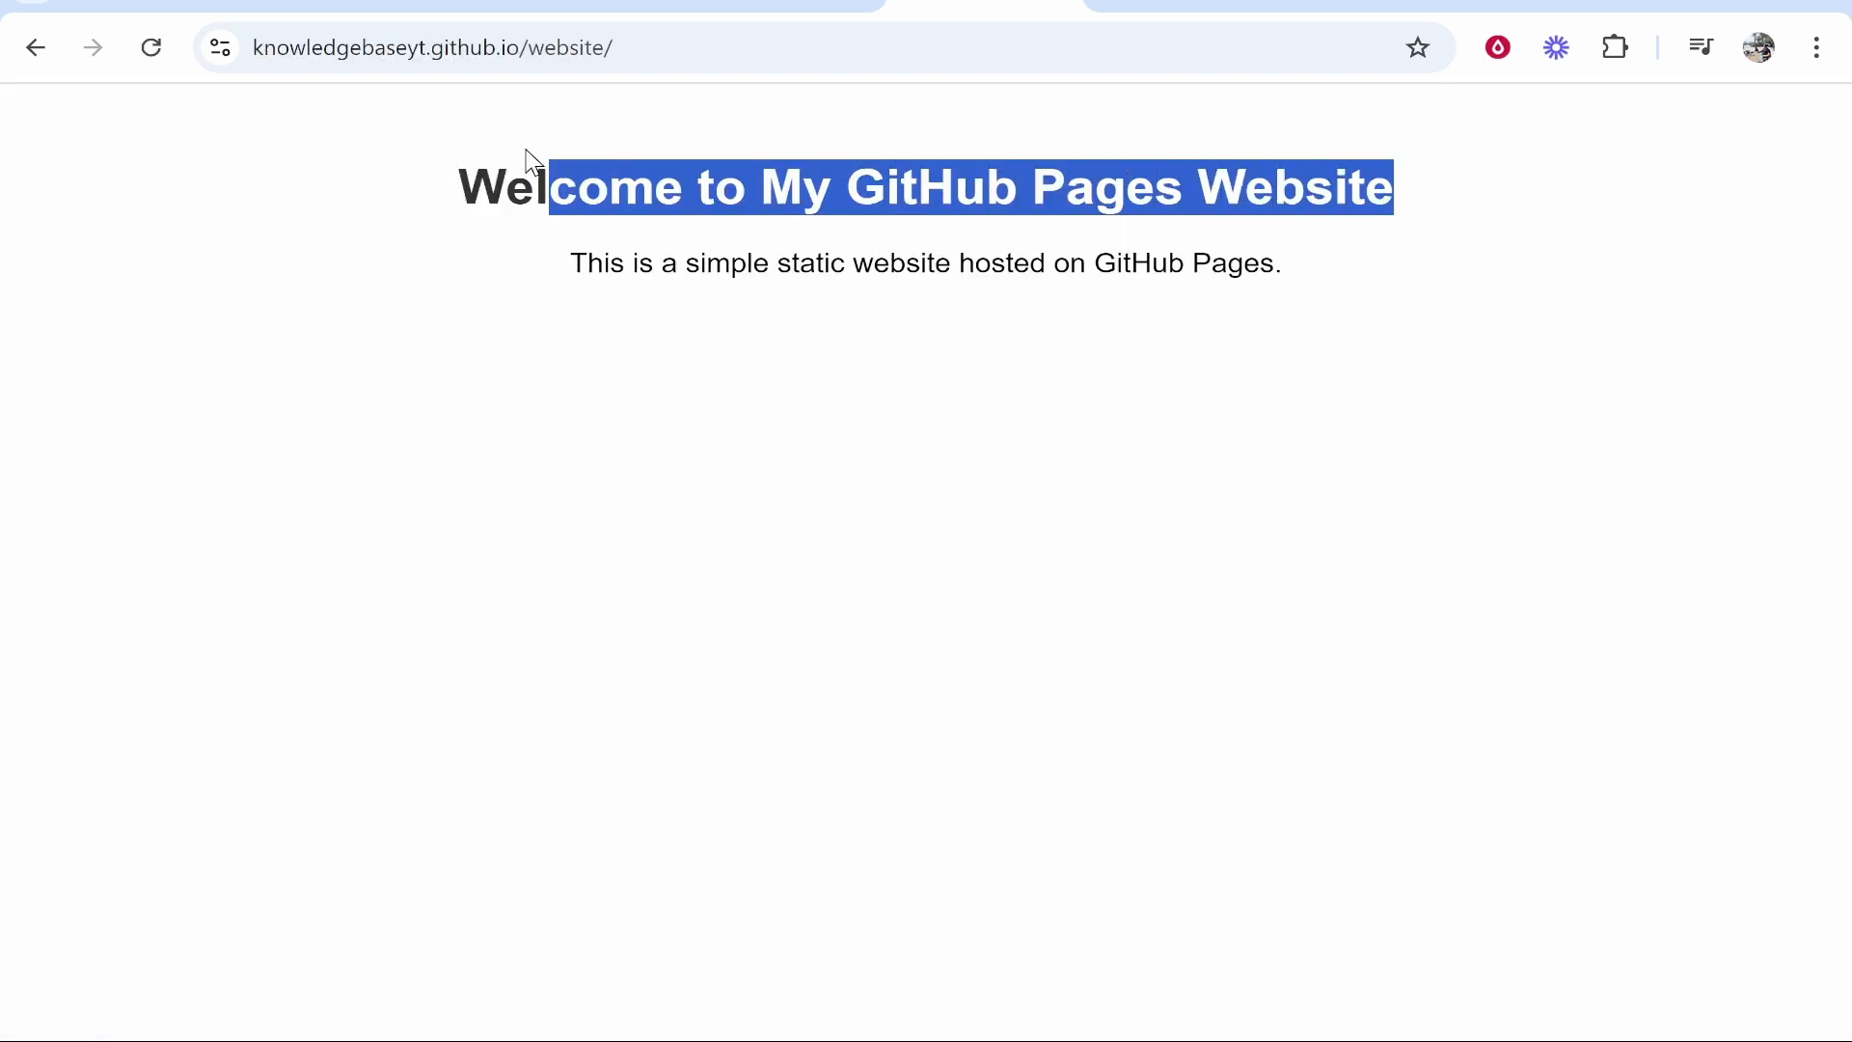
{"action": "left_click", "coordinate": [1130, 236]}
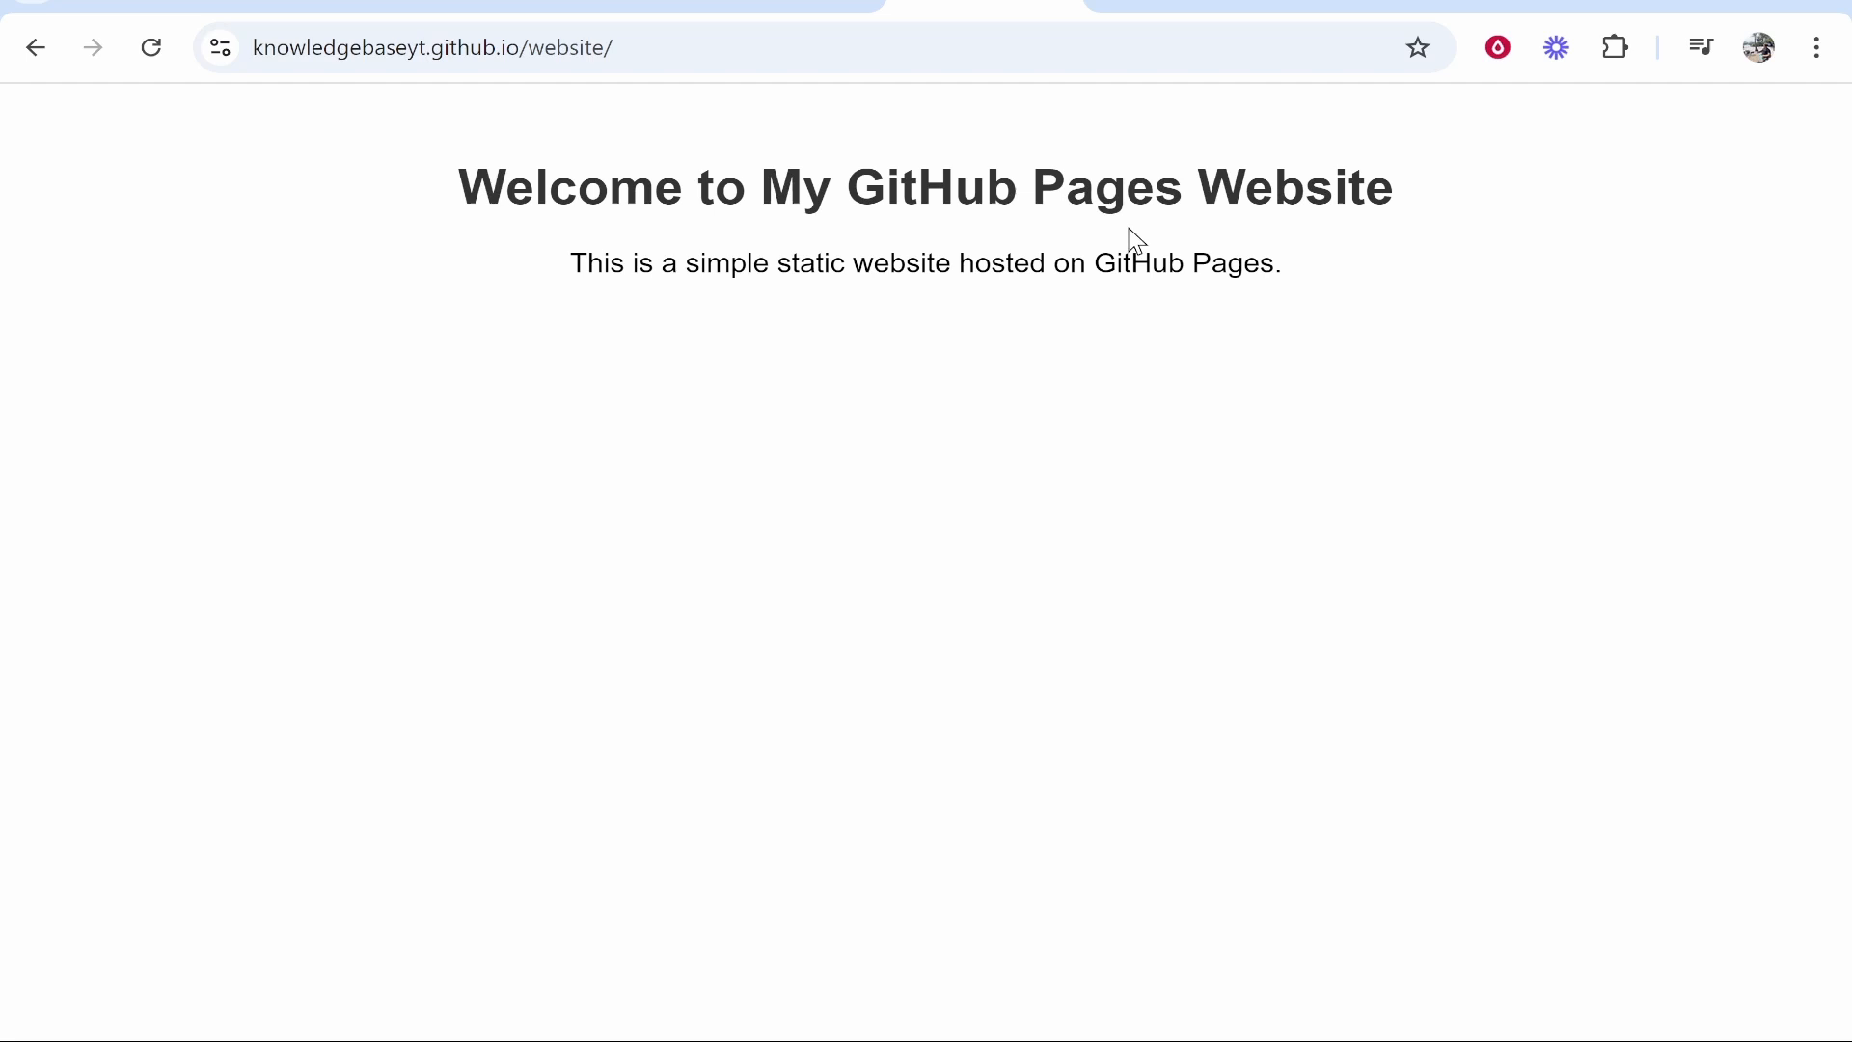
{"action": "left_click", "coordinate": [35, 47]}
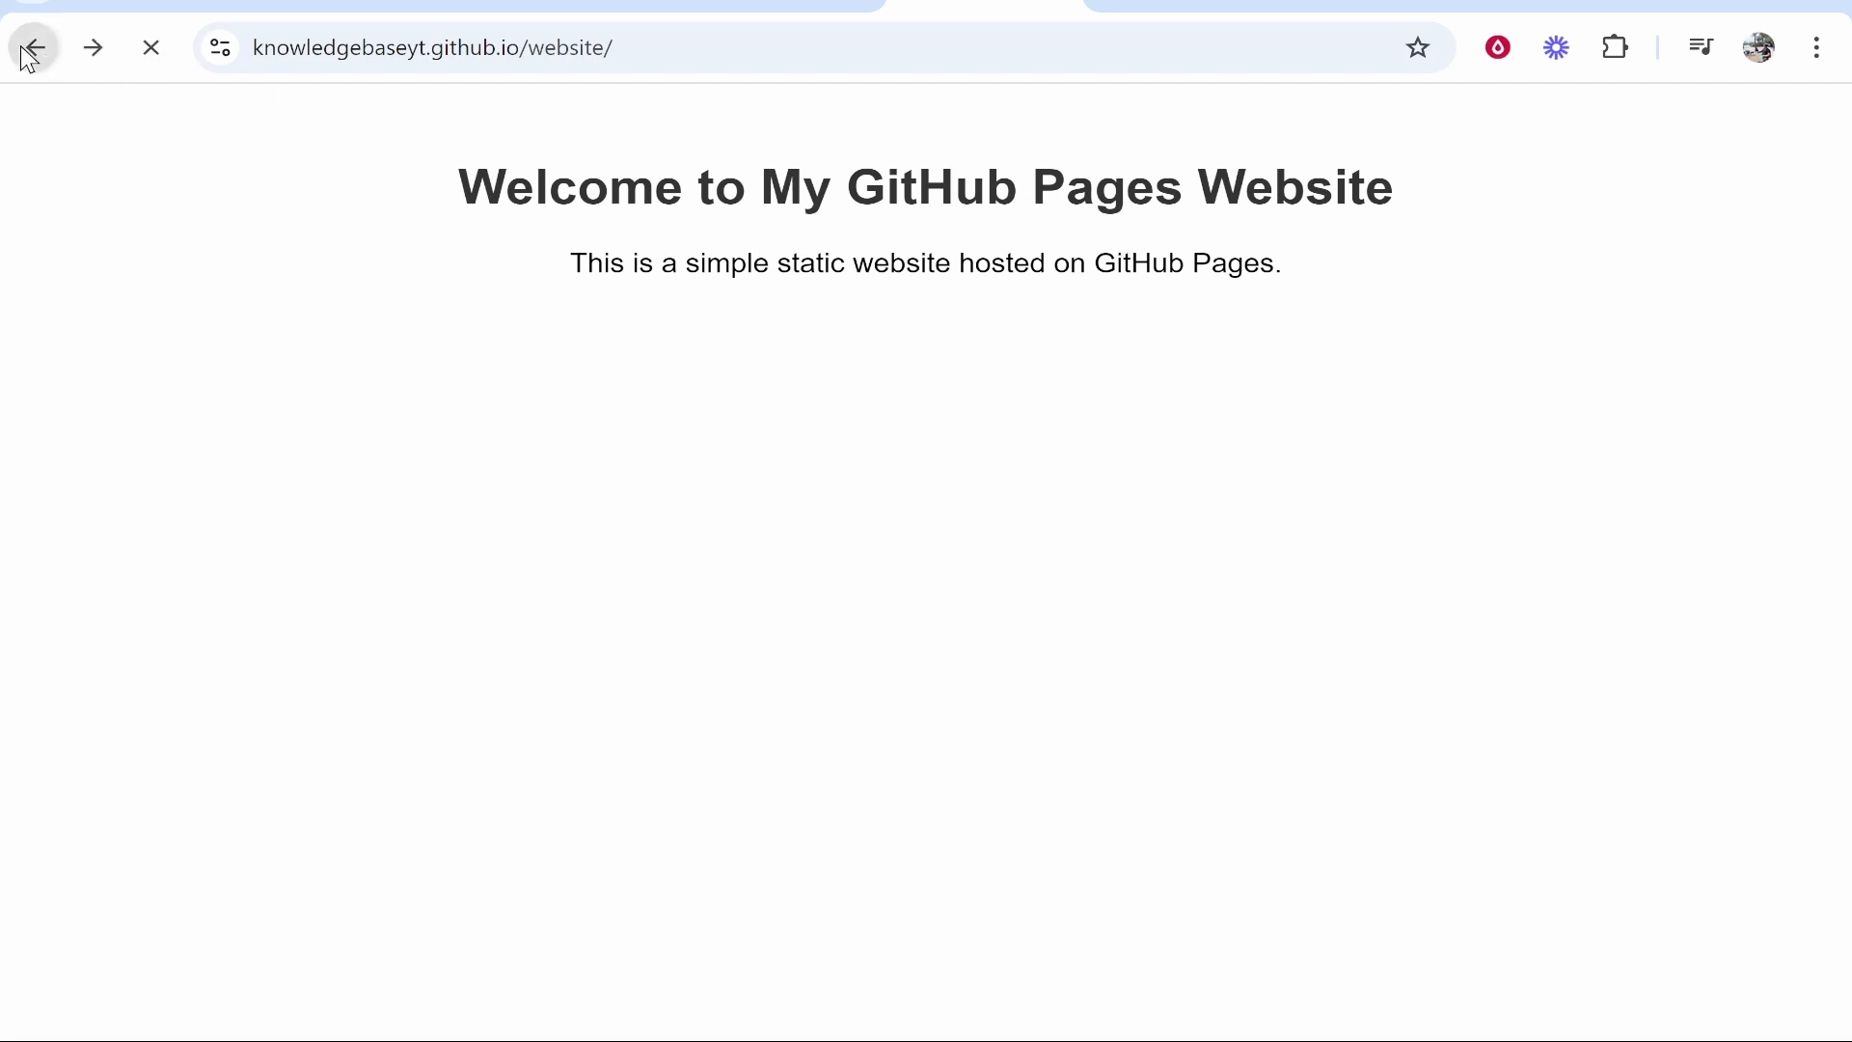
{"action": "left_click", "coordinate": [35, 48]}
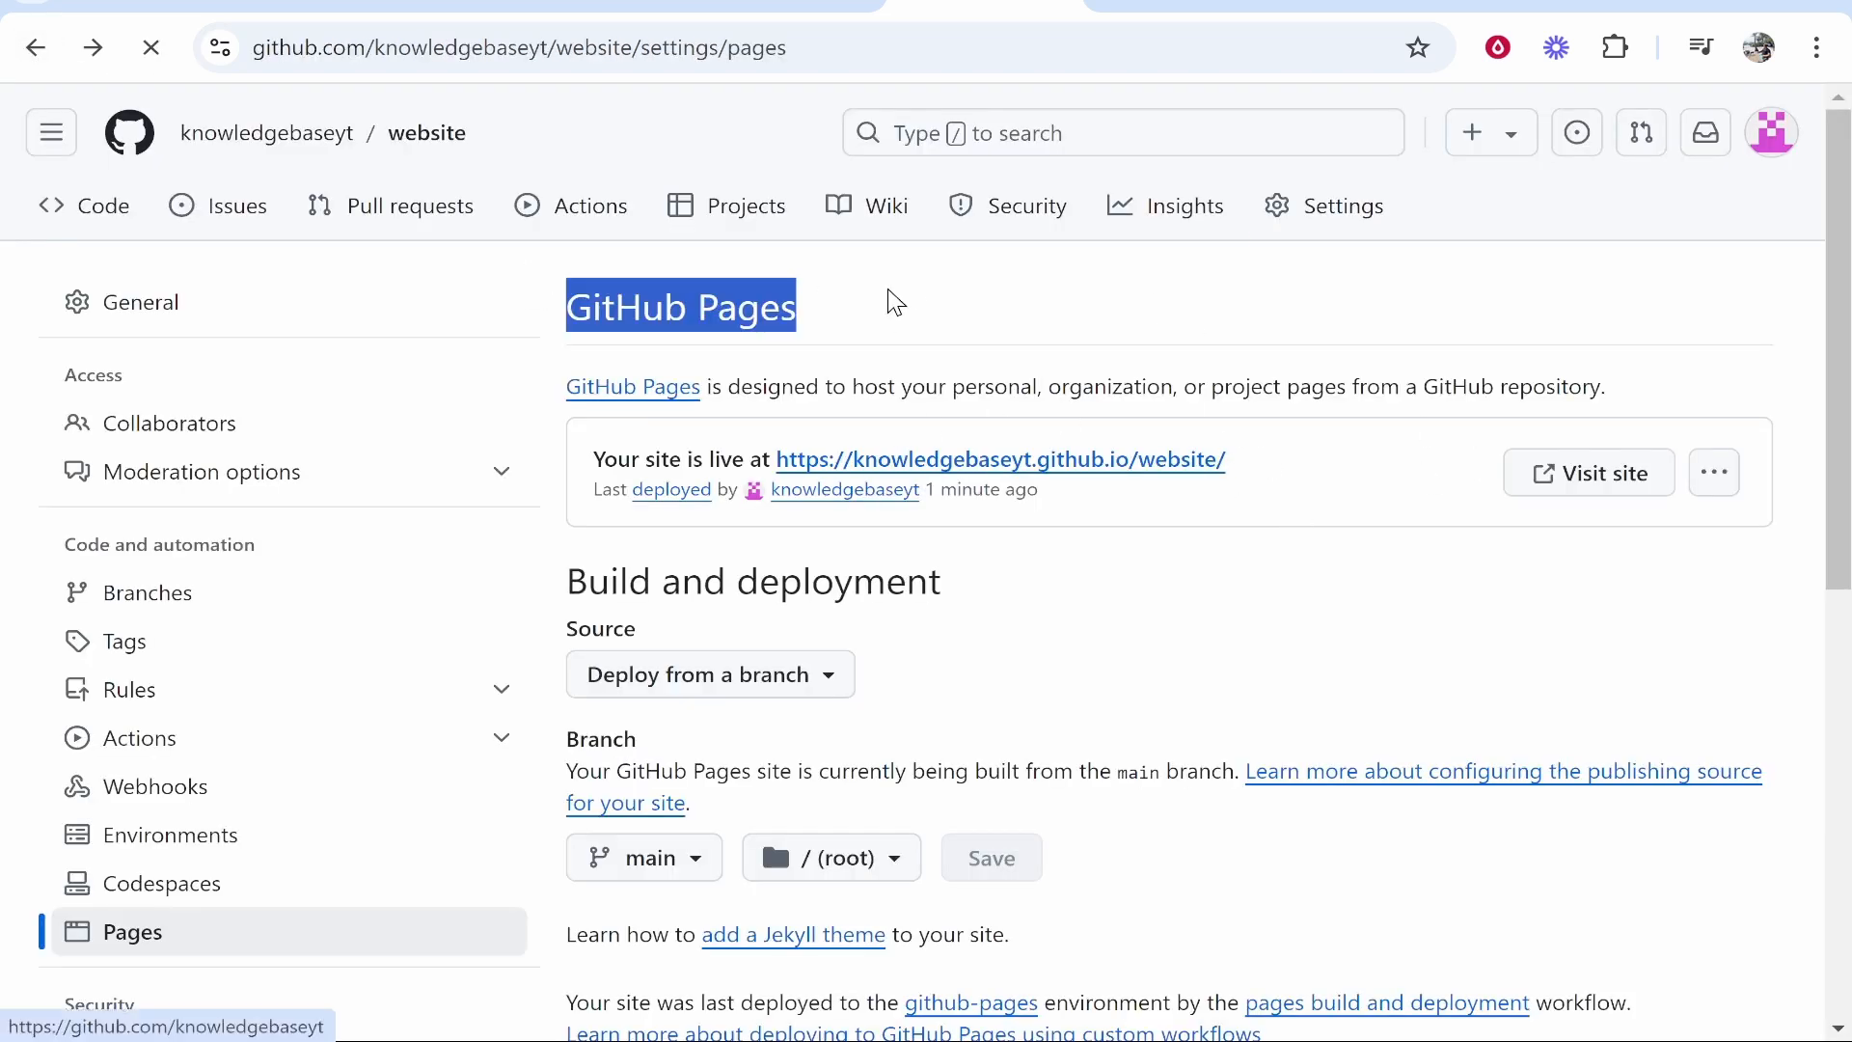
Step: Browse the Hostinger domain portfolio and select the knowledgebasevideo.com domain name
{"action": "scroll", "scroll_direction": "down", "scroll_amount": 3}
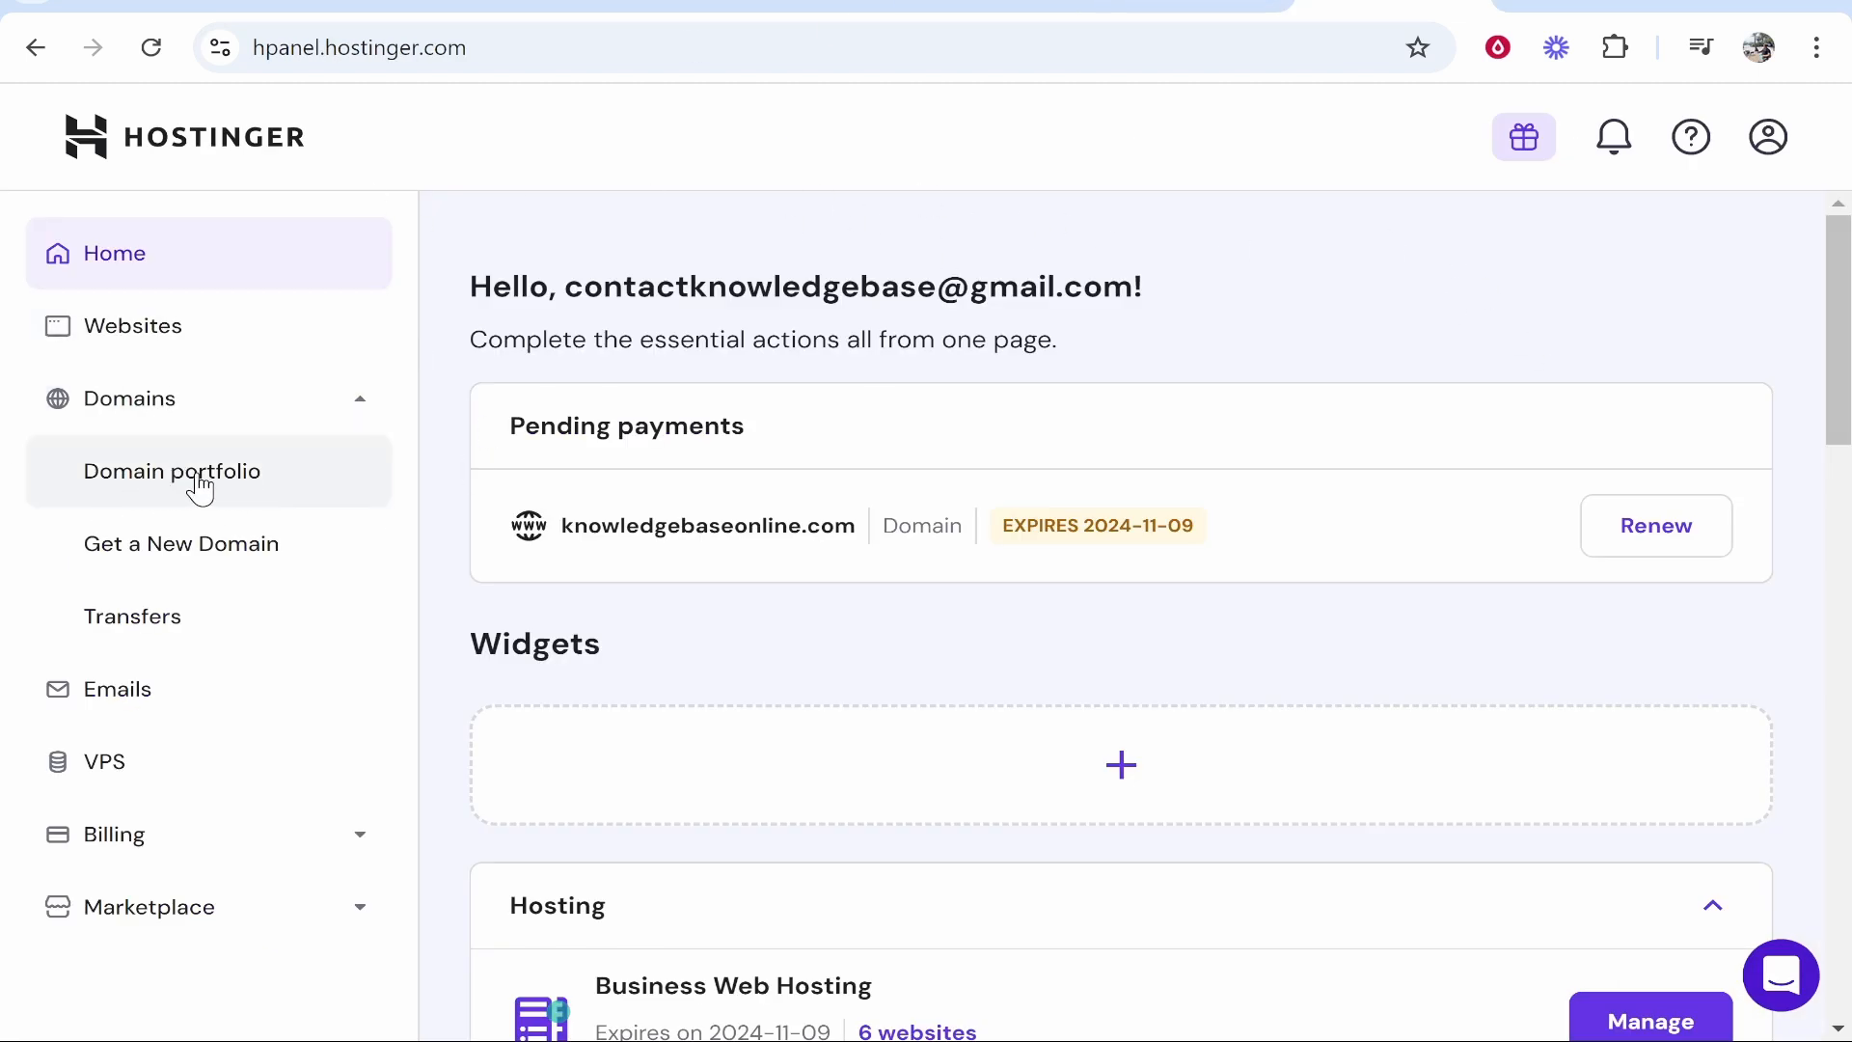
{"action": "left_click", "coordinate": [172, 470]}
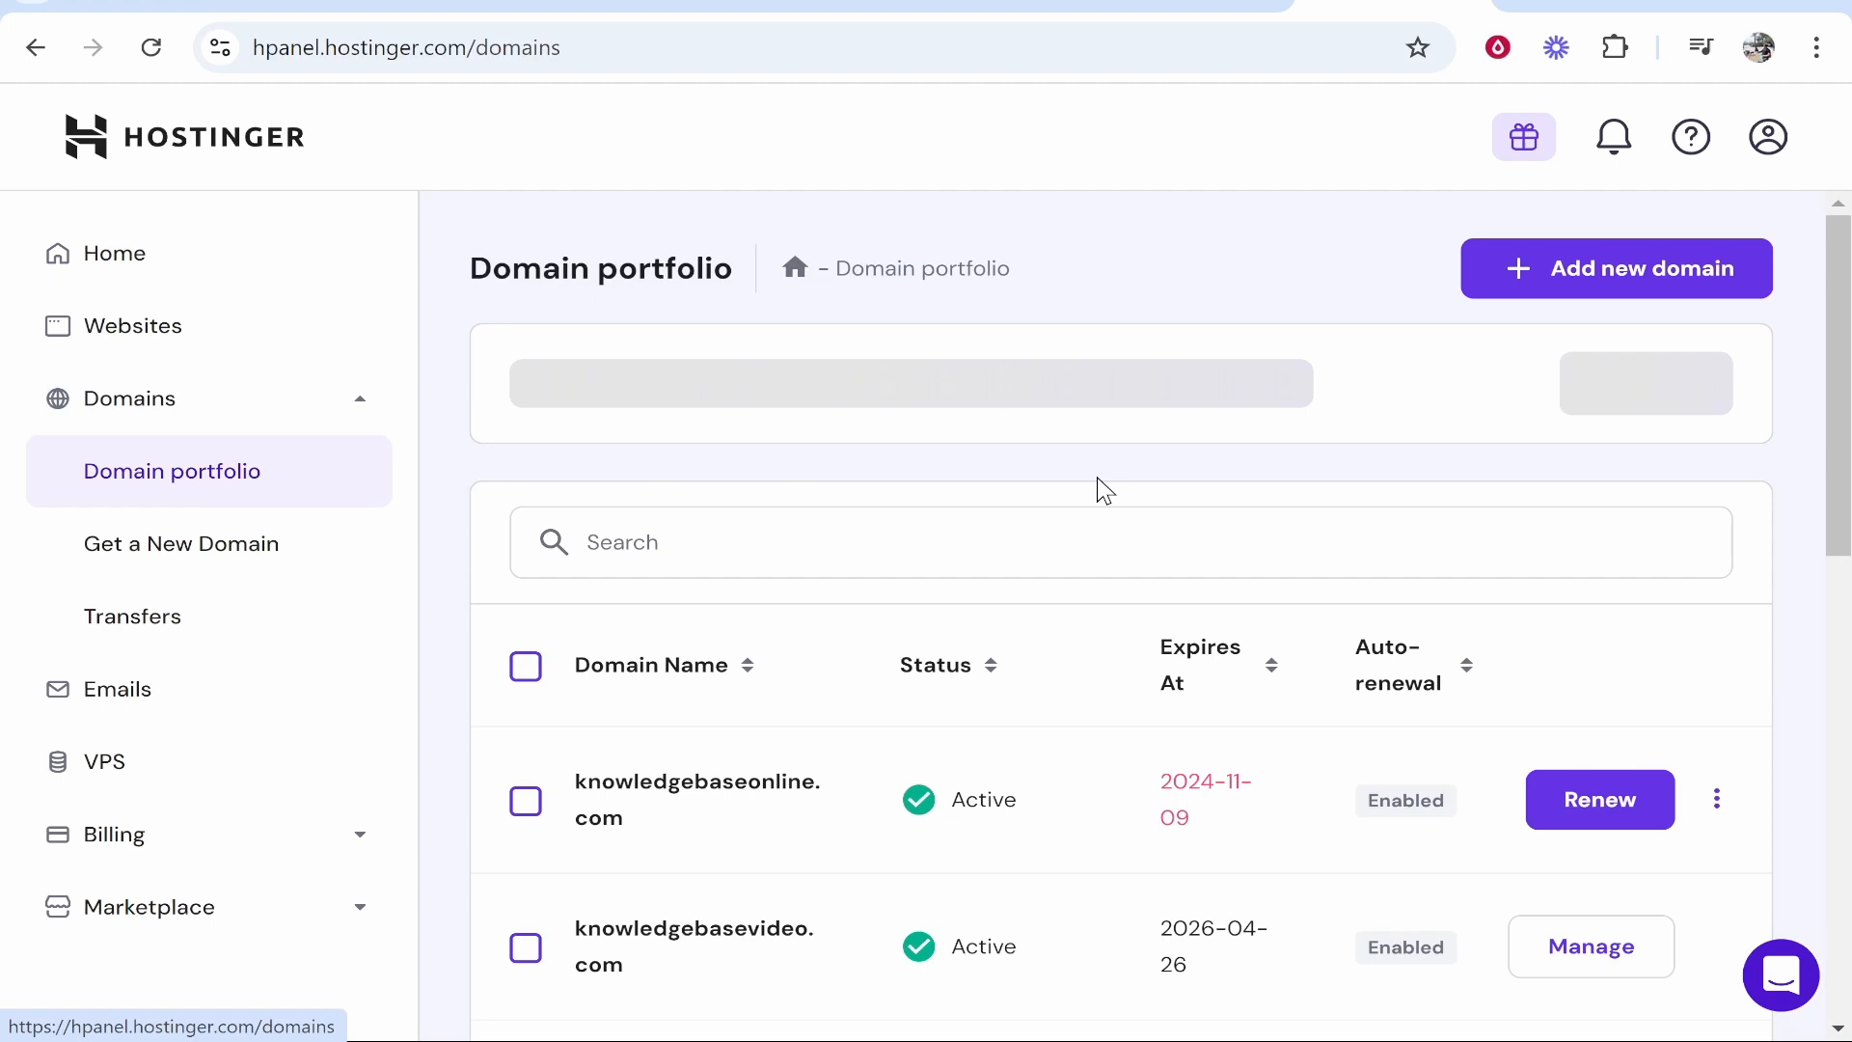
{"action": "scroll", "scroll_direction": "down", "scroll_amount": 3}
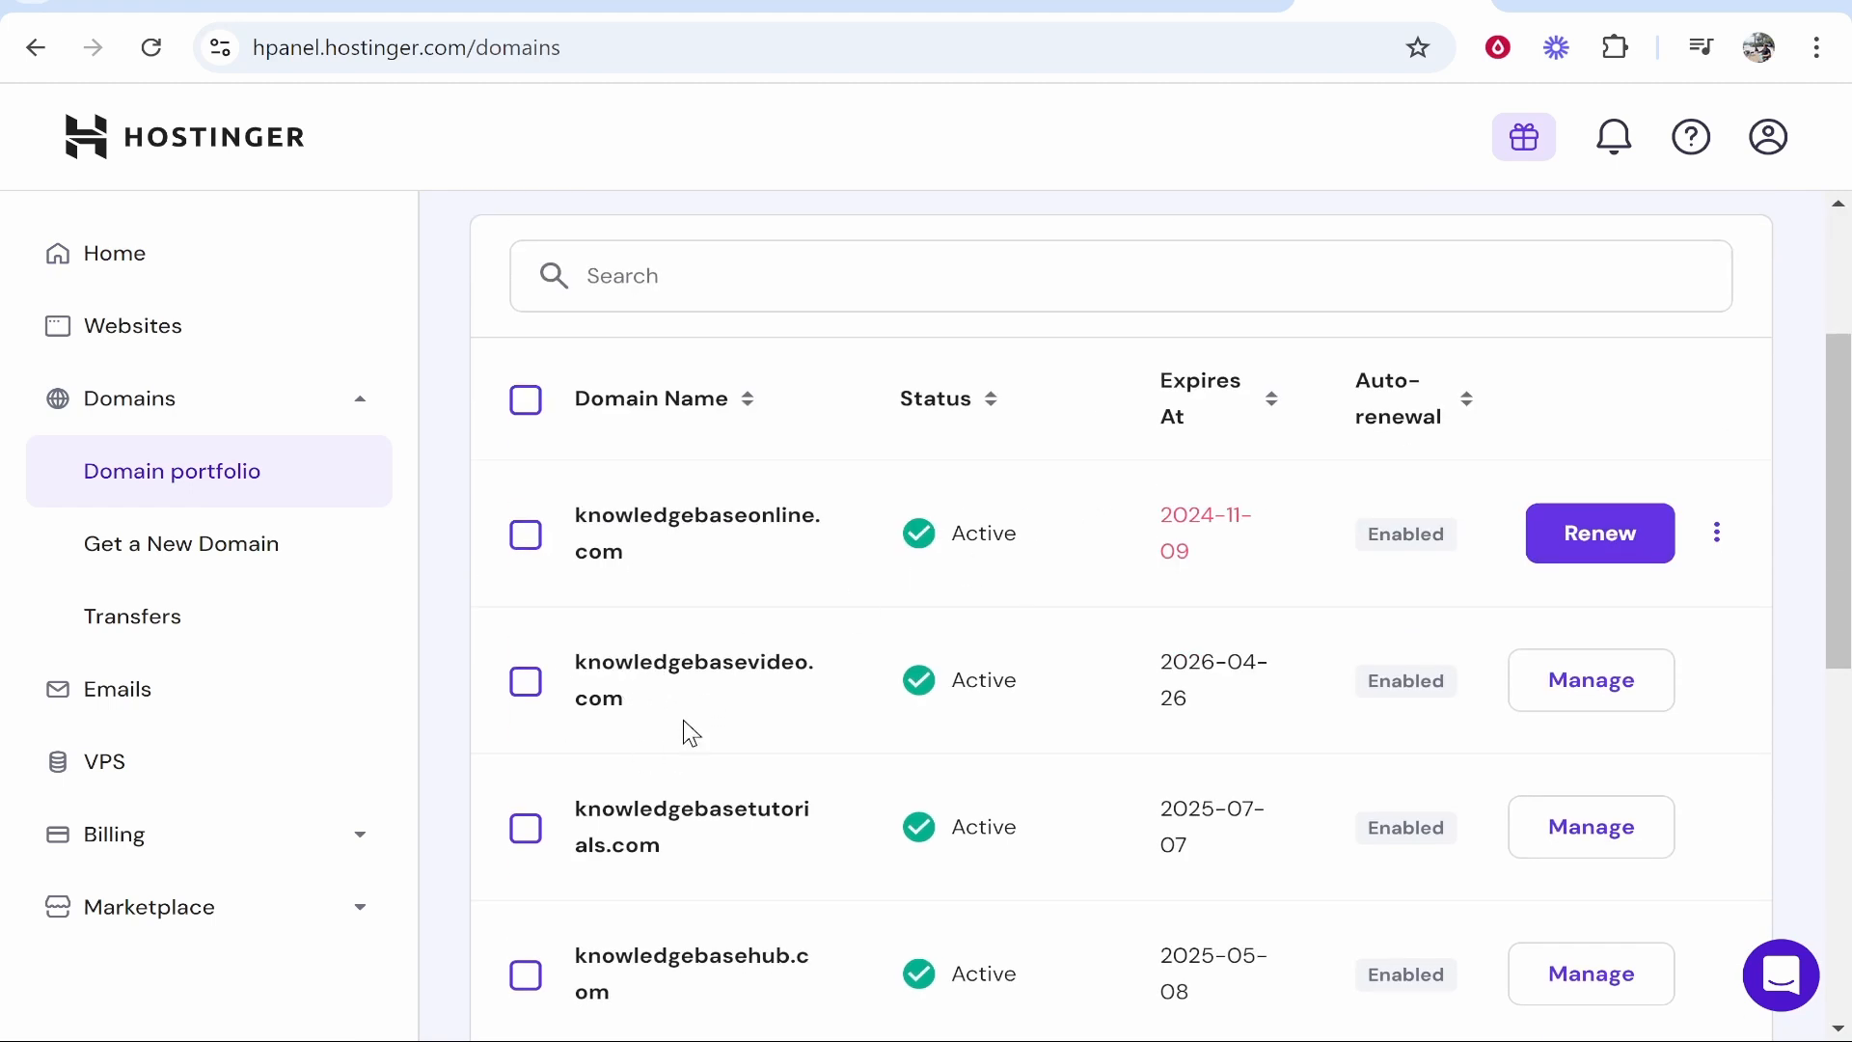
{"action": "mouse_move", "coordinate": [789, 676]}
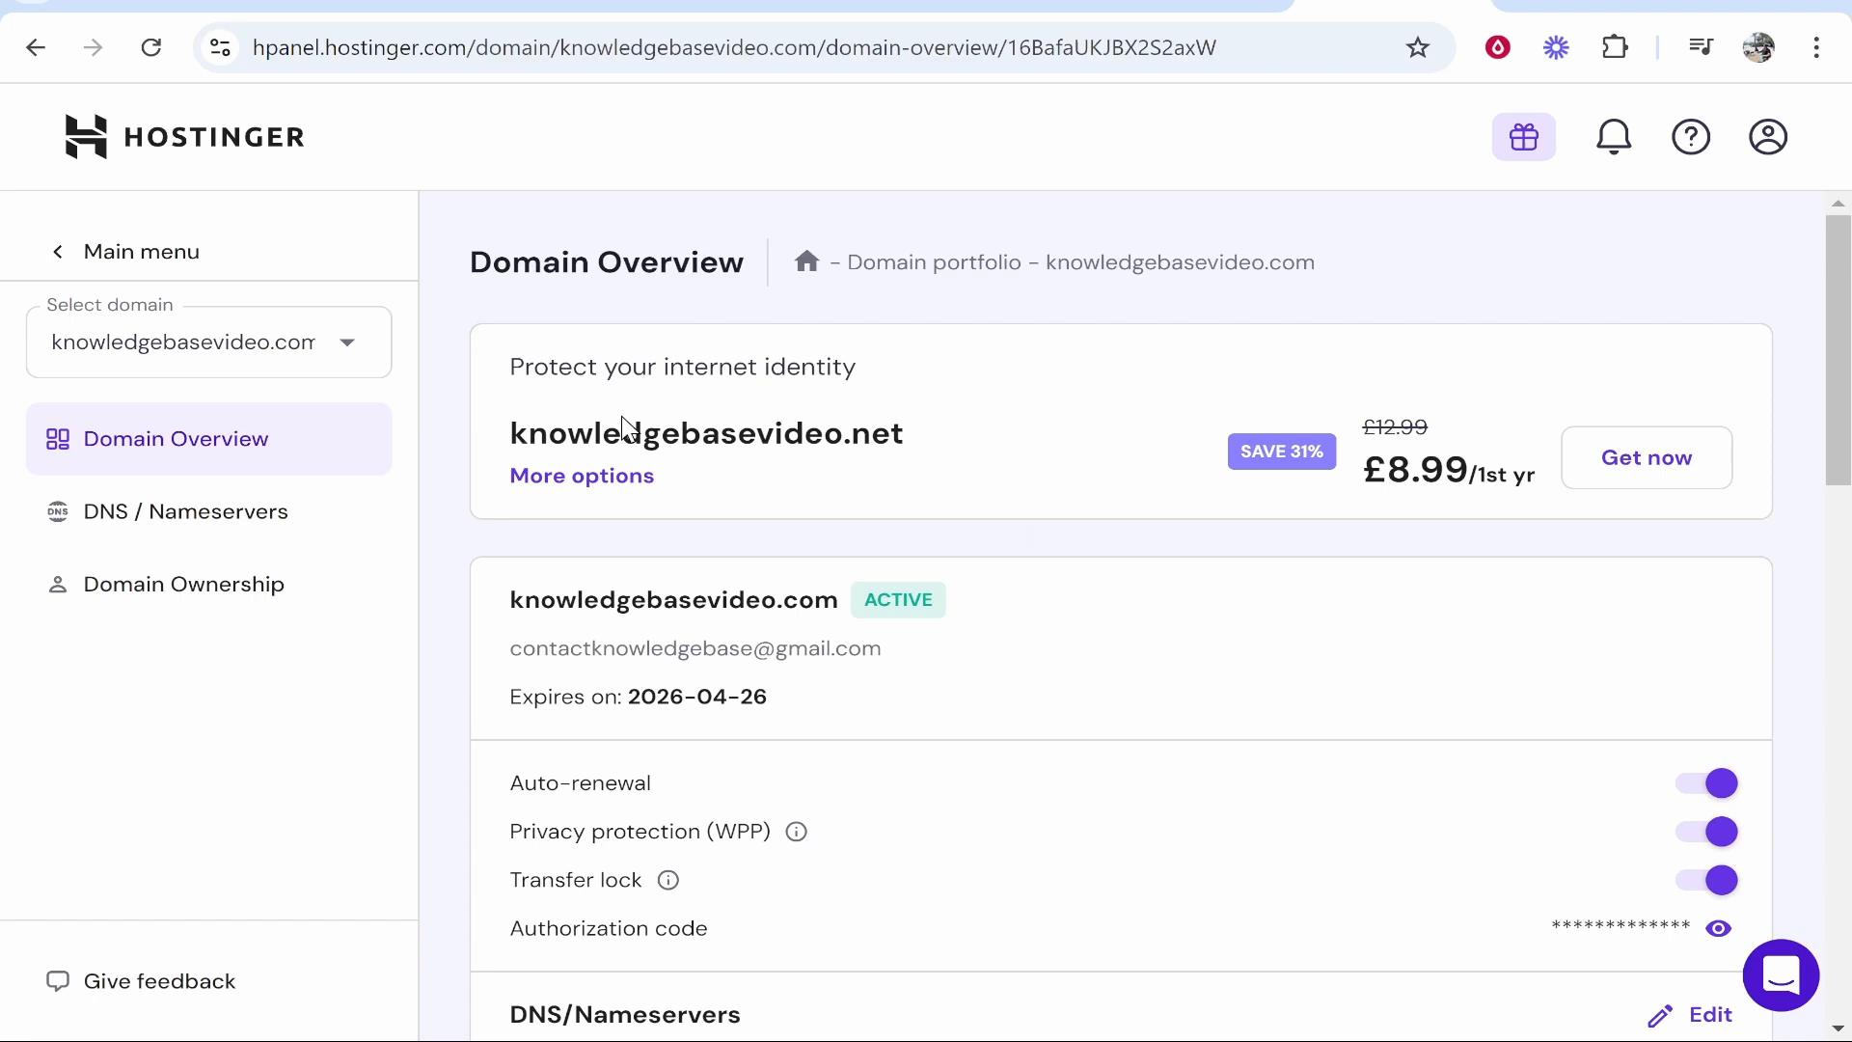
{"action": "double_click", "coordinate": [1179, 262]}
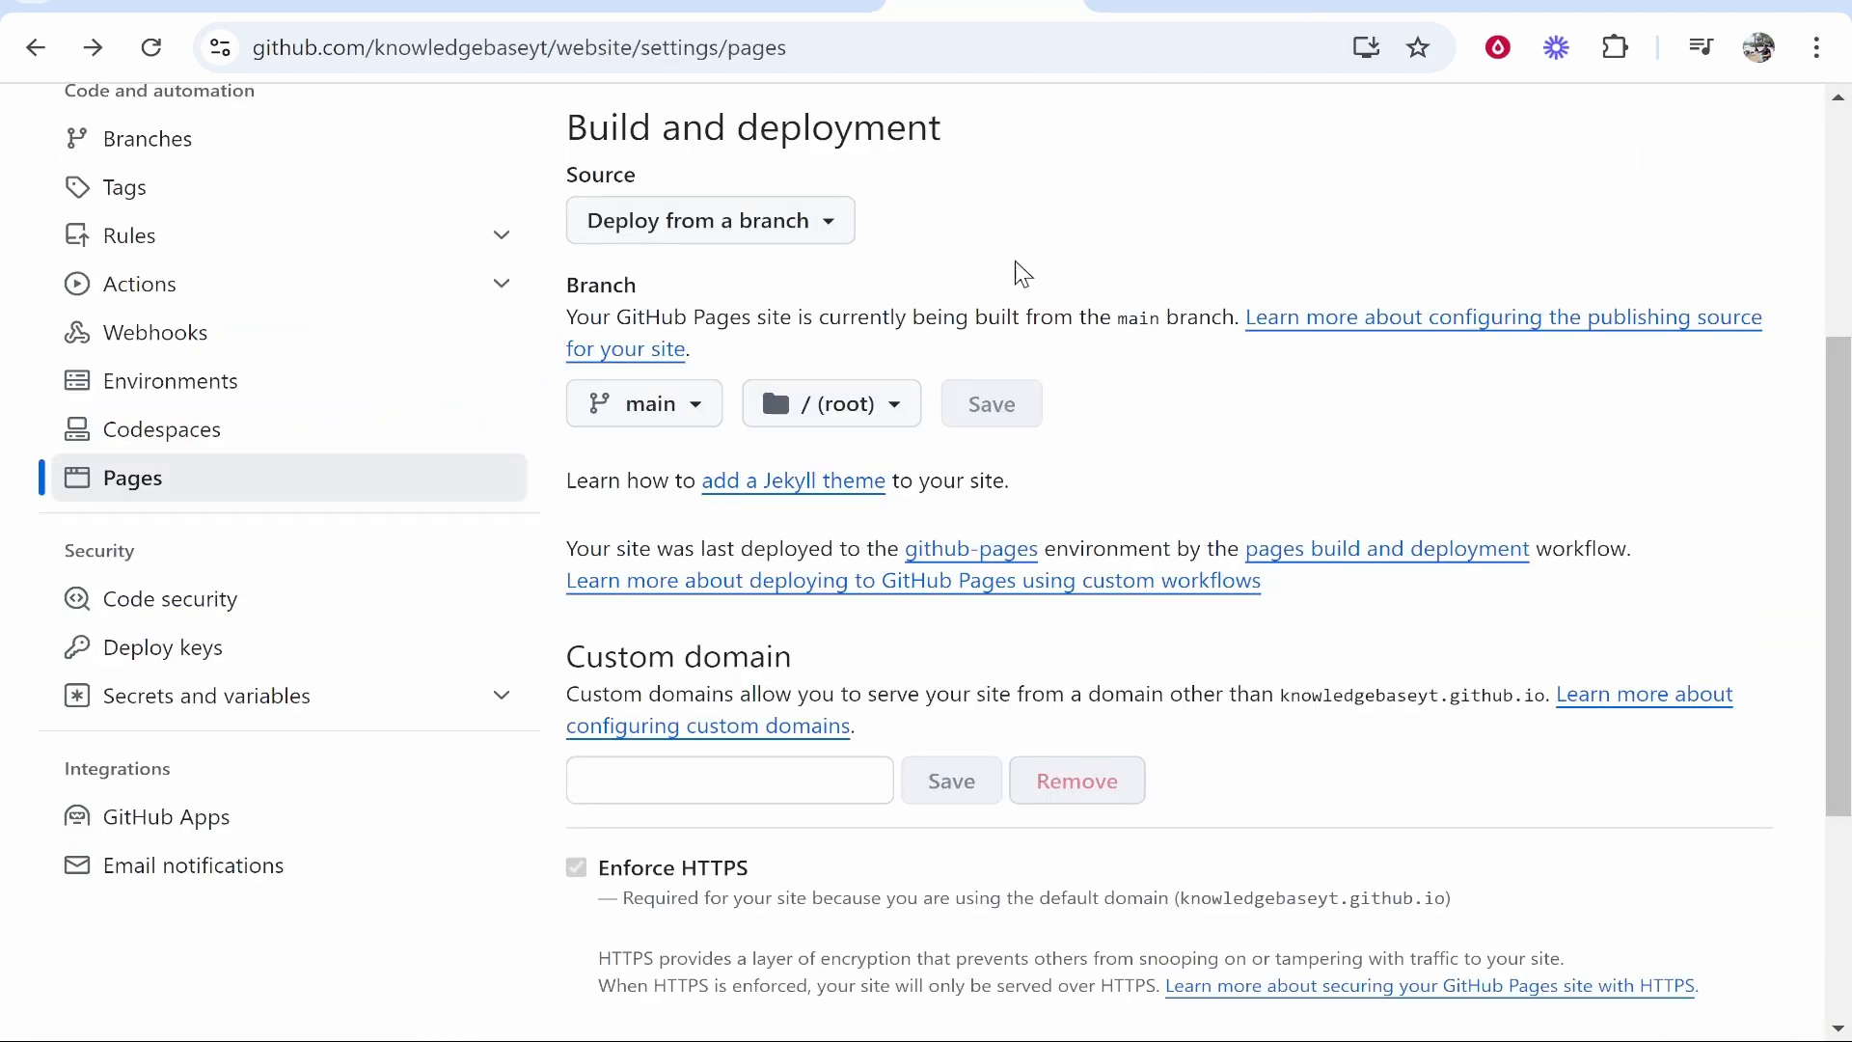
Step: Enter knowledgebasevideo.com as the Pages custom domain and save it
{"action": "left_click", "coordinate": [729, 779]}
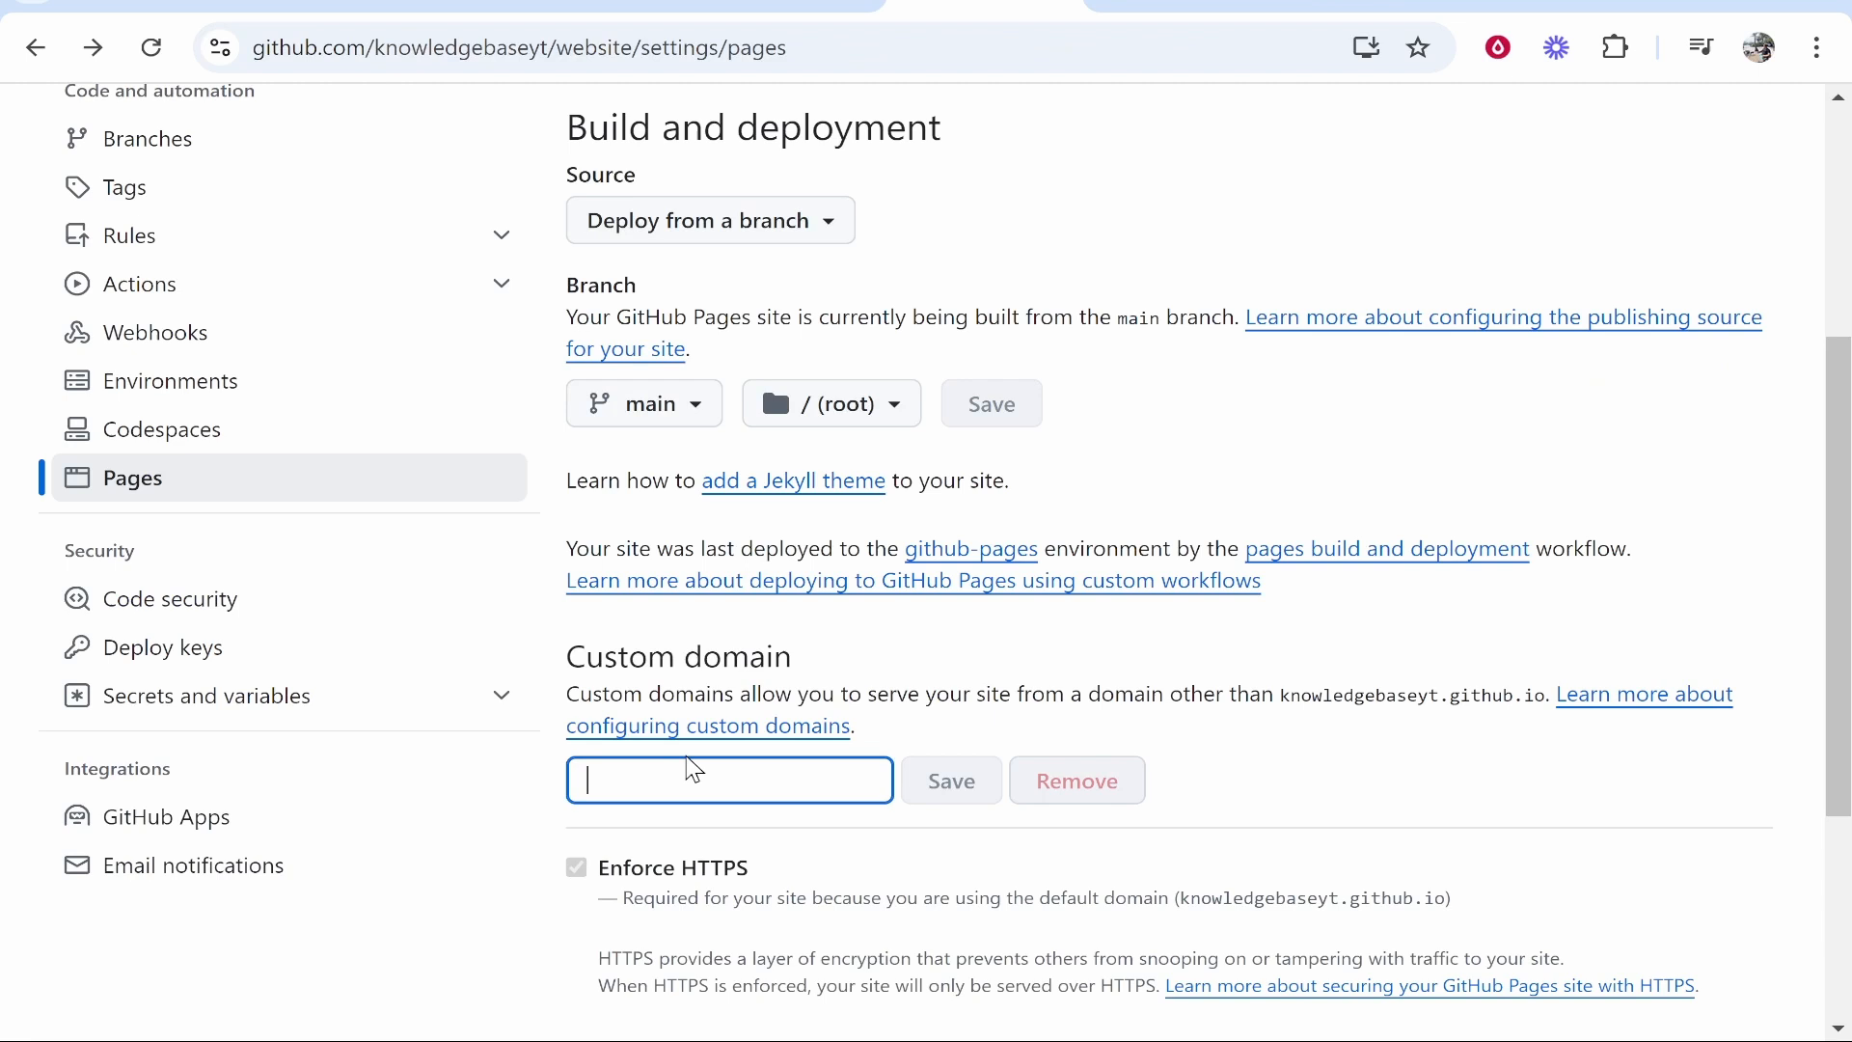
{"action": "type", "text": "knowledgebasevideo.com"}
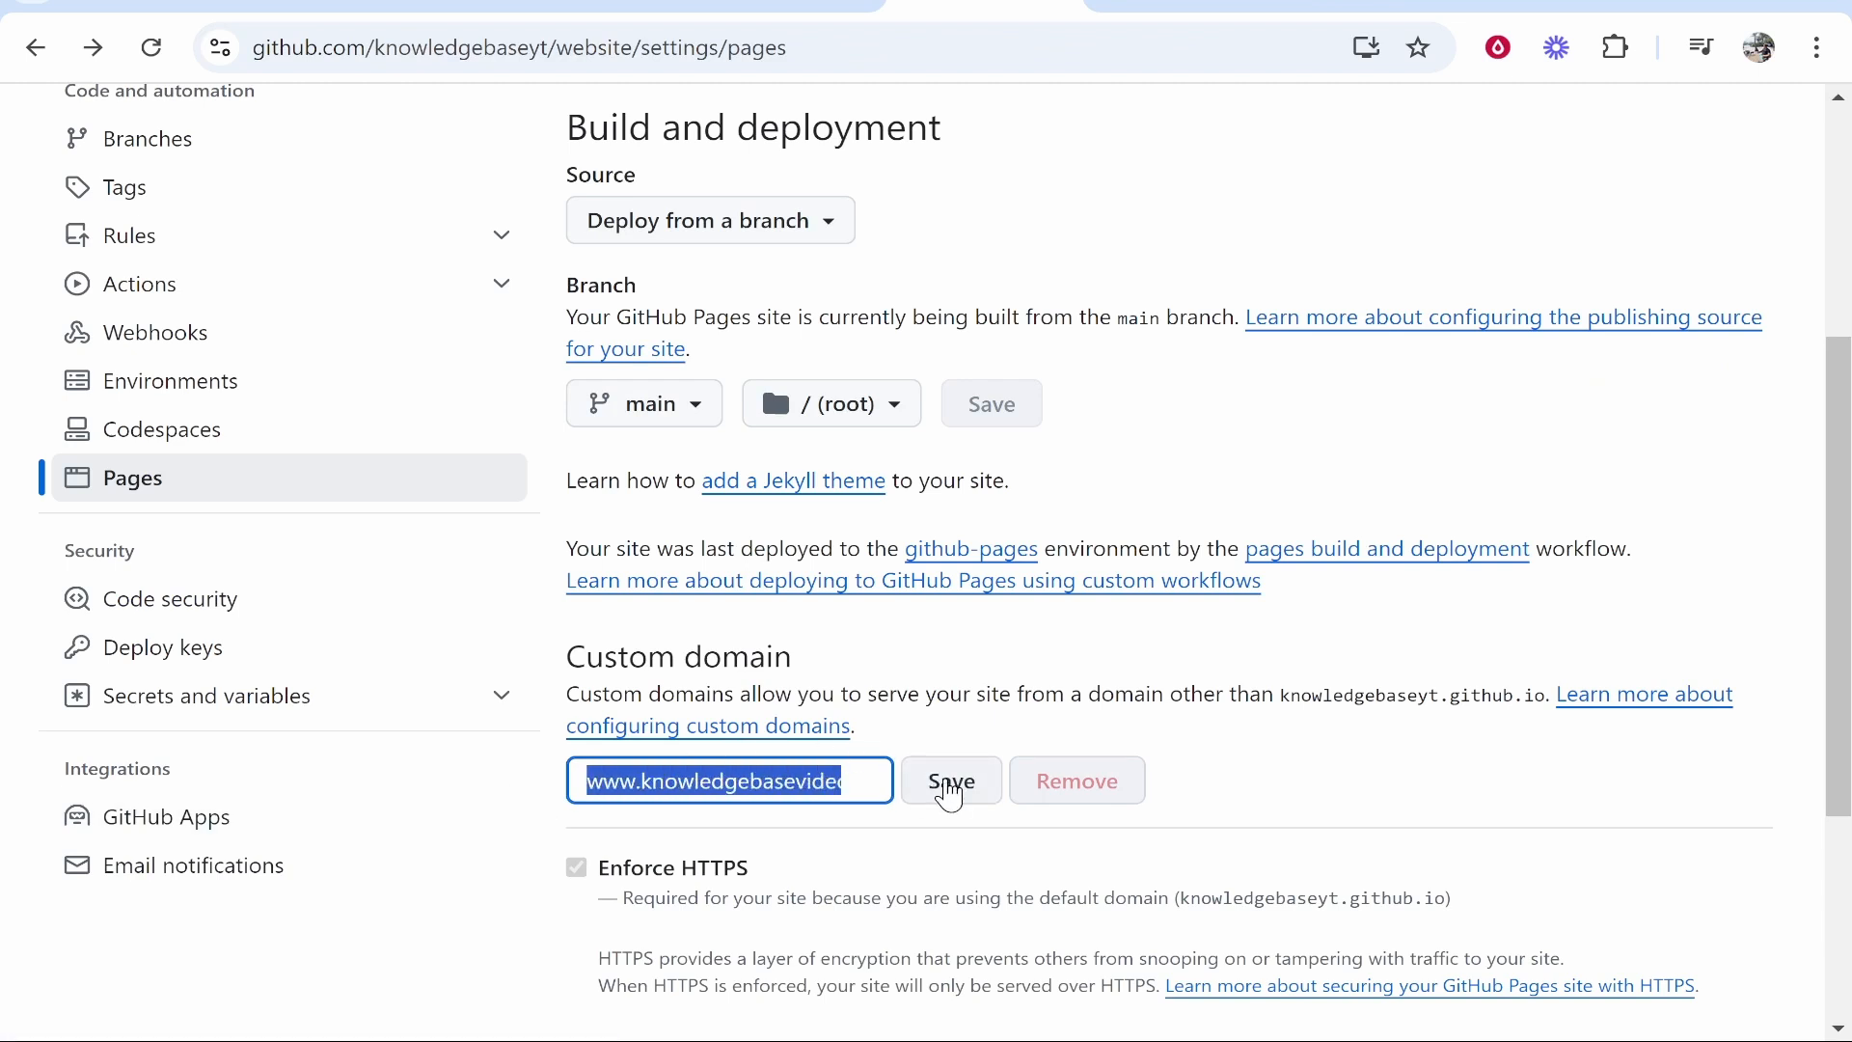
{"action": "left_click", "coordinate": [951, 780]}
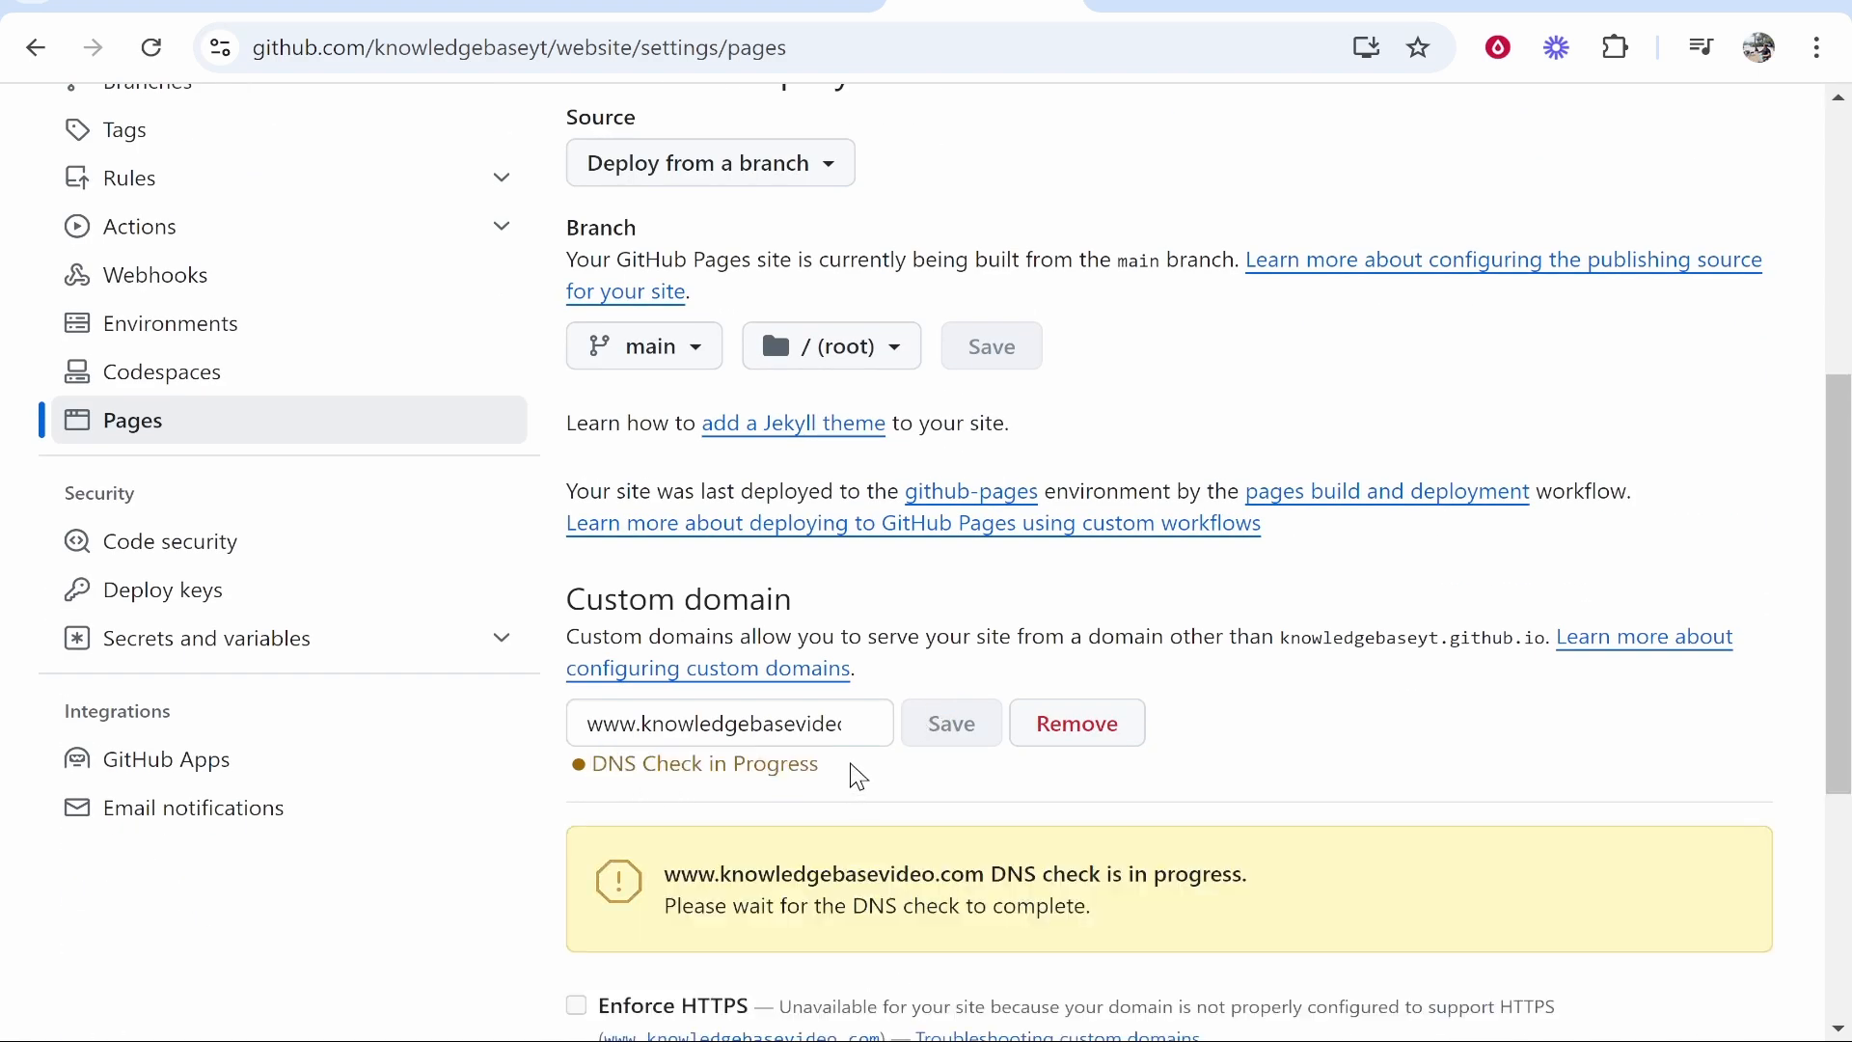
{"action": "scroll", "scroll_direction": "down", "scroll_amount": 3}
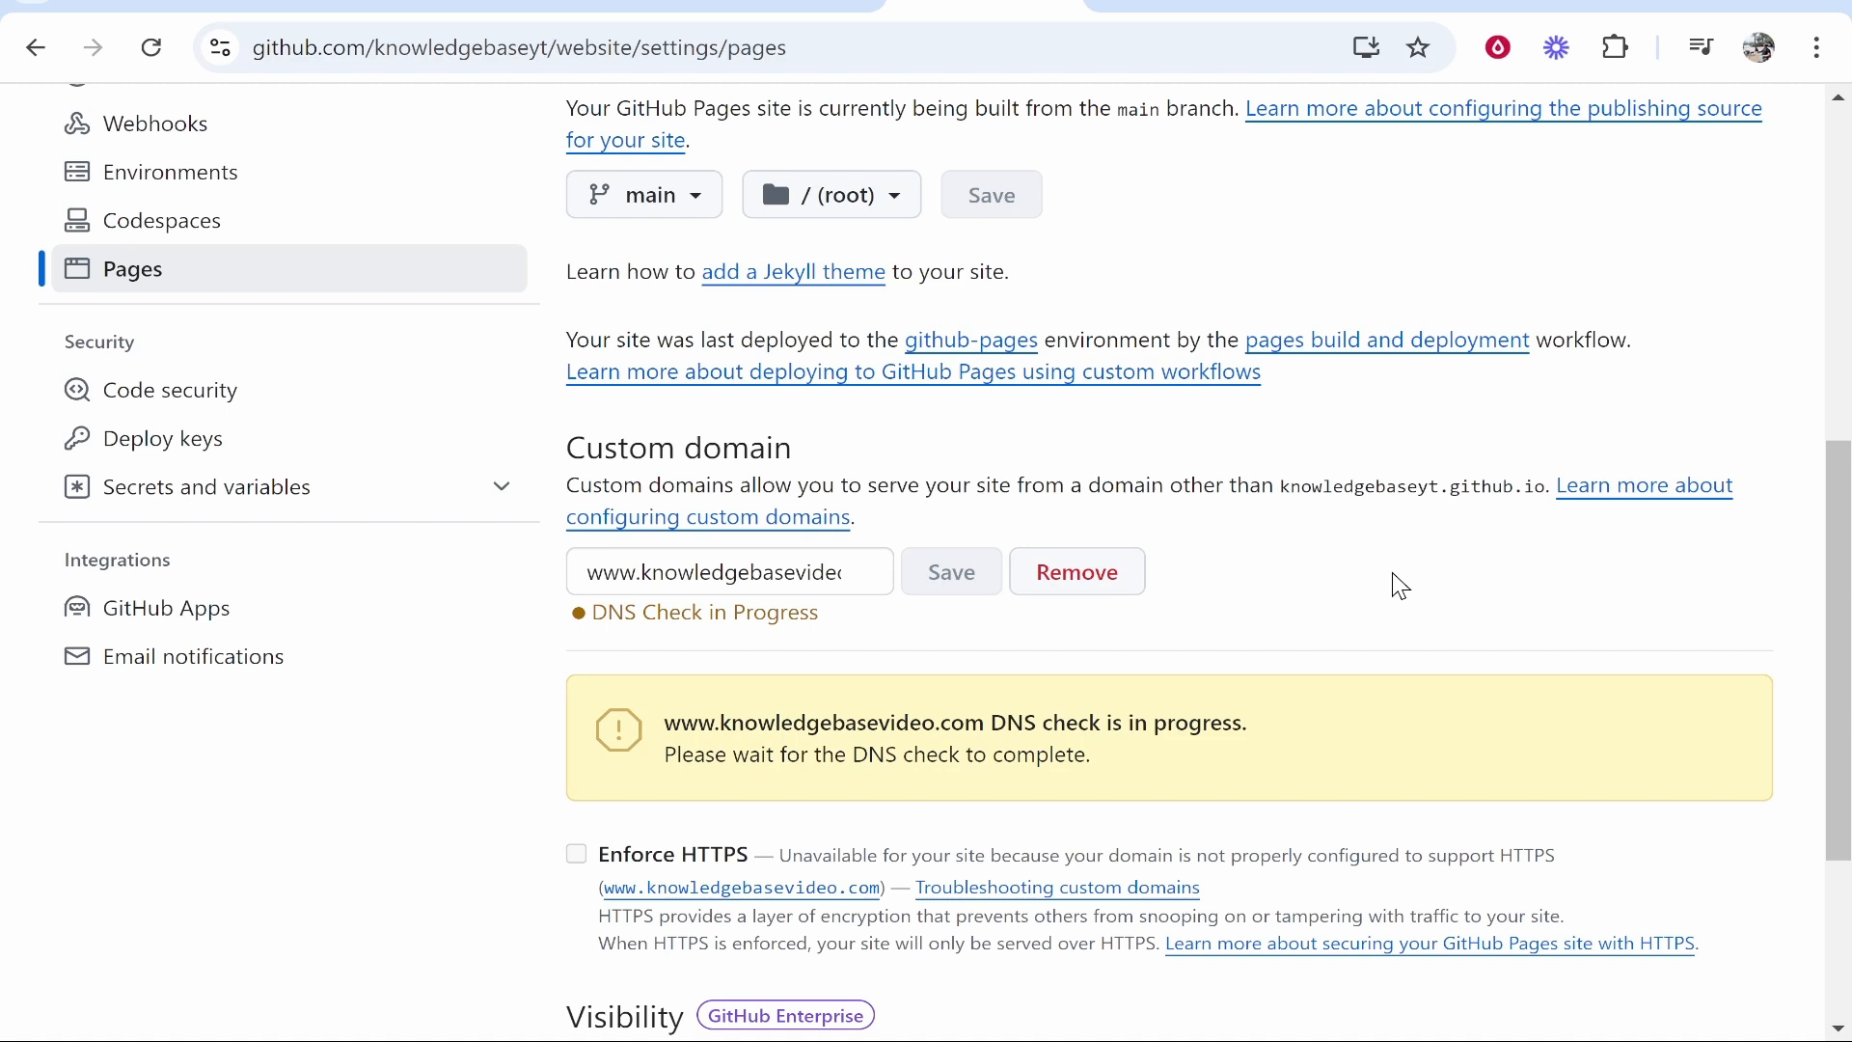
{"action": "mouse_move", "coordinate": [1642, 486]}
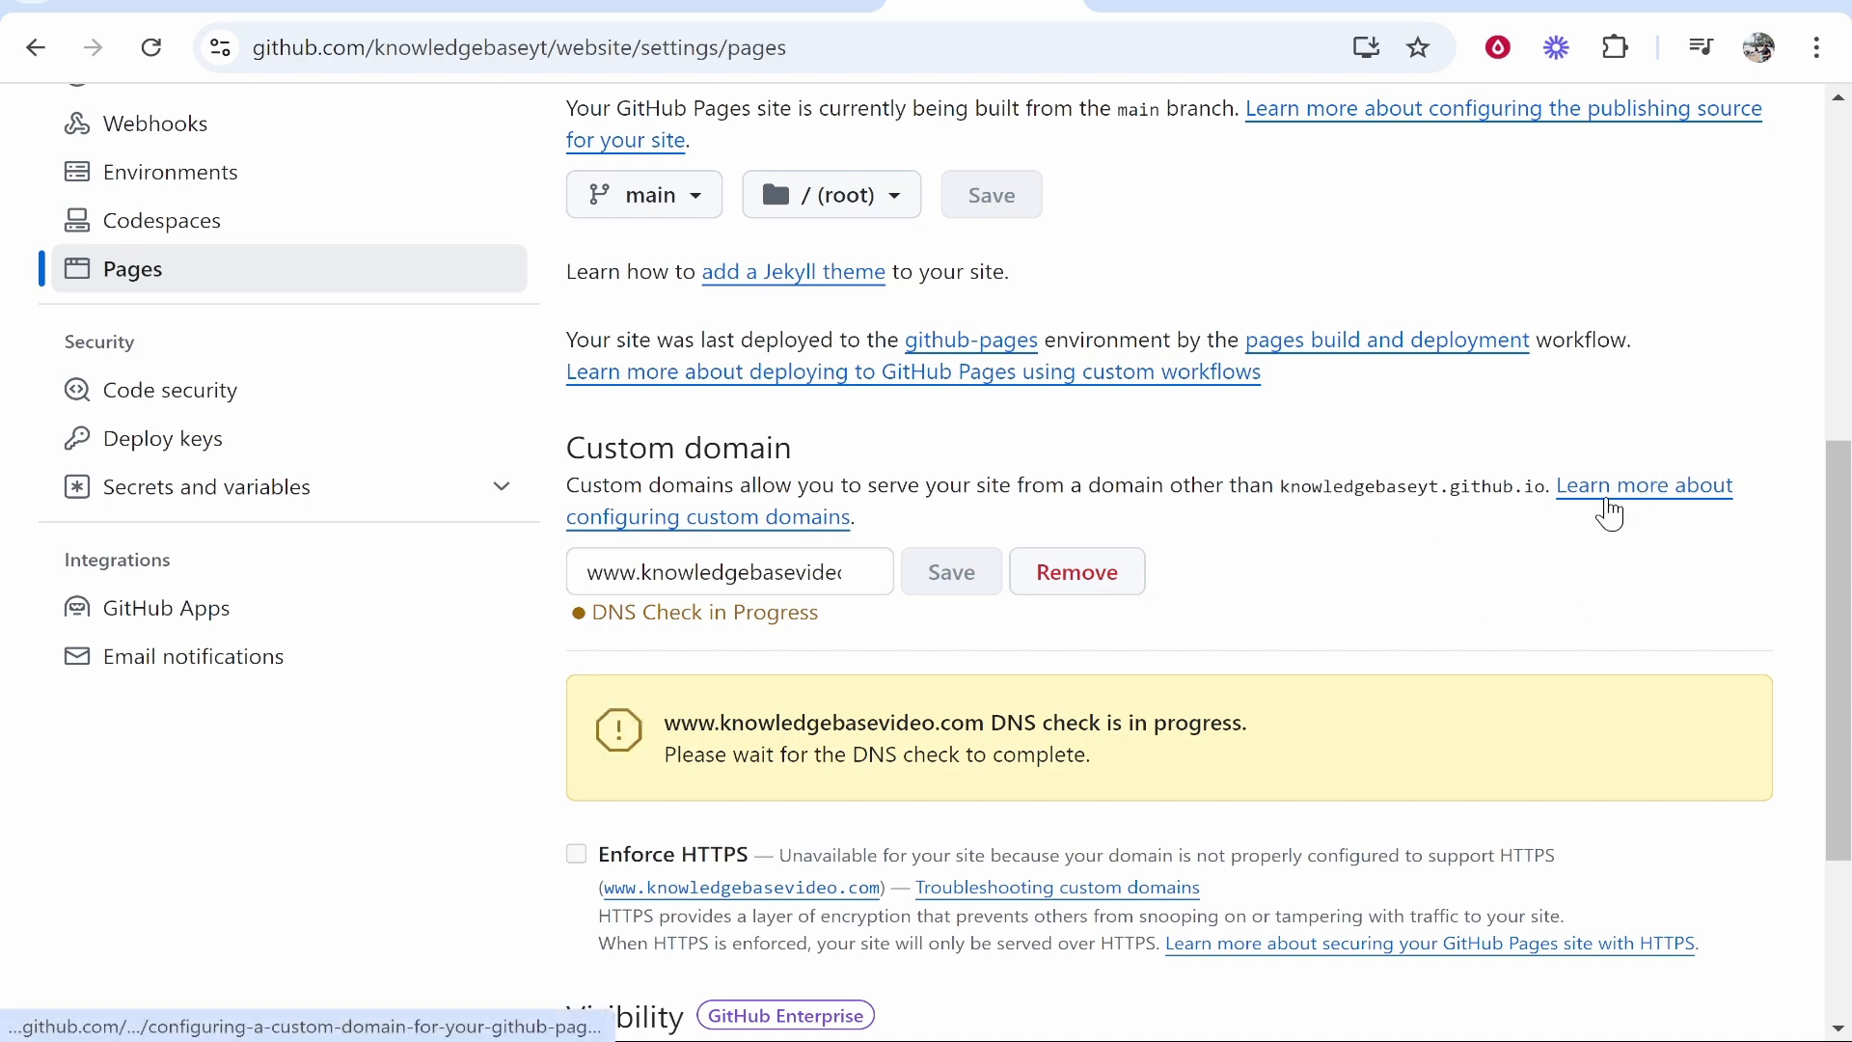
{"action": "mouse_move", "coordinate": [738, 528]}
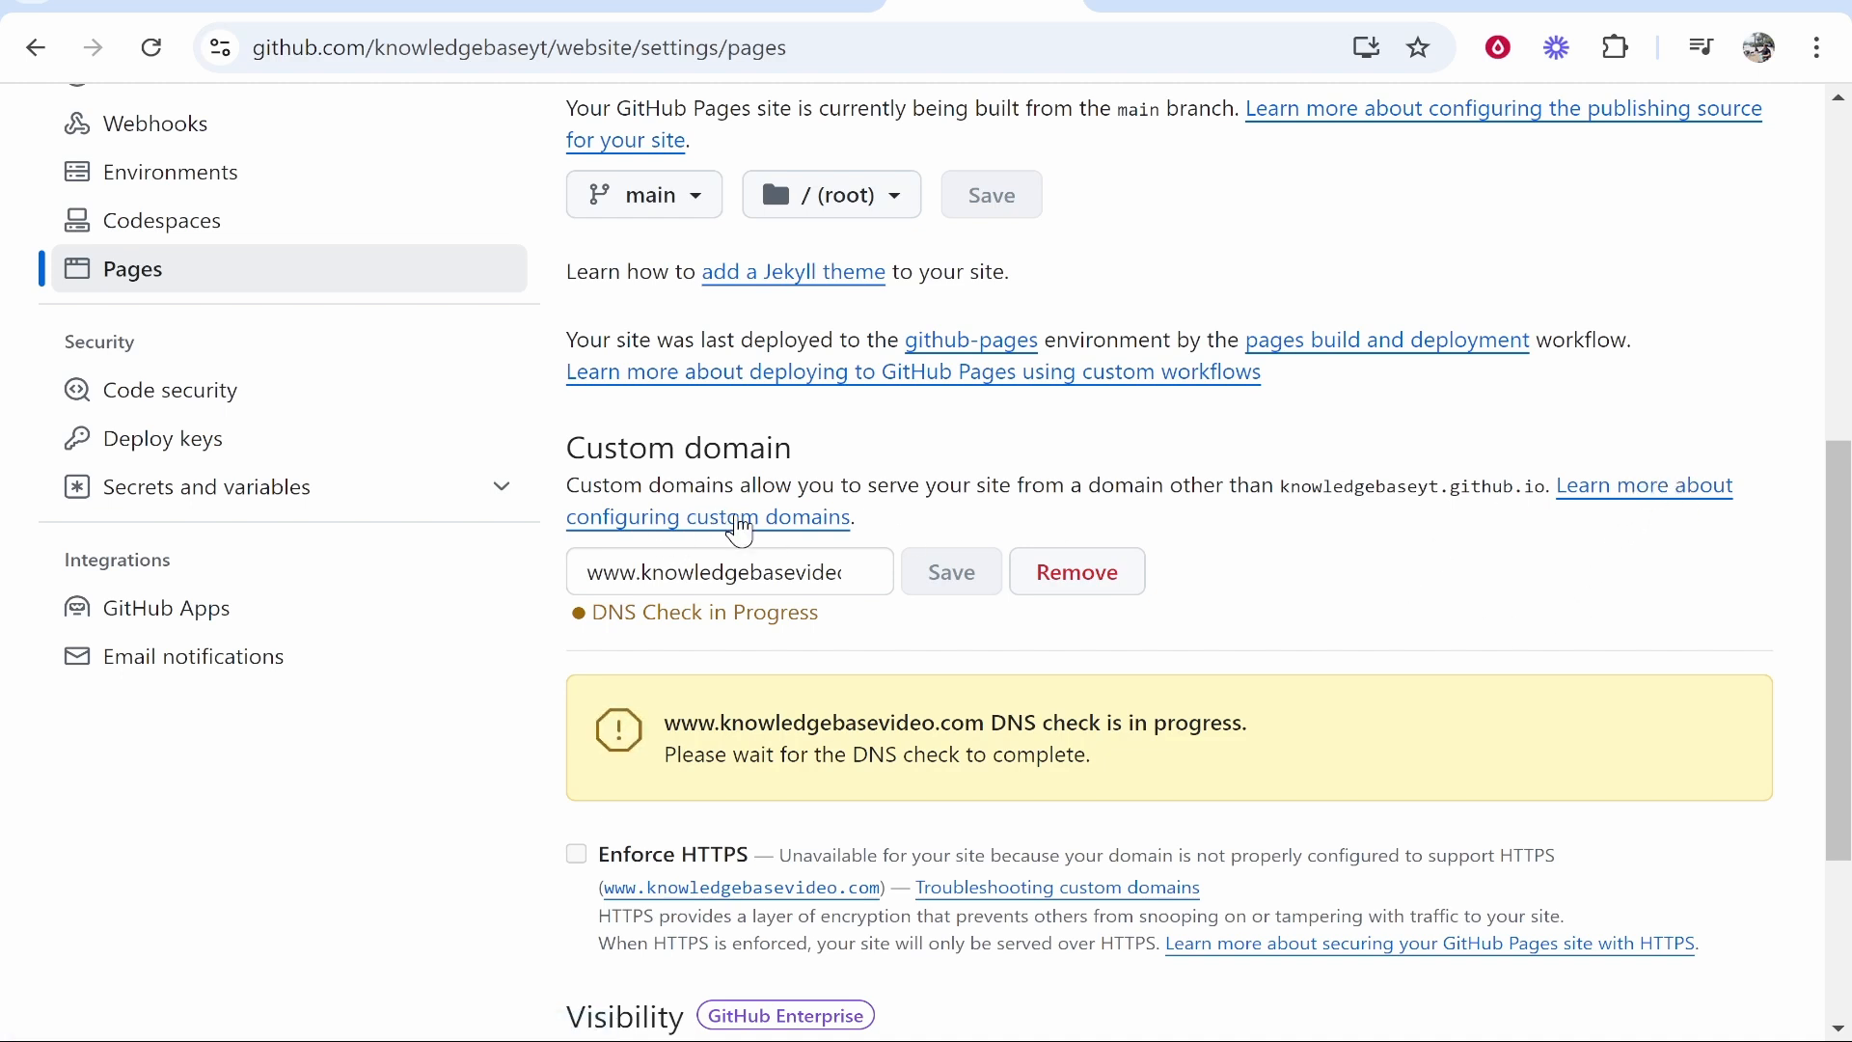
Step: Follow the docs to 'Managing a custom domain' and select a GitHub Pages apex IP address
{"action": "left_click", "coordinate": [708, 516]}
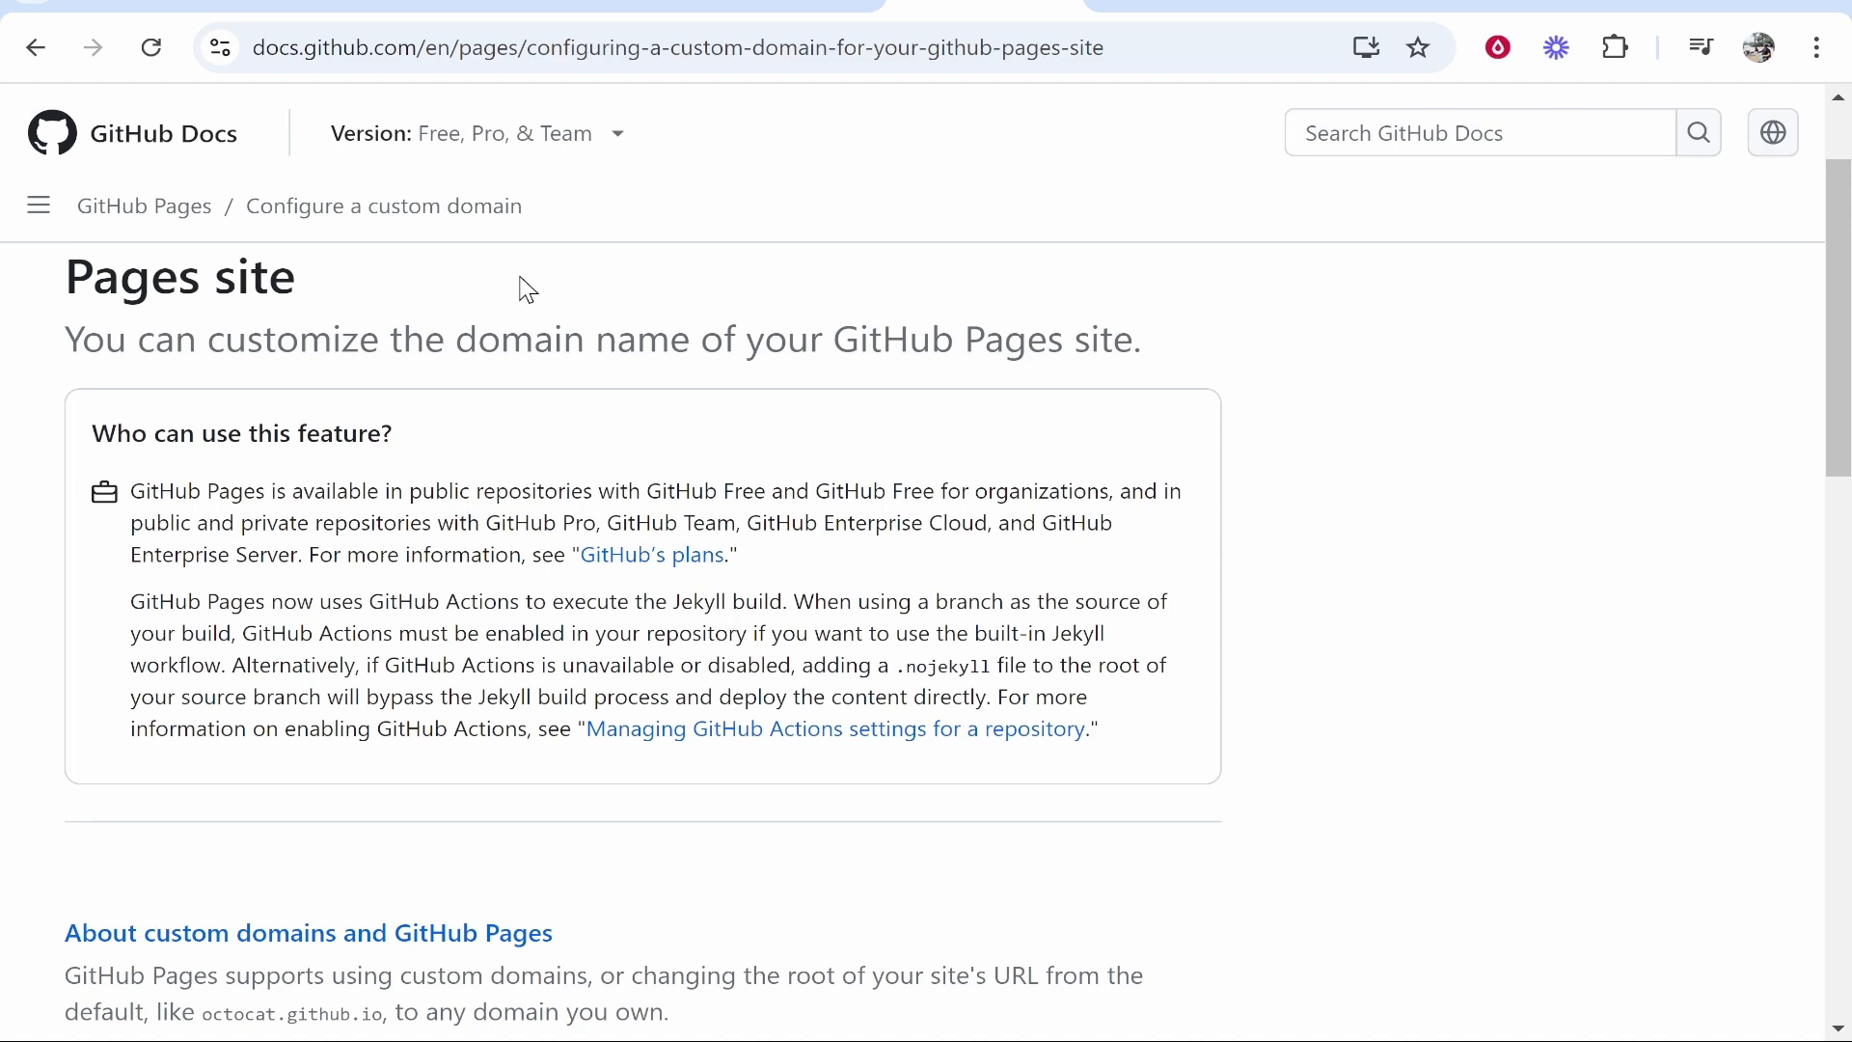
{"action": "scroll", "scroll_direction": "down", "scroll_amount": 3}
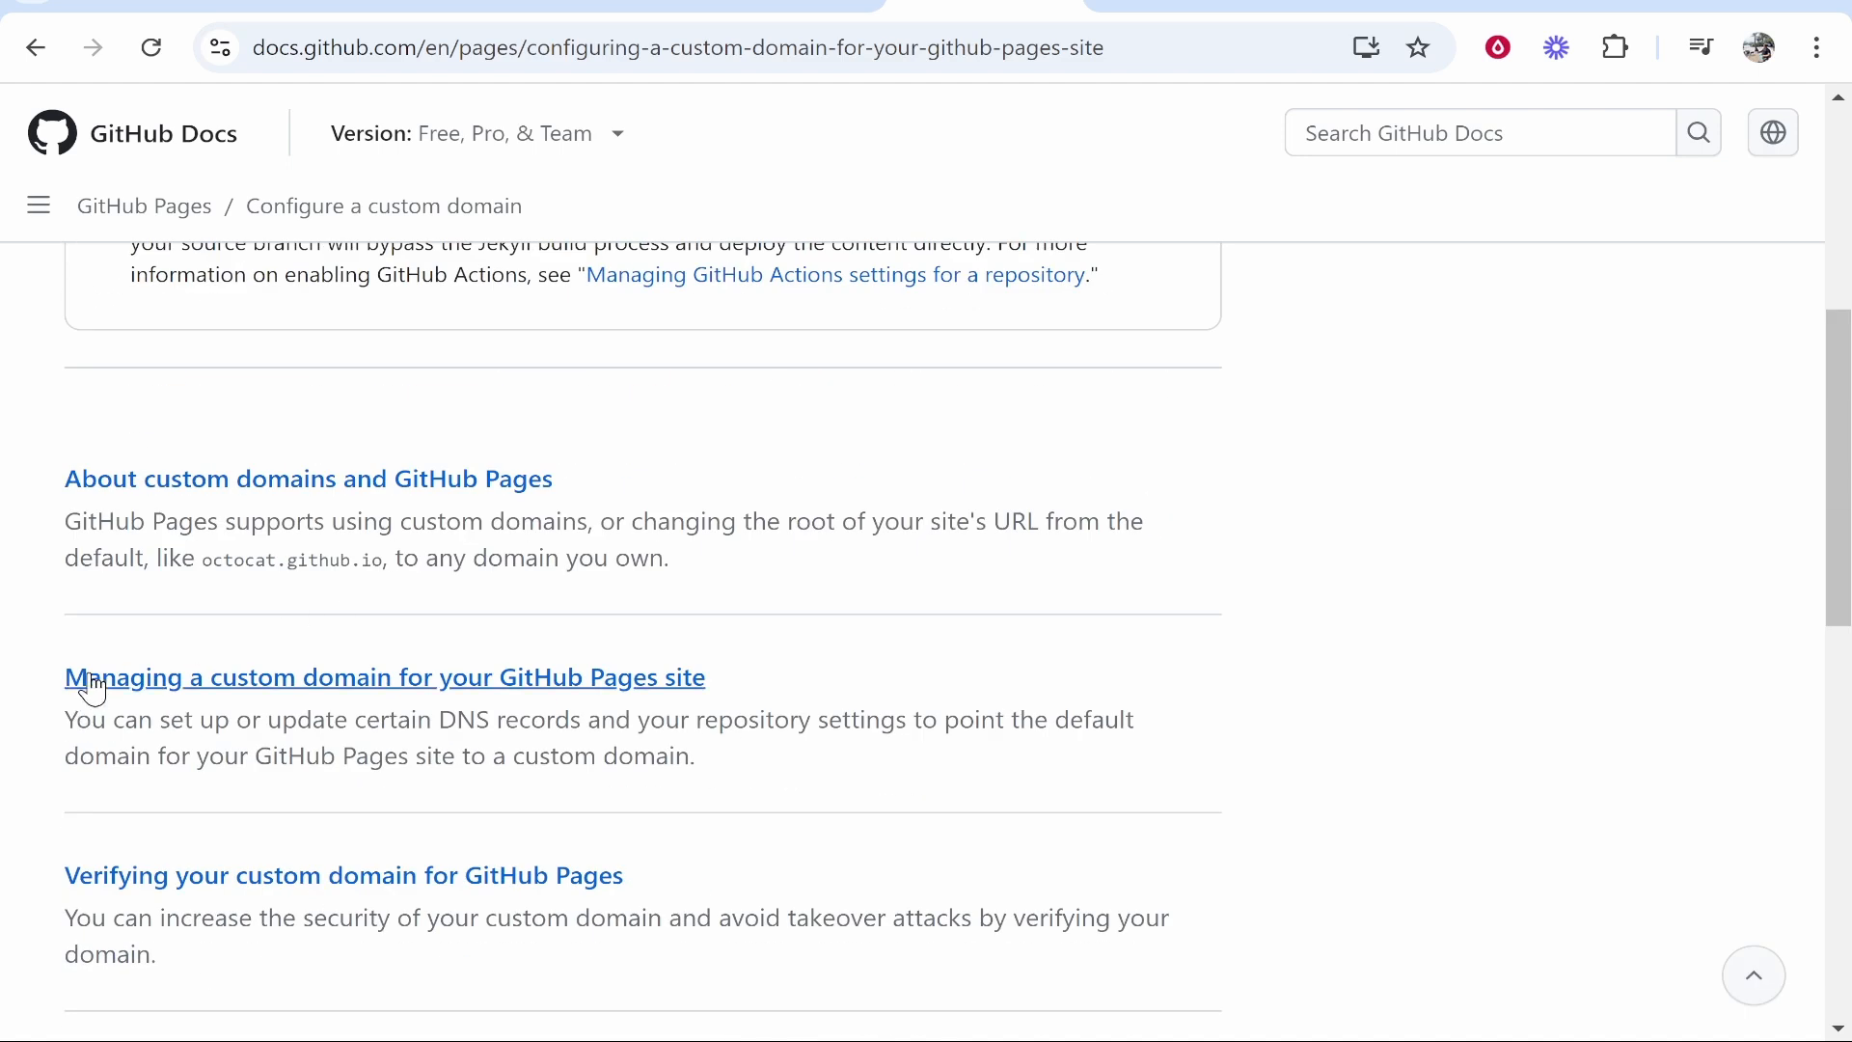
{"action": "mouse_move", "coordinate": [645, 690]}
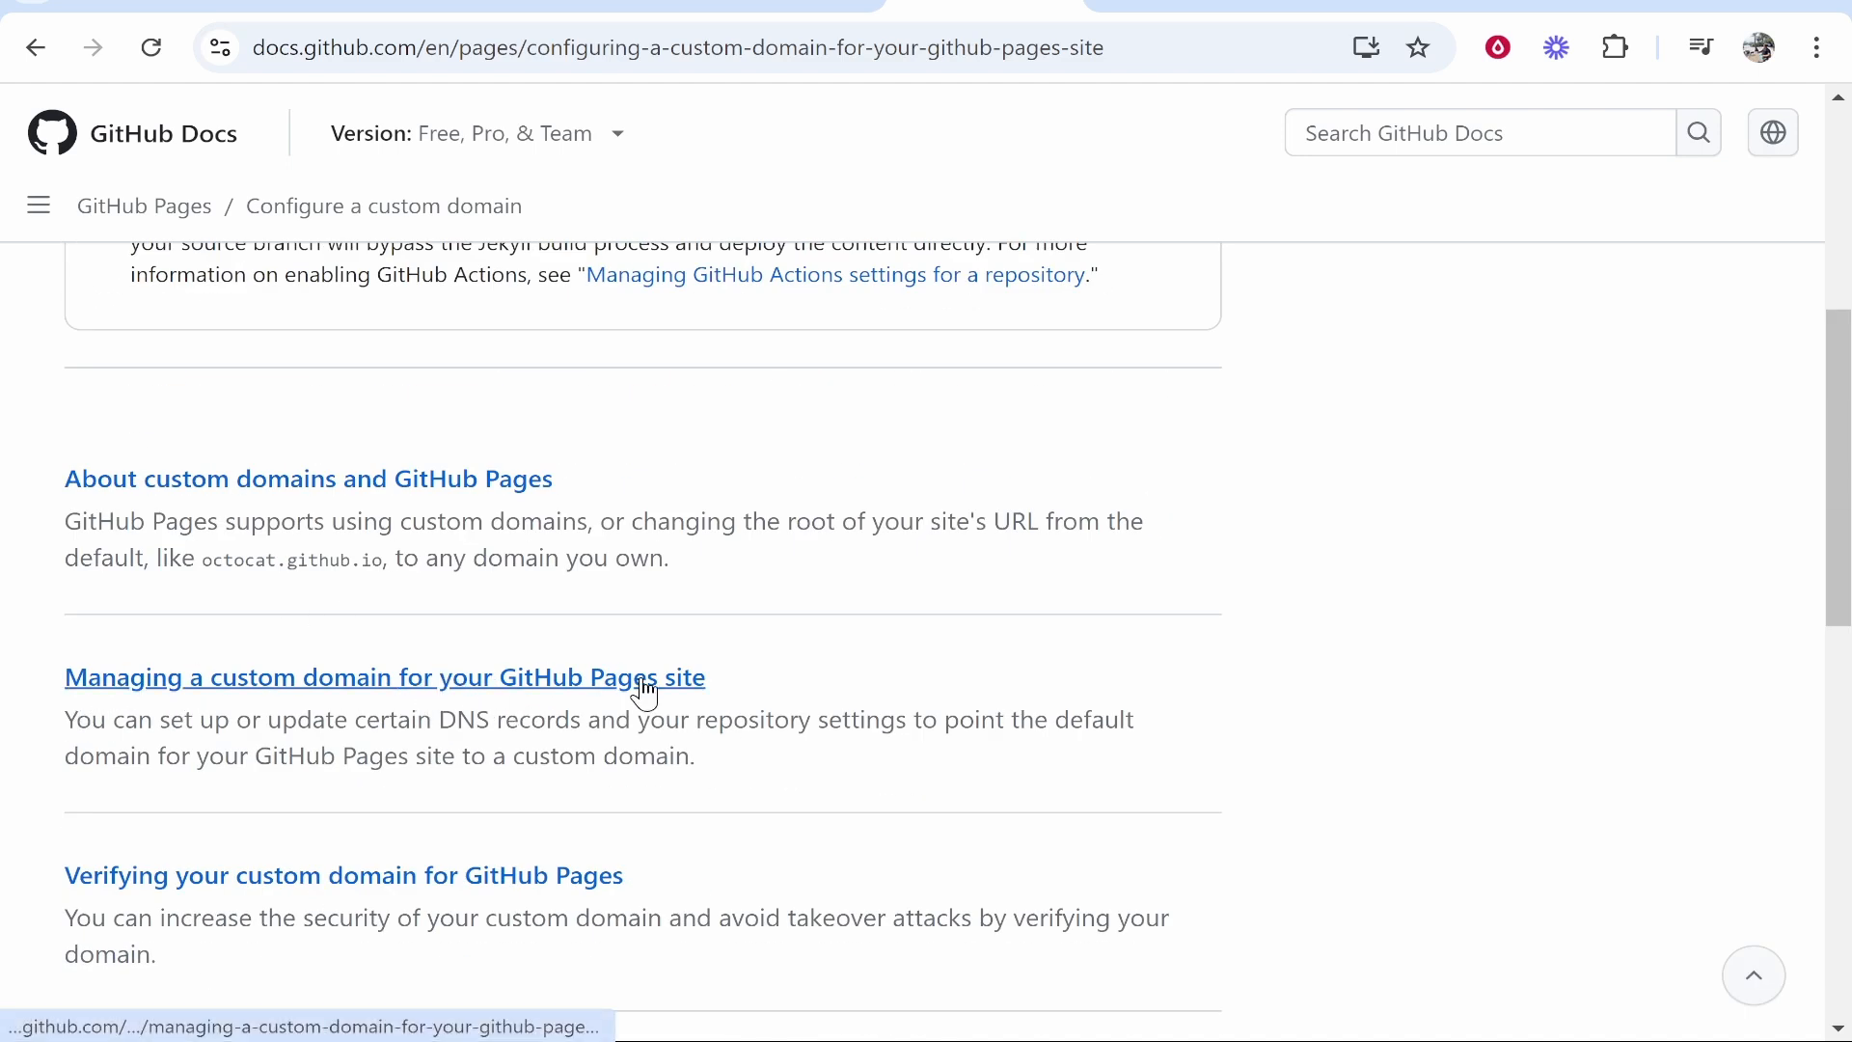
{"action": "left_click", "coordinate": [384, 677]}
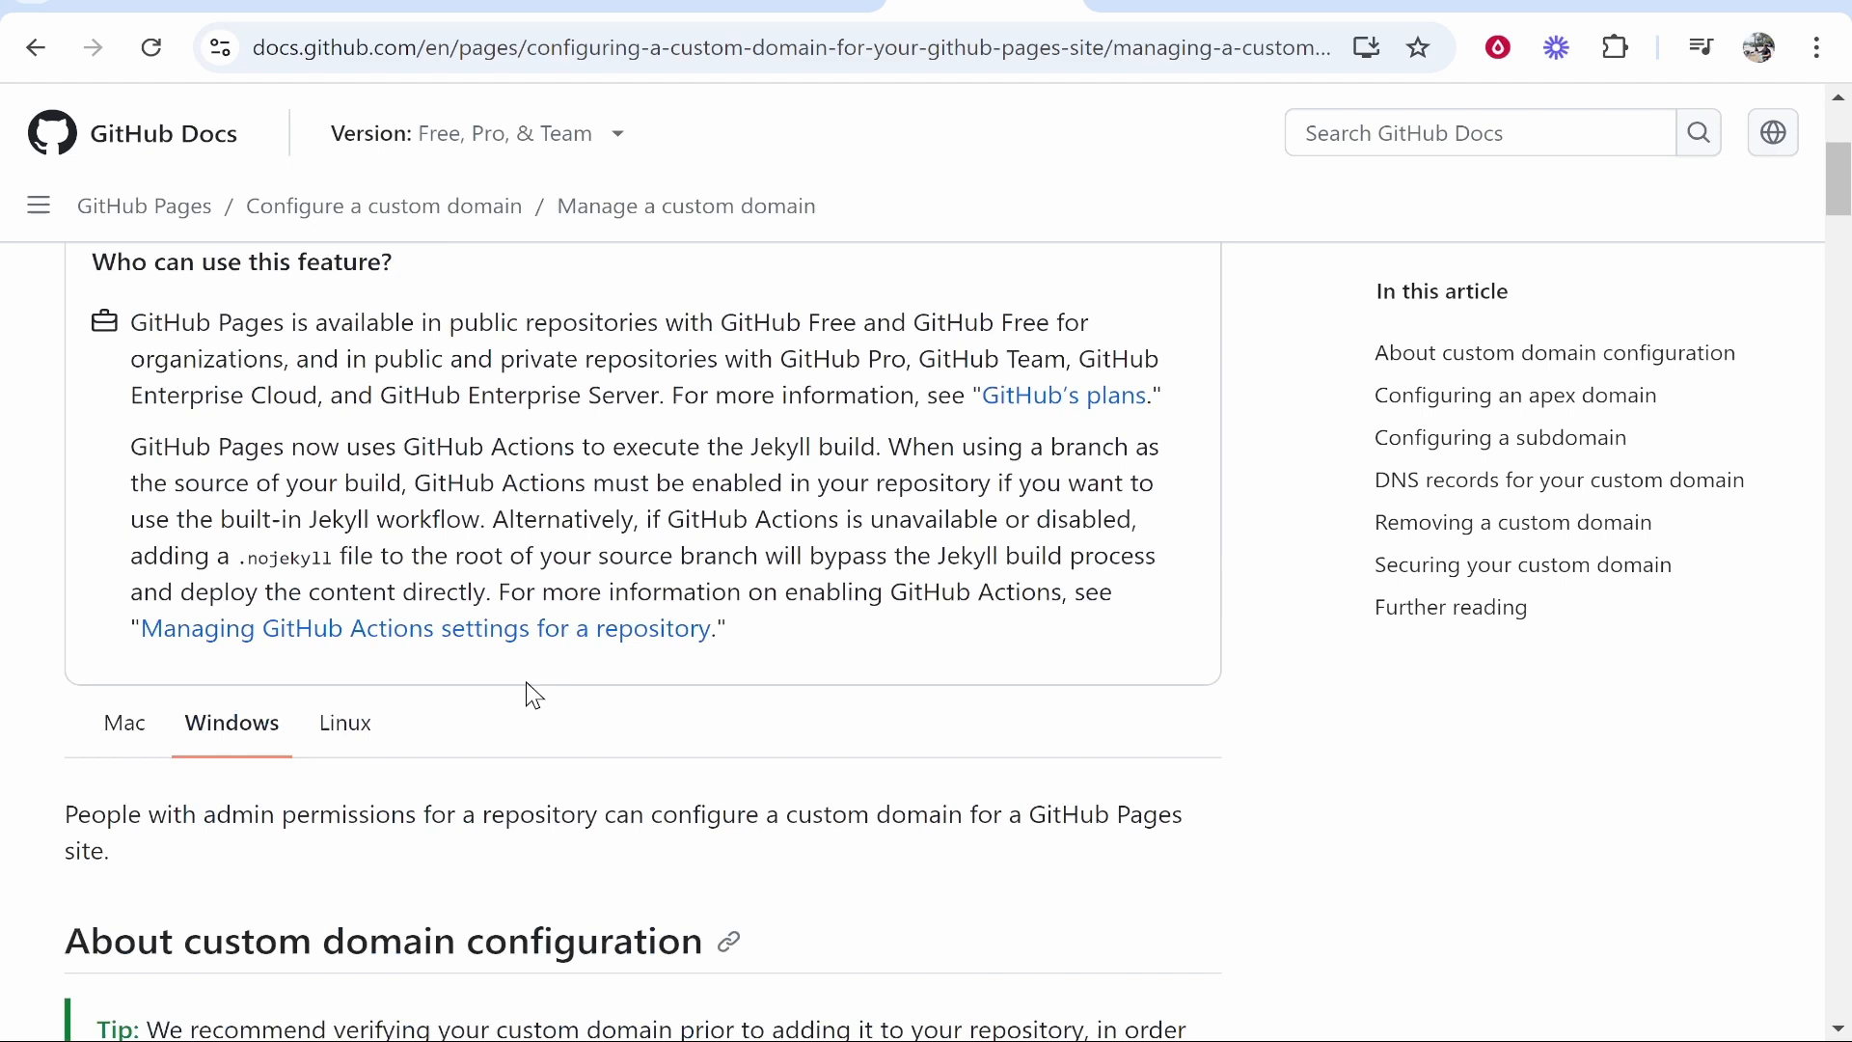
{"action": "scroll", "scroll_direction": "down", "scroll_amount": 3}
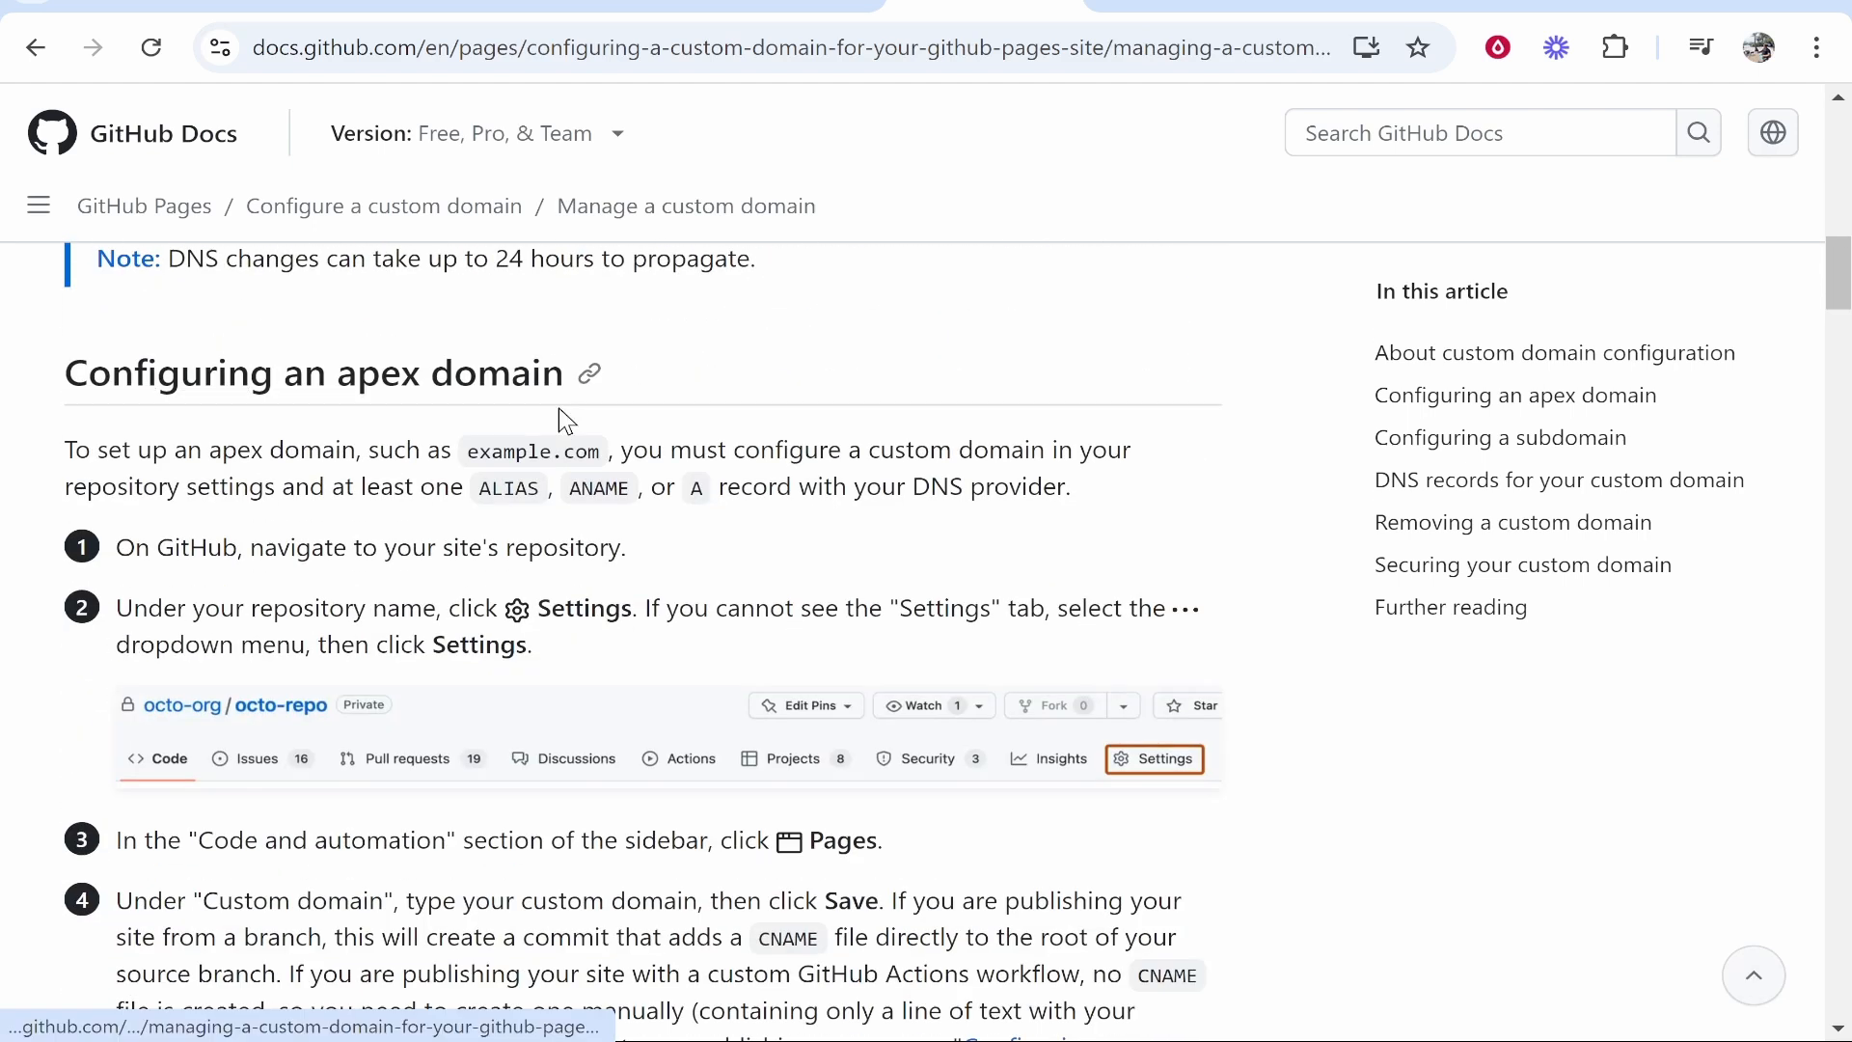
{"action": "scroll", "scroll_direction": "down", "scroll_amount": 3}
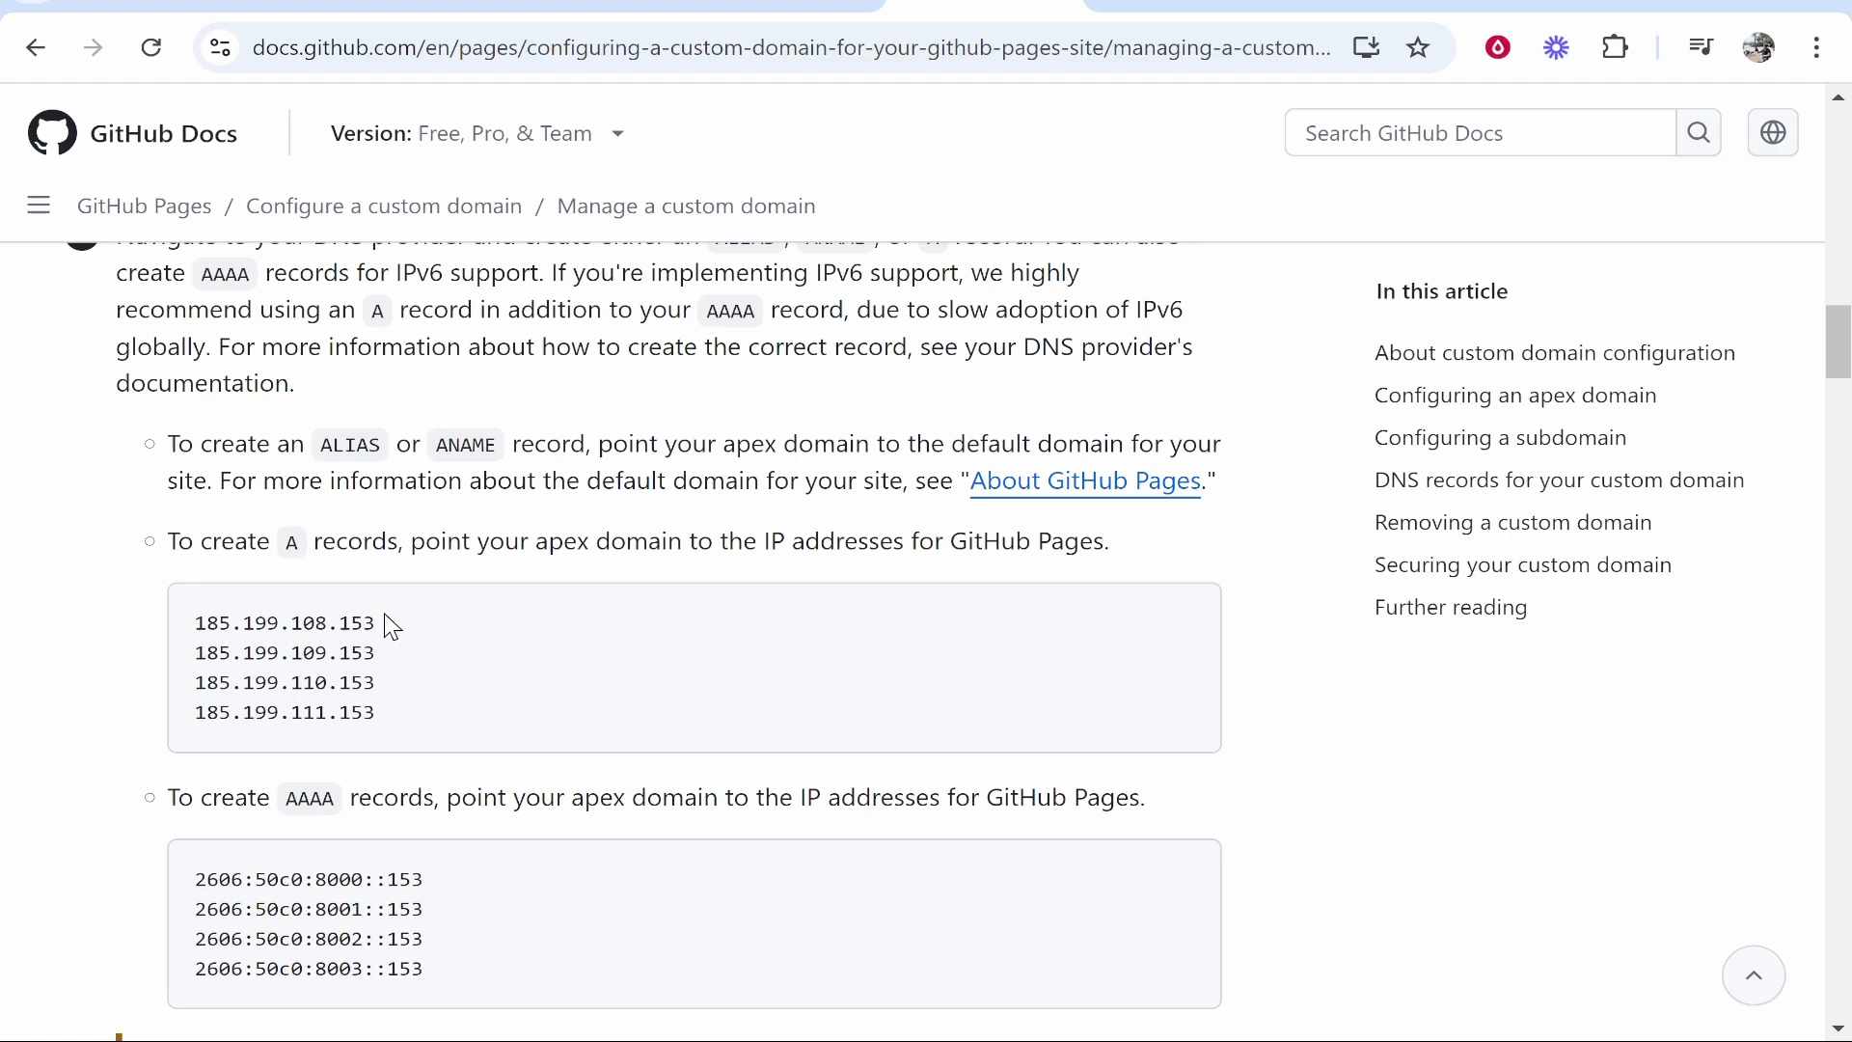
{"action": "mouse_move", "coordinate": [464, 627]}
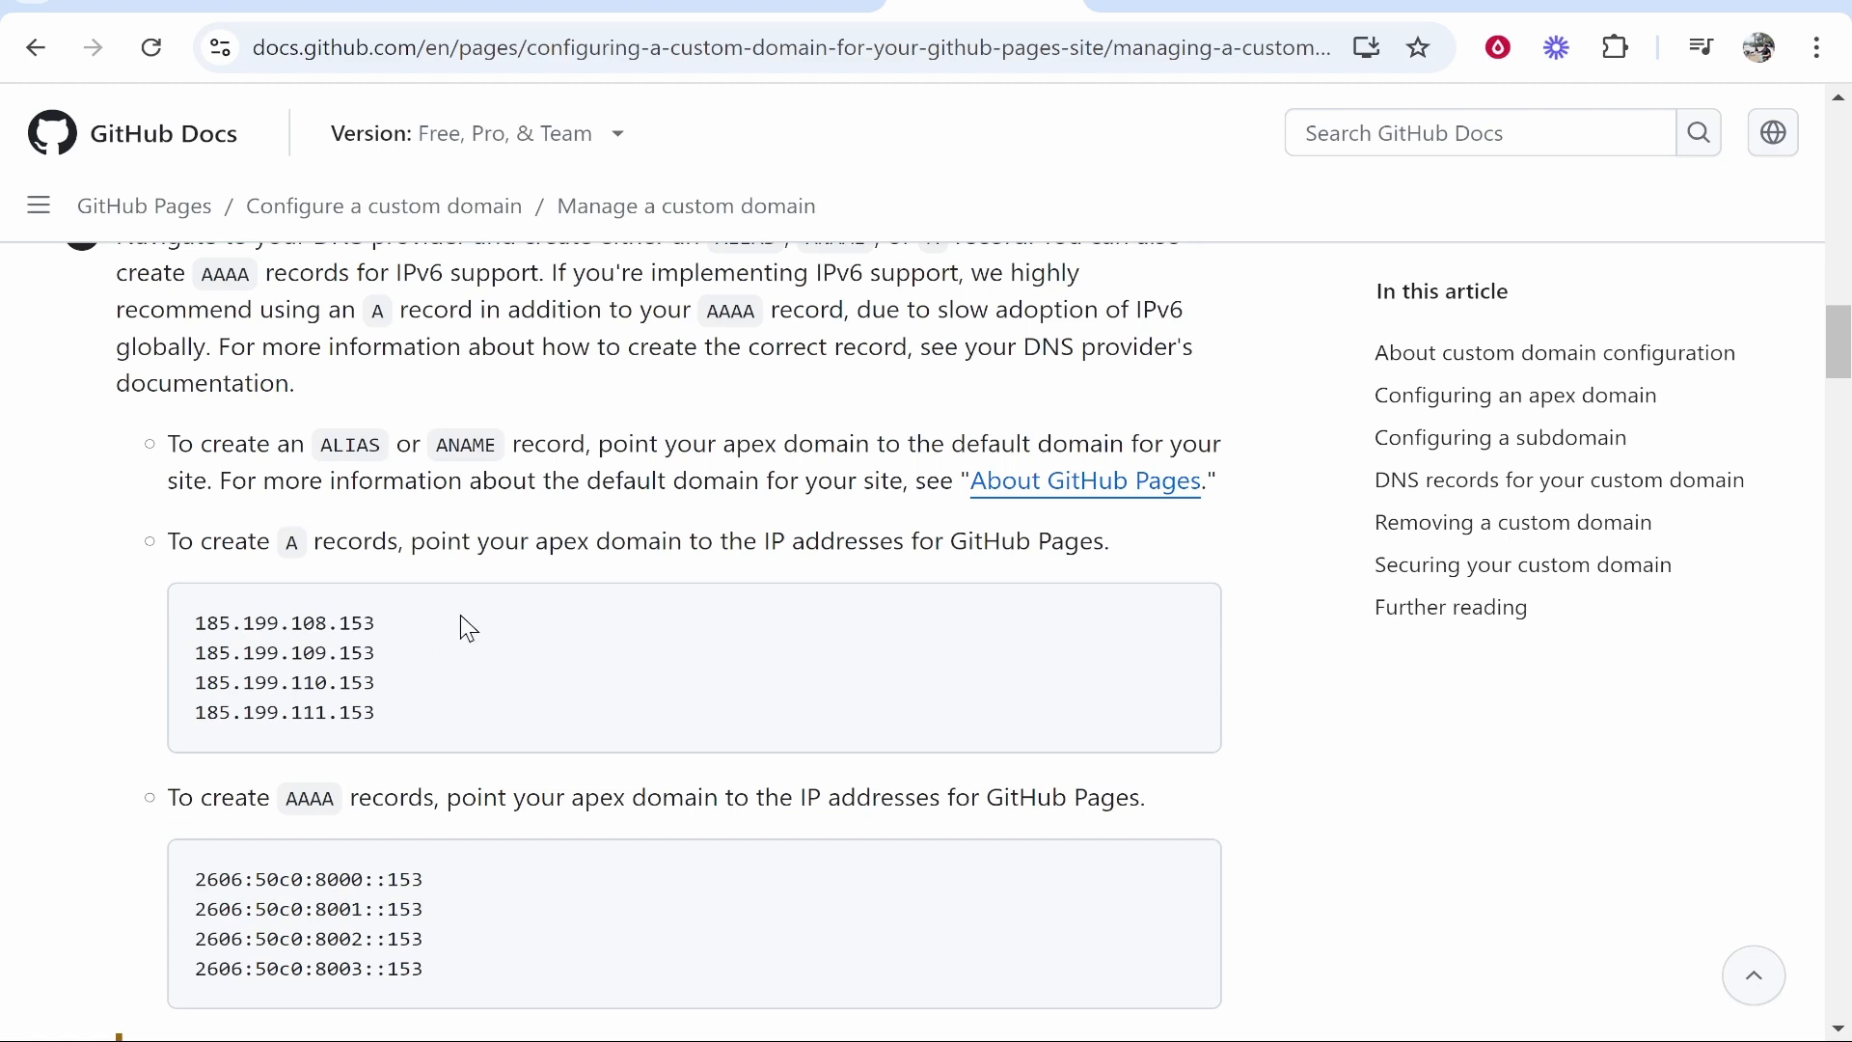
{"action": "double_click", "coordinate": [283, 623]}
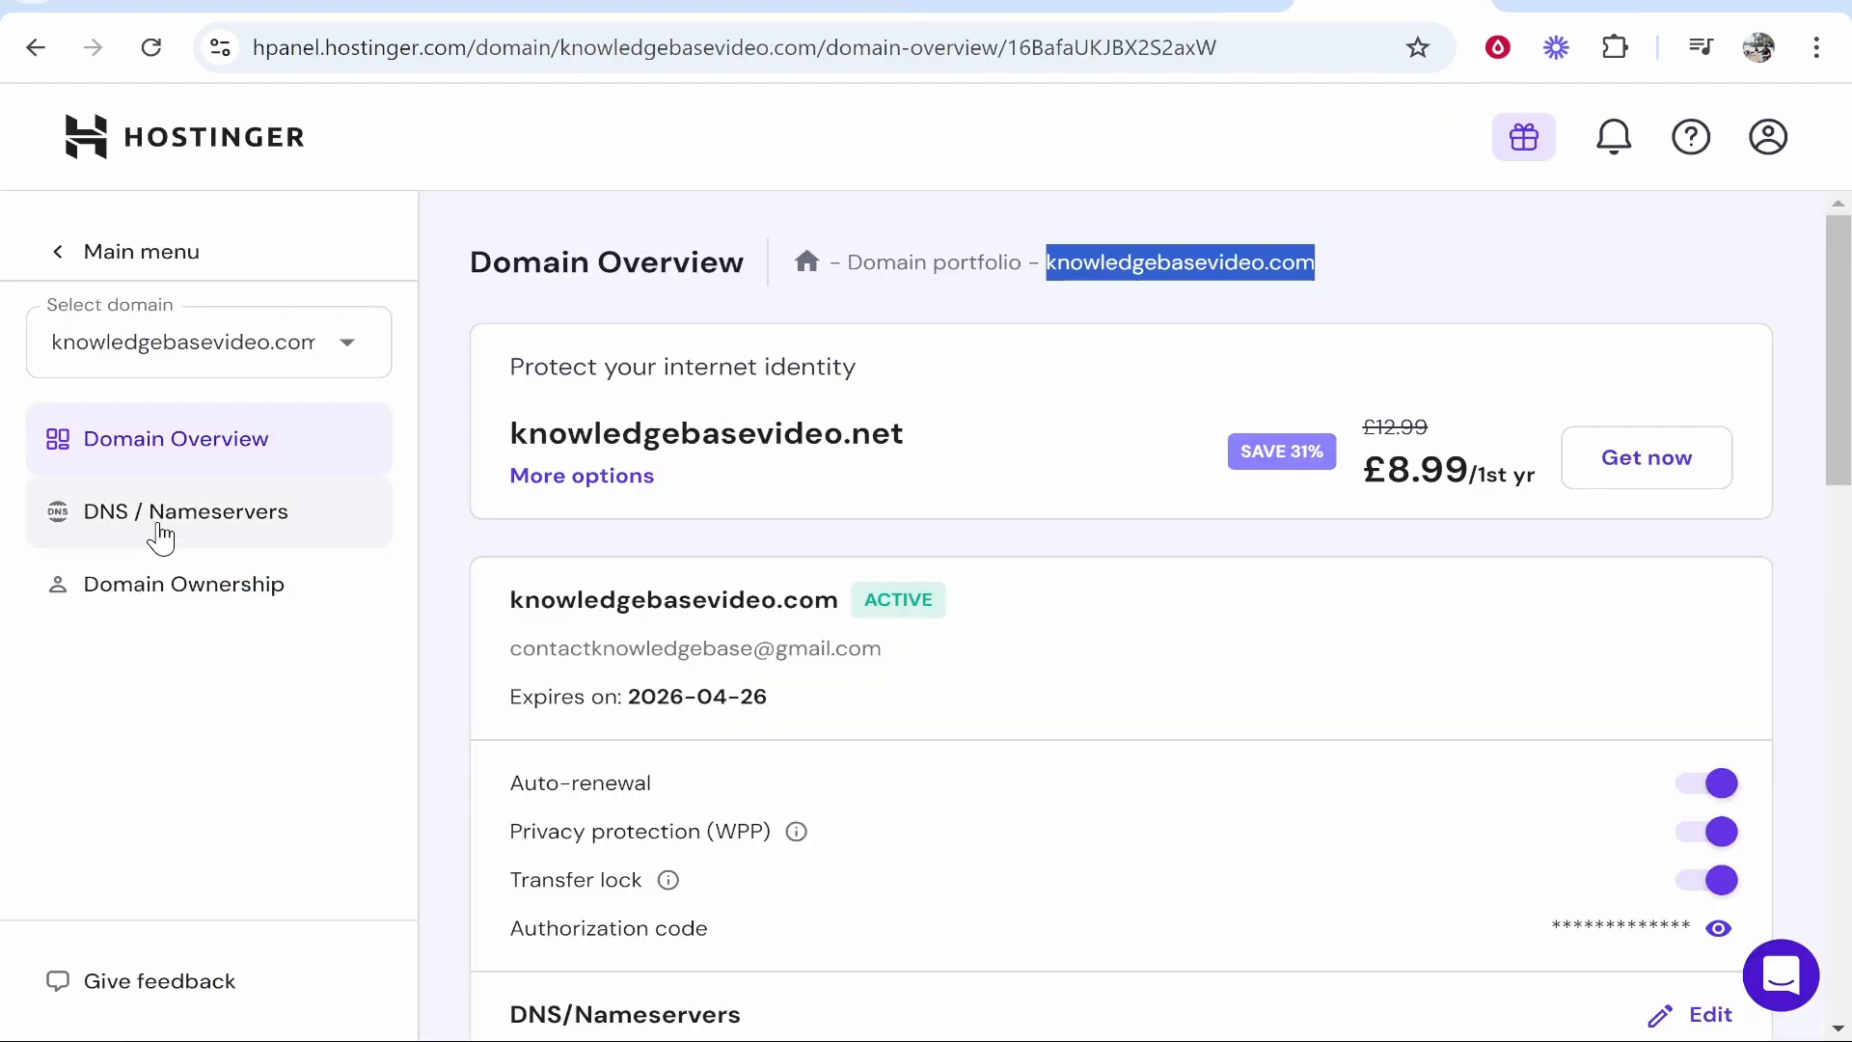
{"action": "left_click", "coordinate": [185, 511]}
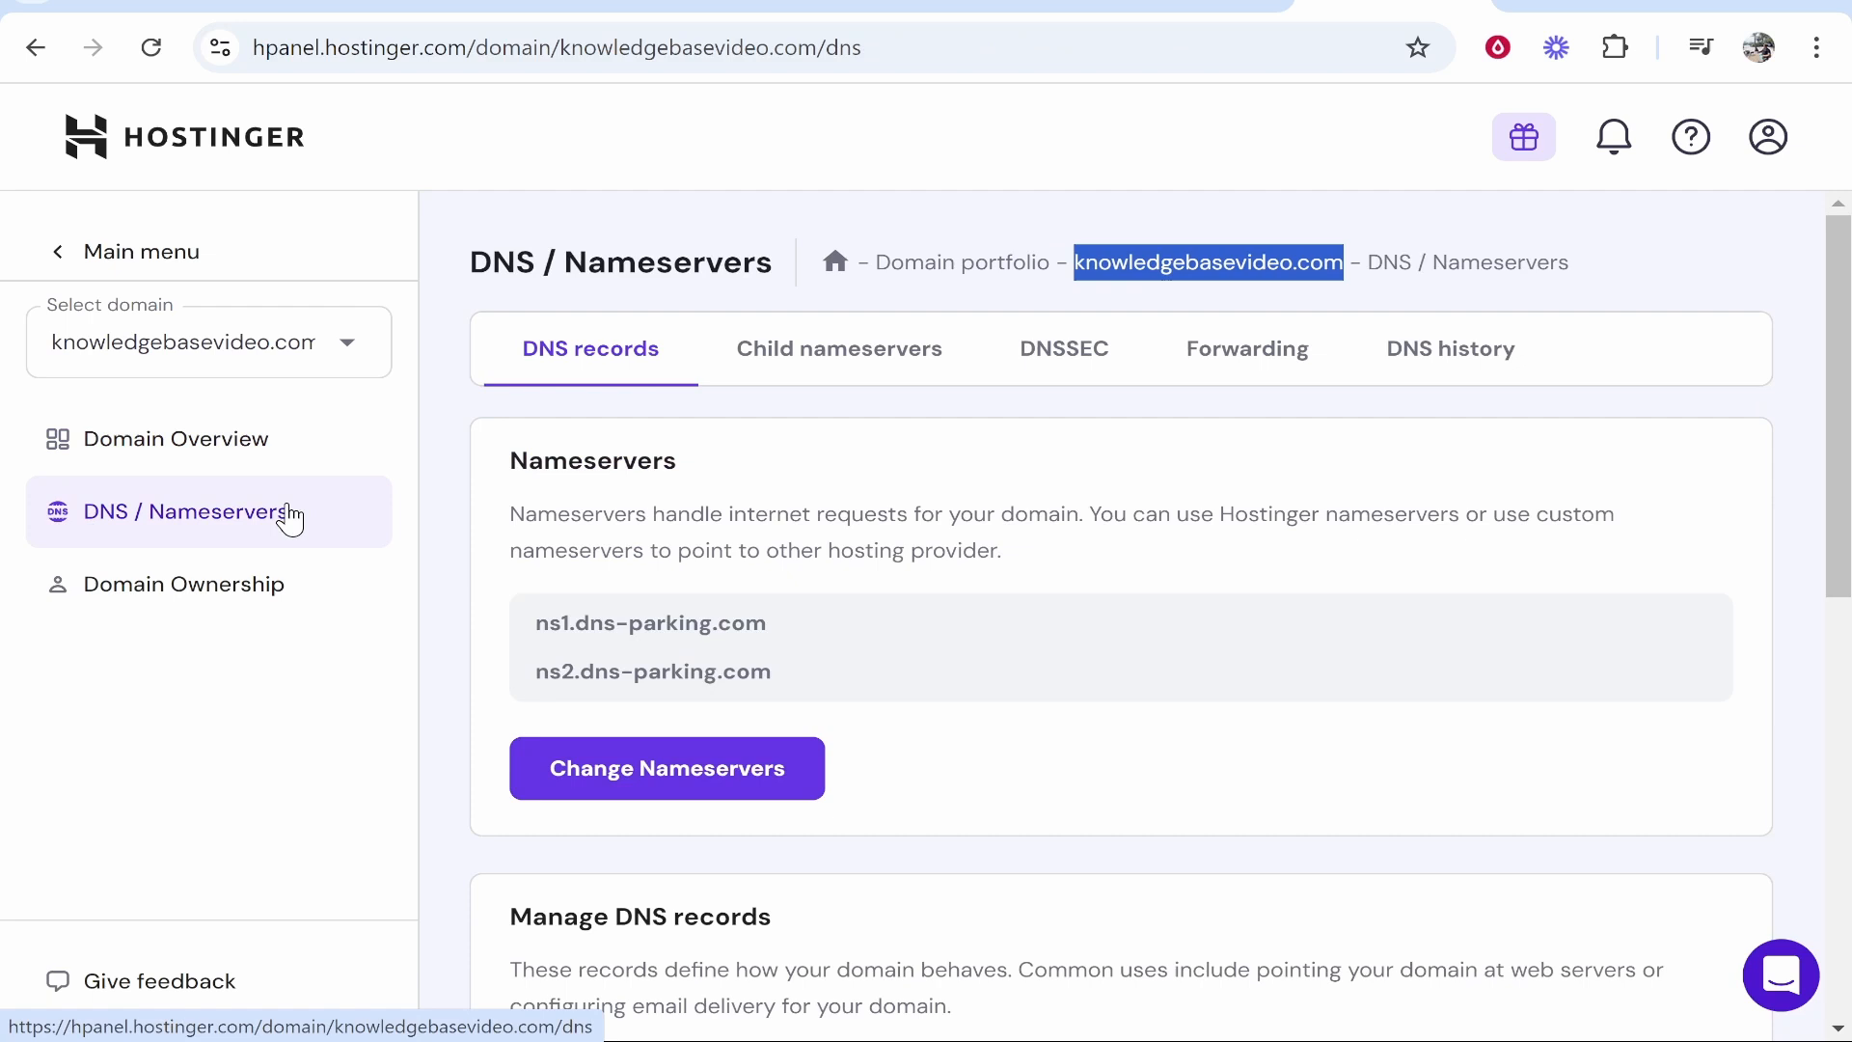
{"action": "scroll", "scroll_direction": "down", "scroll_amount": 3}
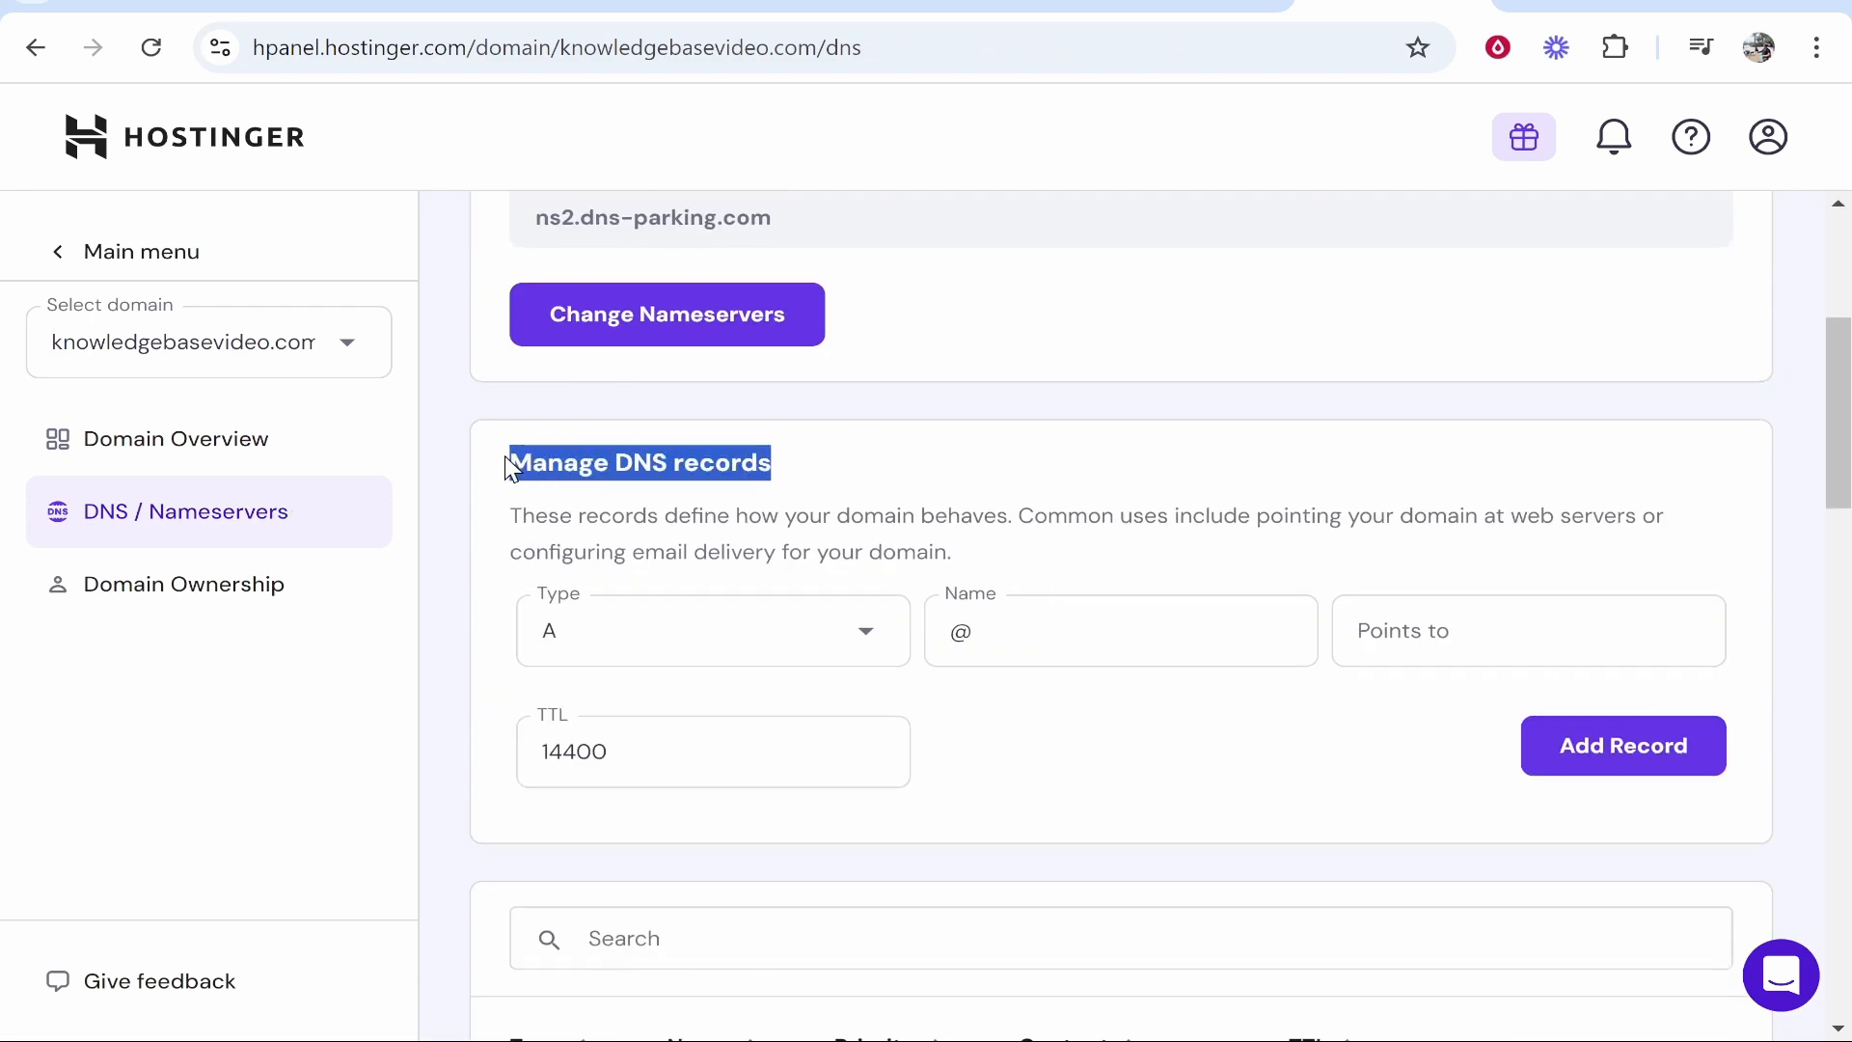
{"action": "scroll", "scroll_direction": "down", "scroll_amount": 3}
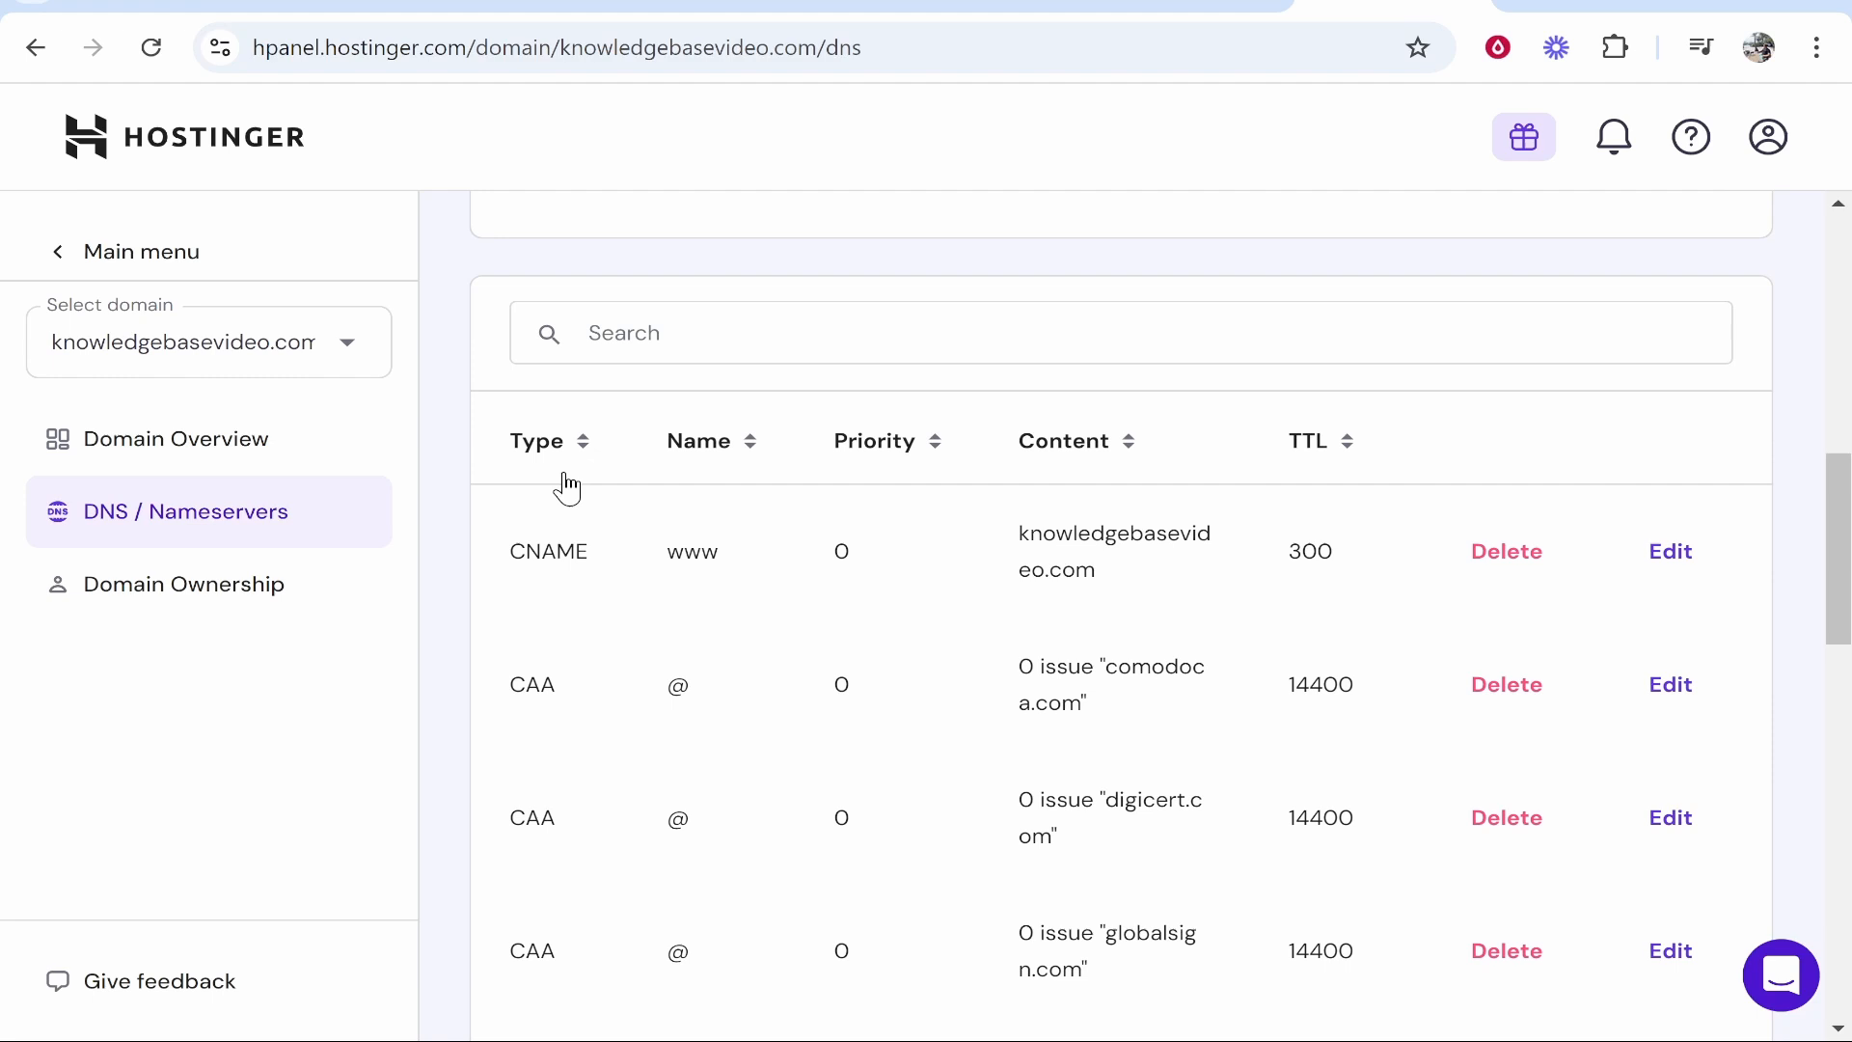
{"action": "scroll", "scroll_direction": "down", "scroll_amount": 3}
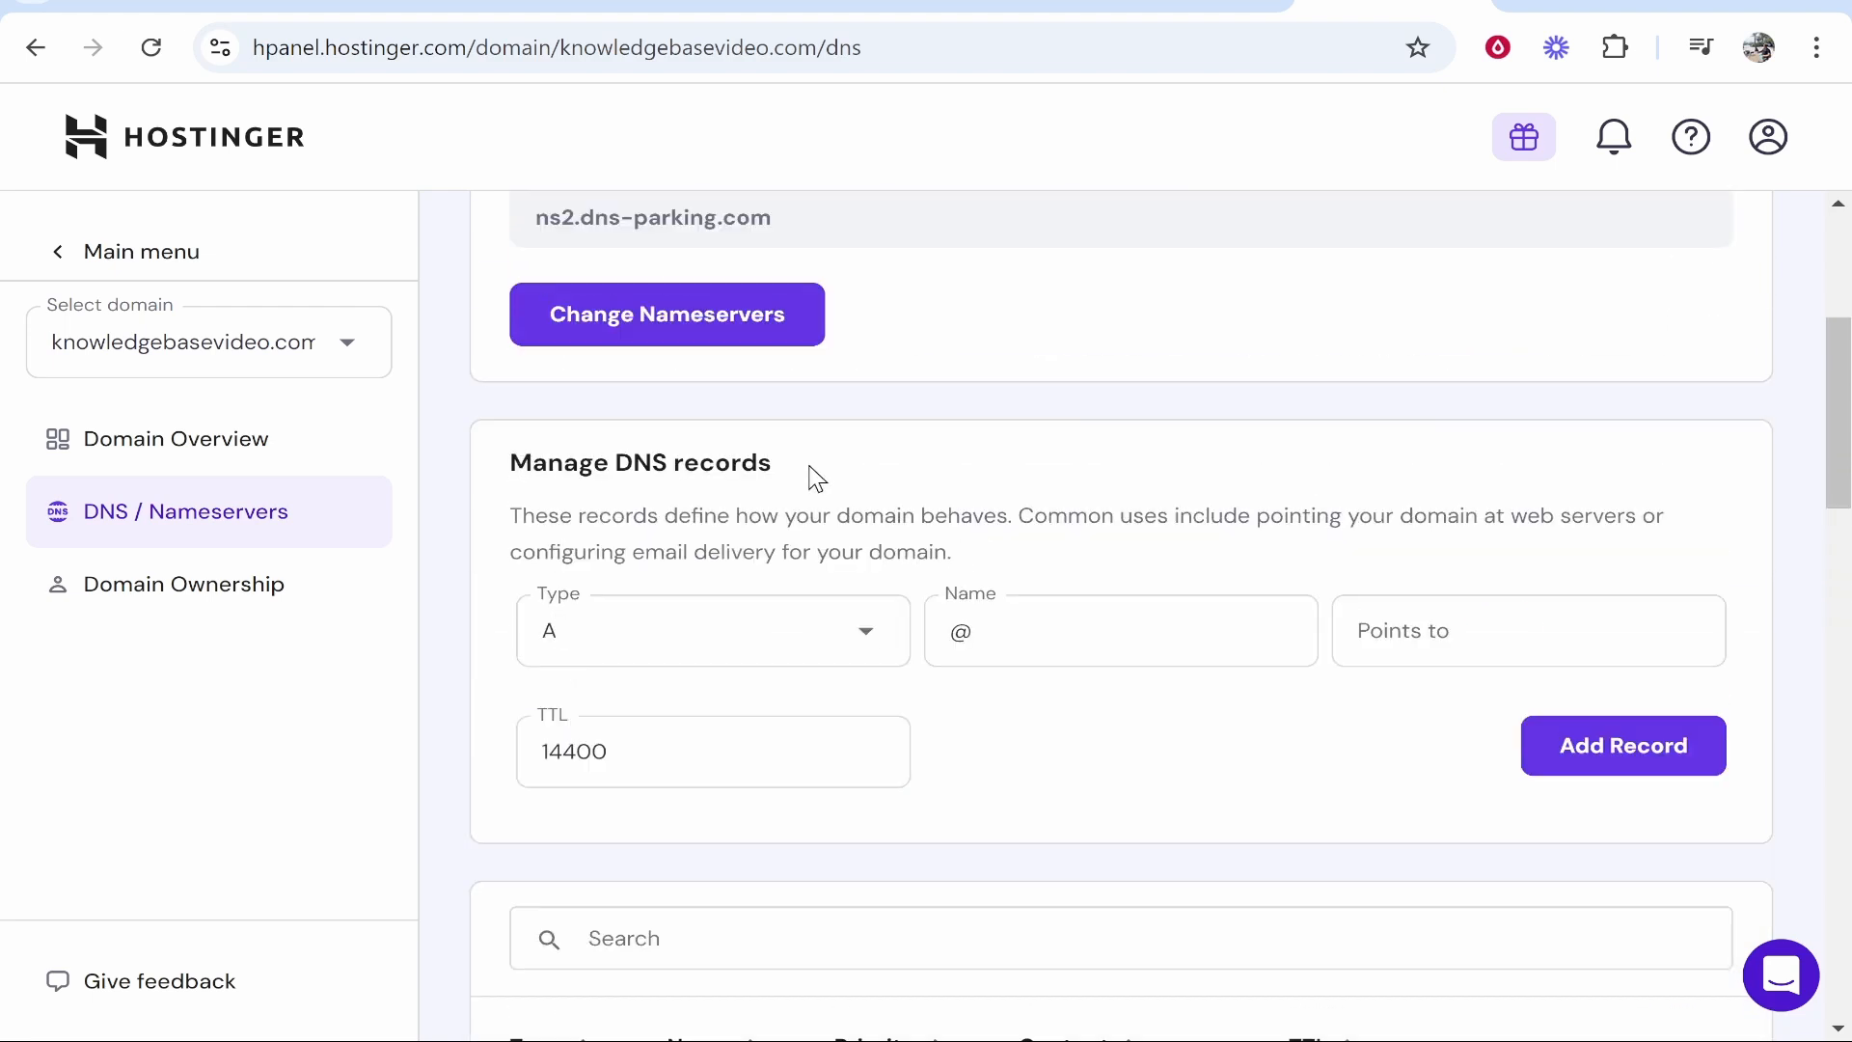
{"action": "mouse_move", "coordinate": [1019, 611]}
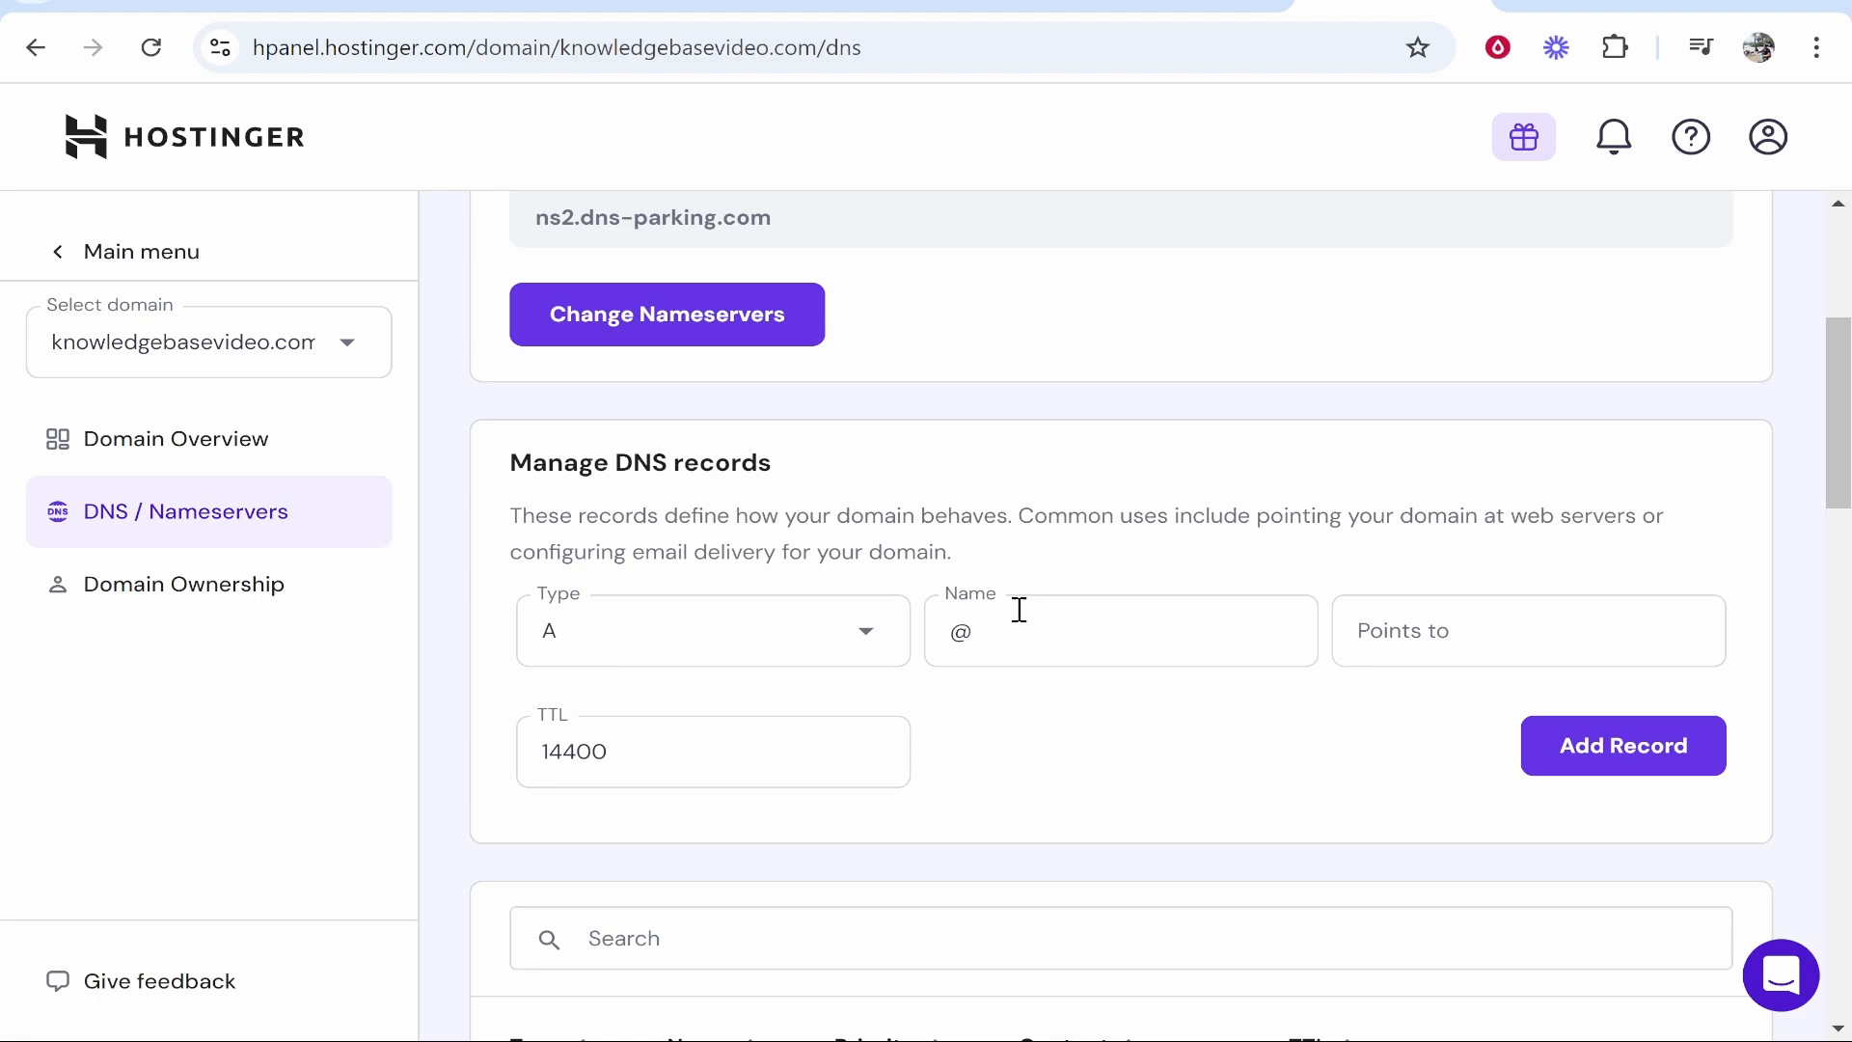
Step: Add @ A records pointing to 185.199.108.153 and 185.199.109.153, confirming the additional record
{"action": "right_click", "coordinate": [1524, 630]}
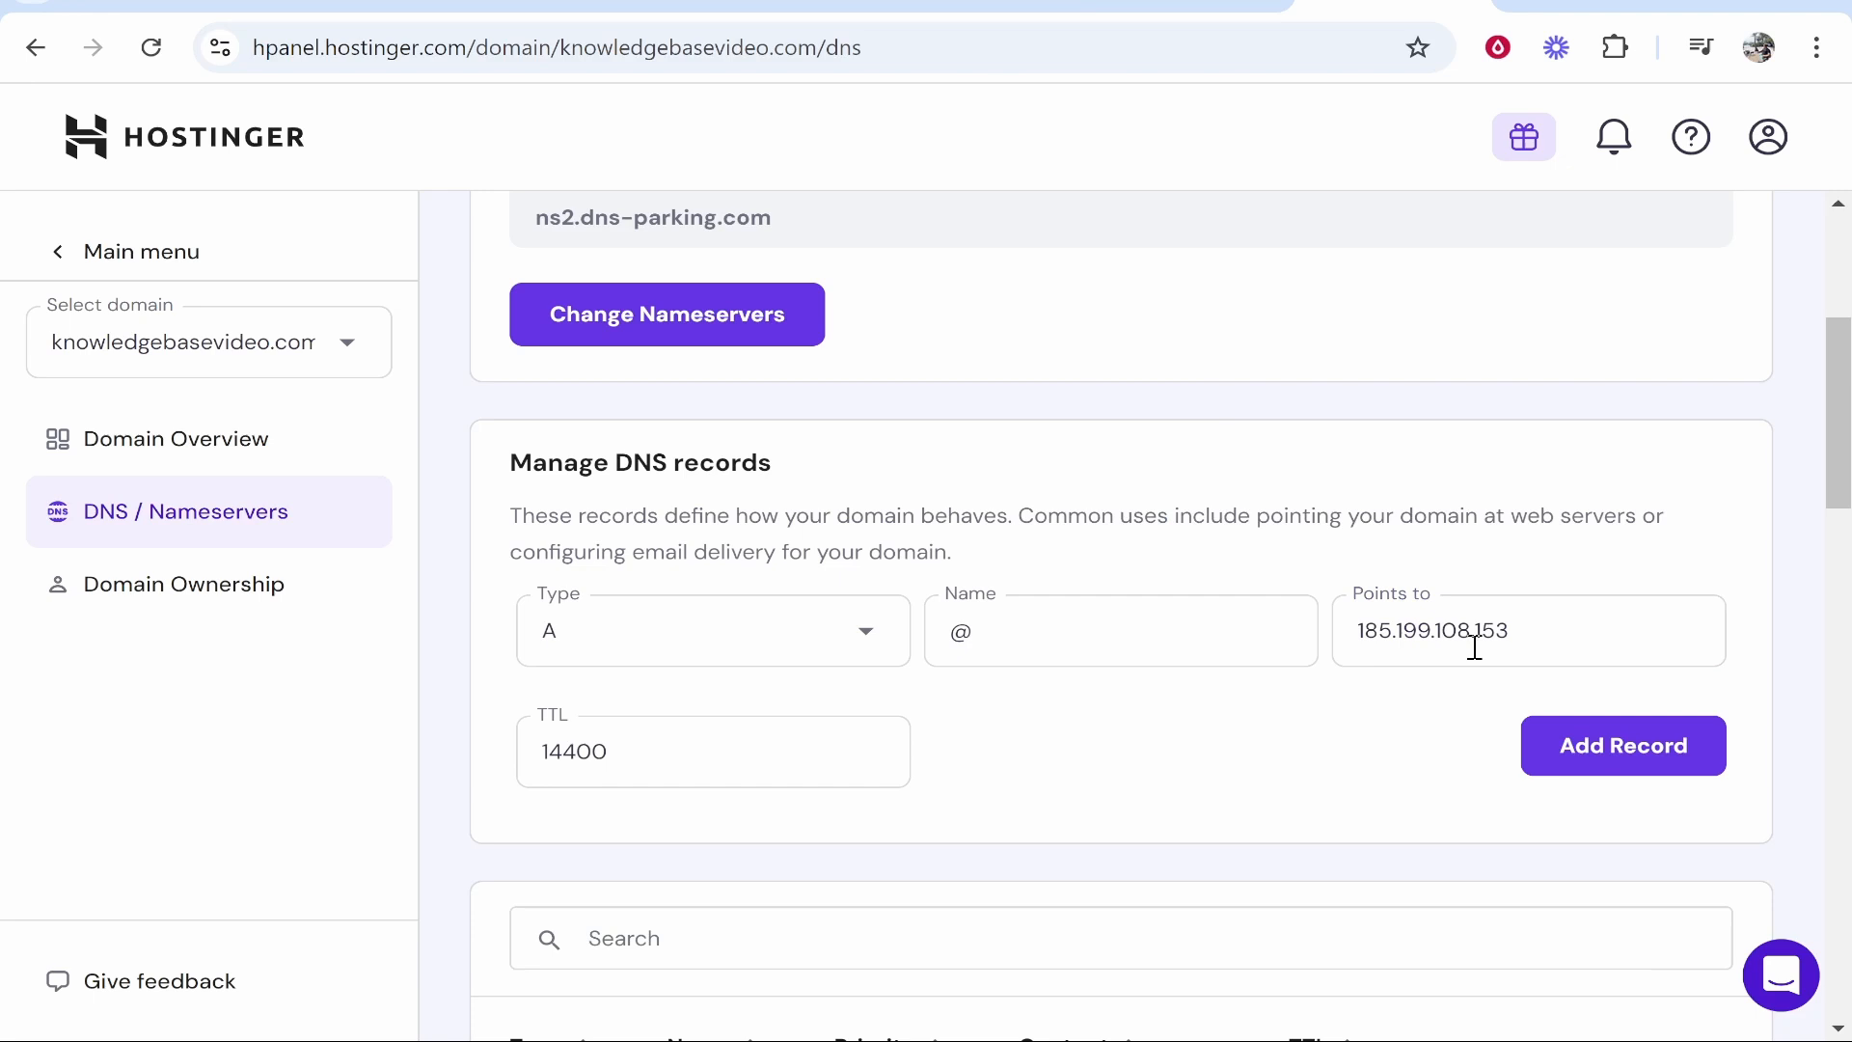
{"action": "left_click", "coordinate": [1622, 746]}
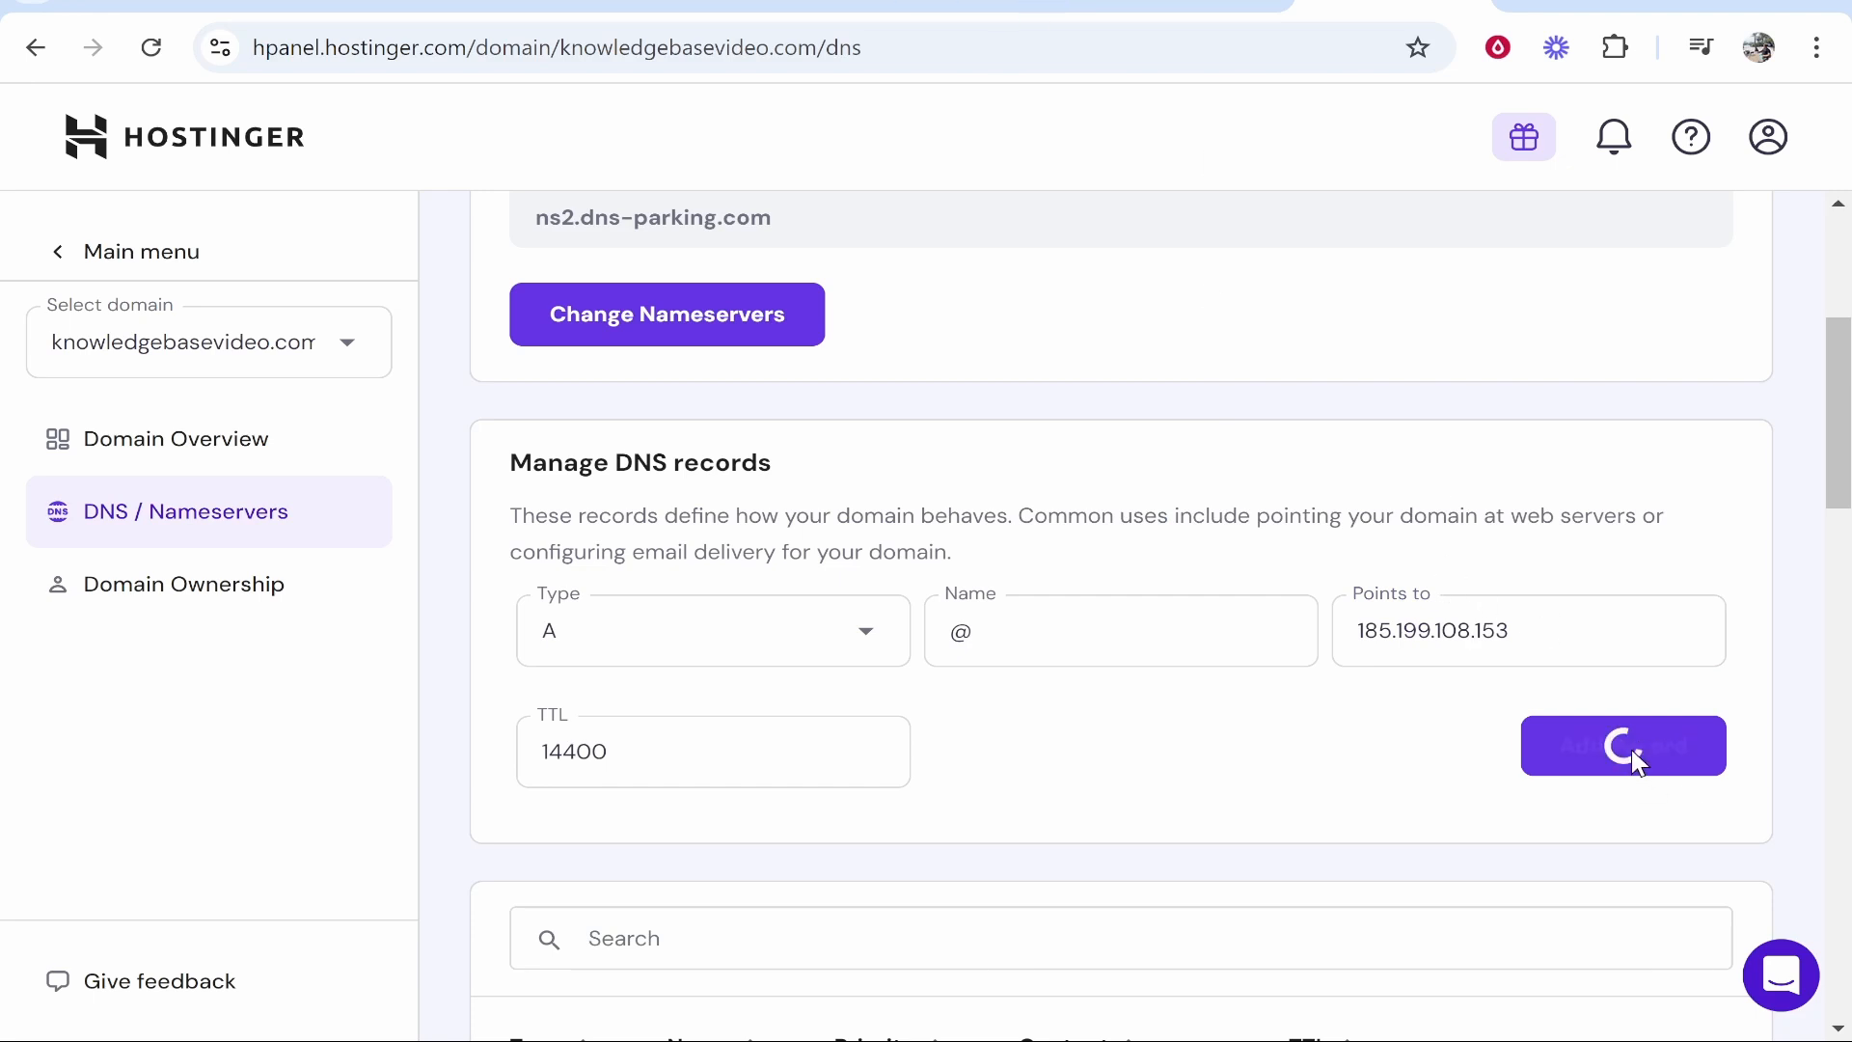
{"action": "left_click", "coordinate": [1623, 745]}
{"action": "type", "text": "9"}
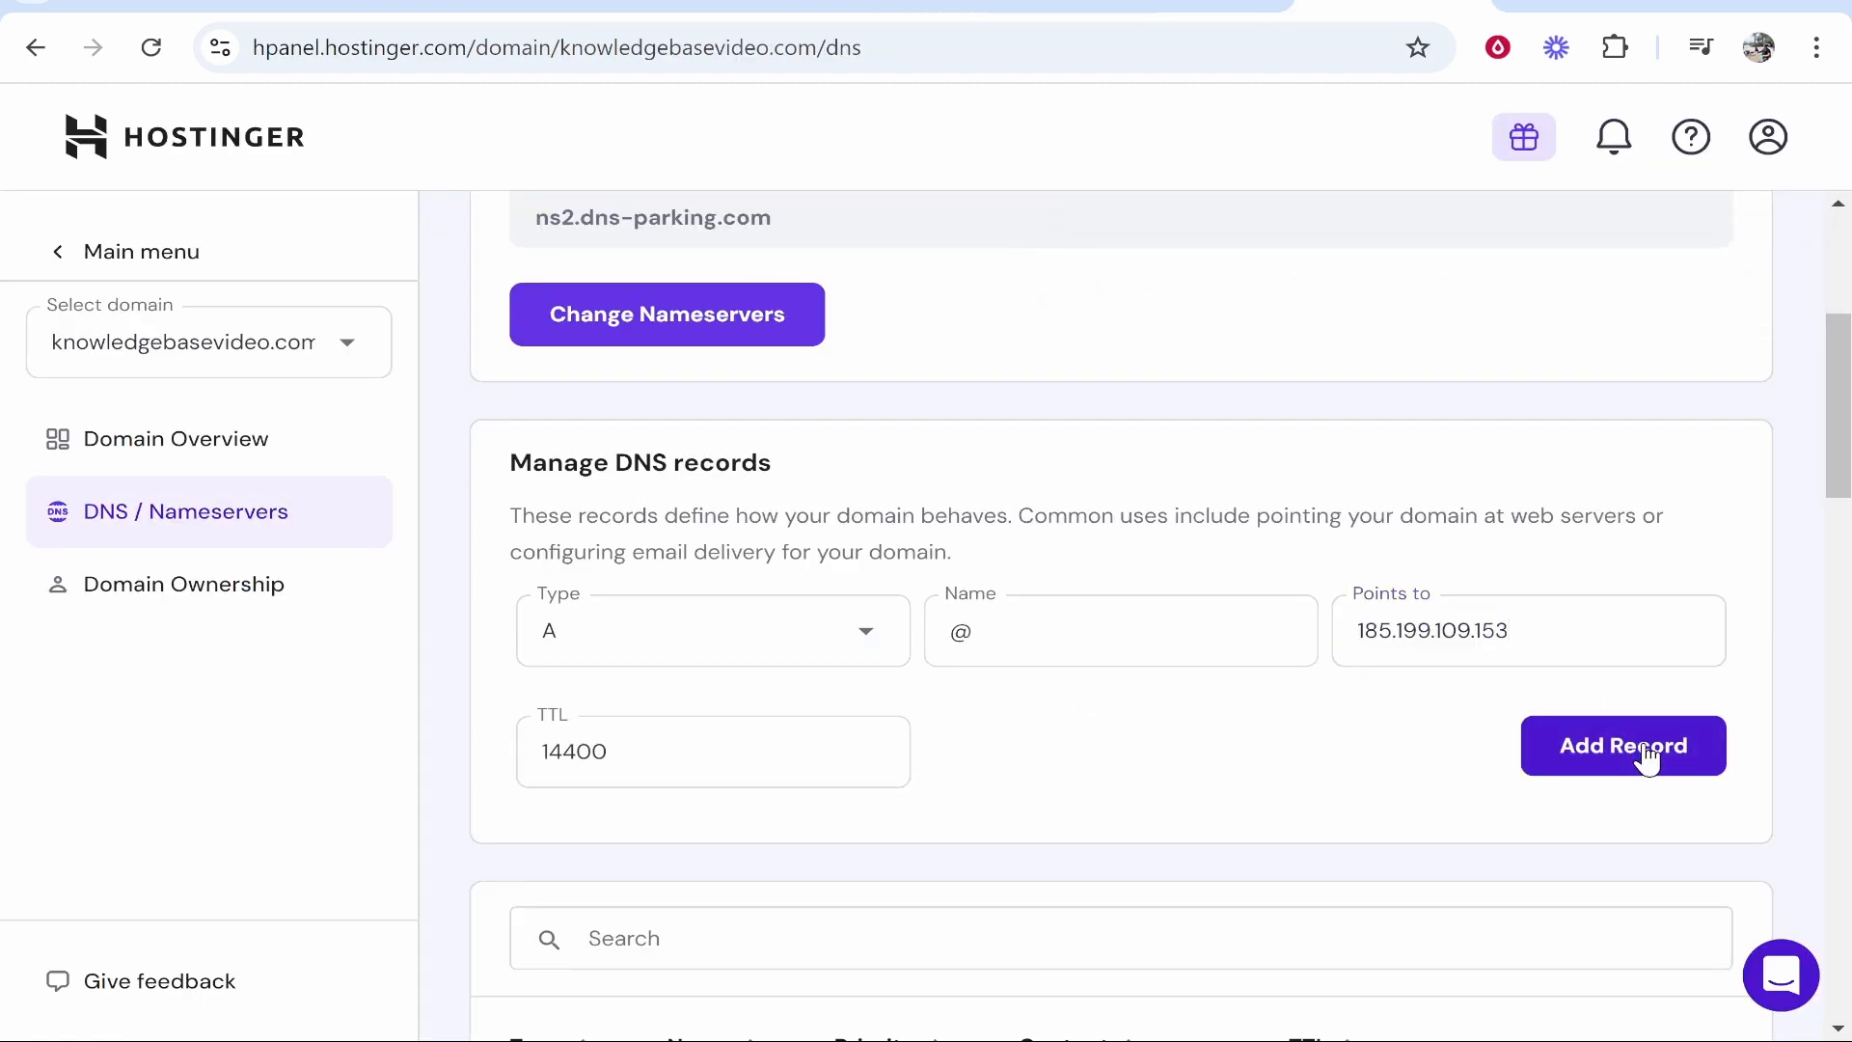
{"action": "left_click", "coordinate": [1623, 745]}
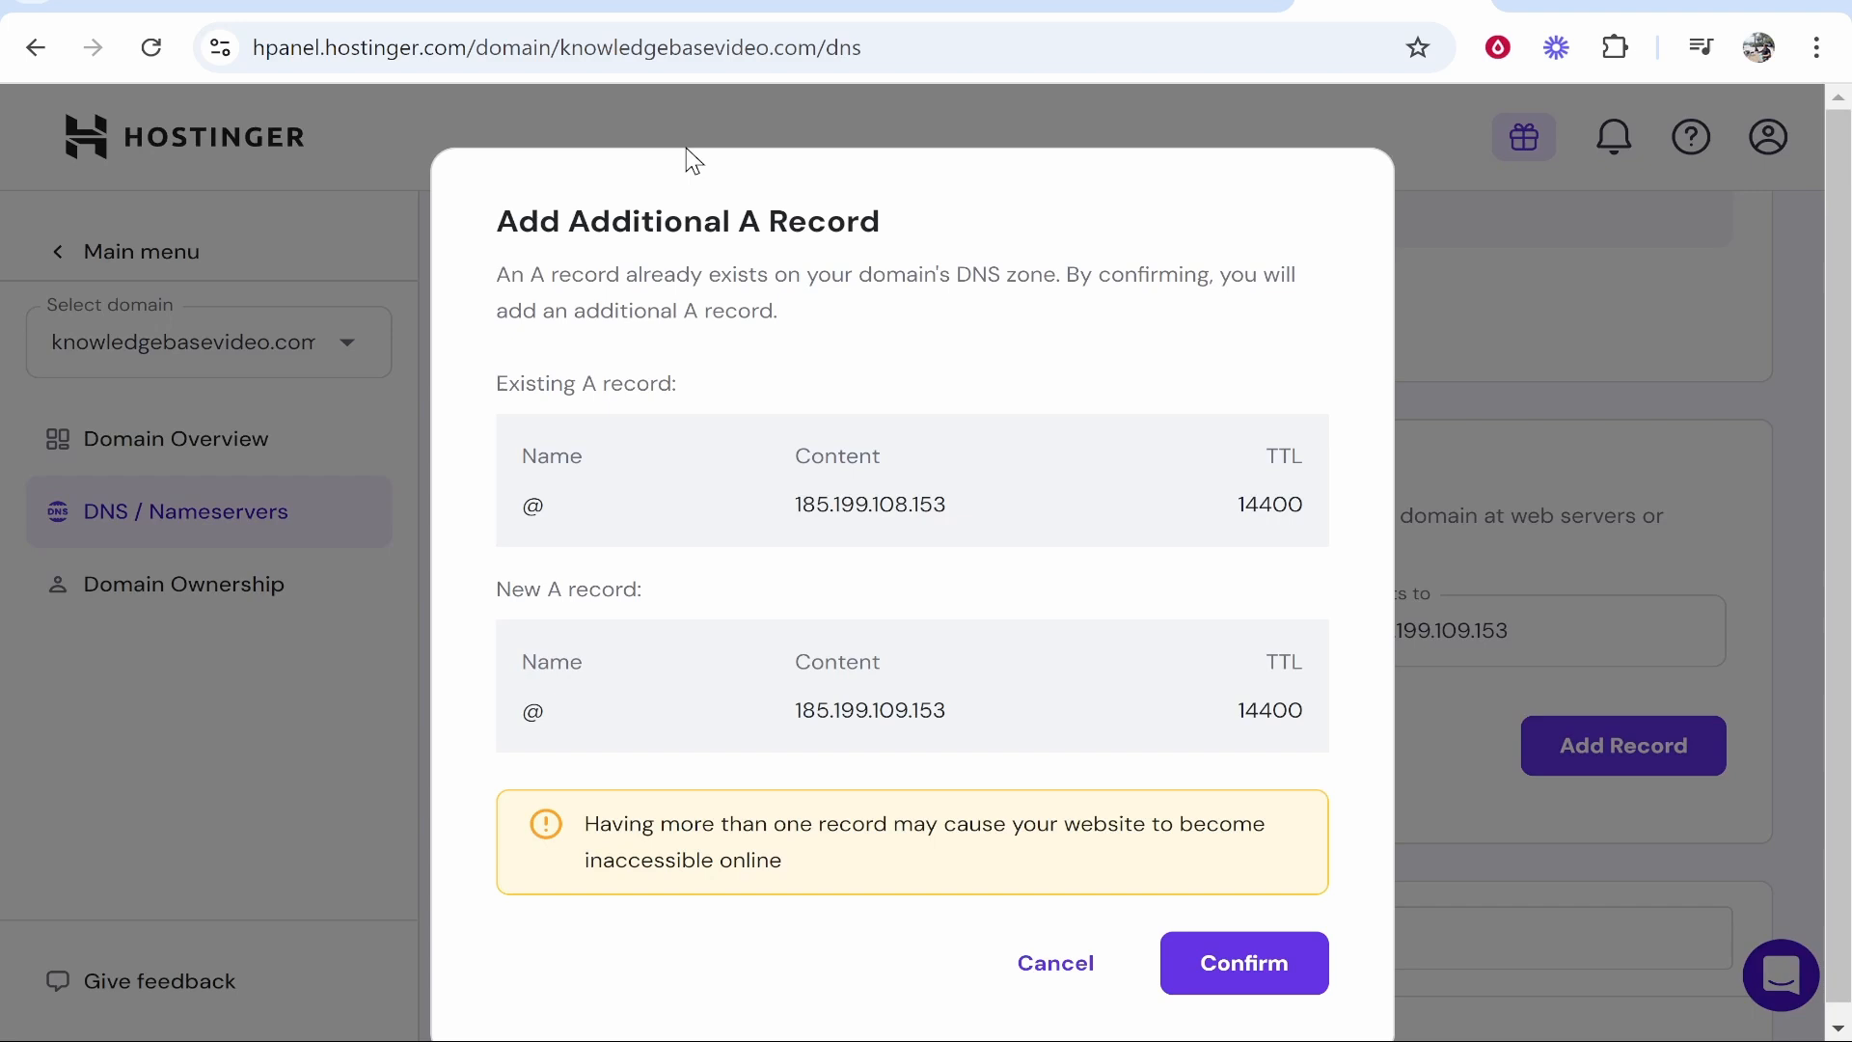
{"action": "left_click", "coordinate": [1242, 963]}
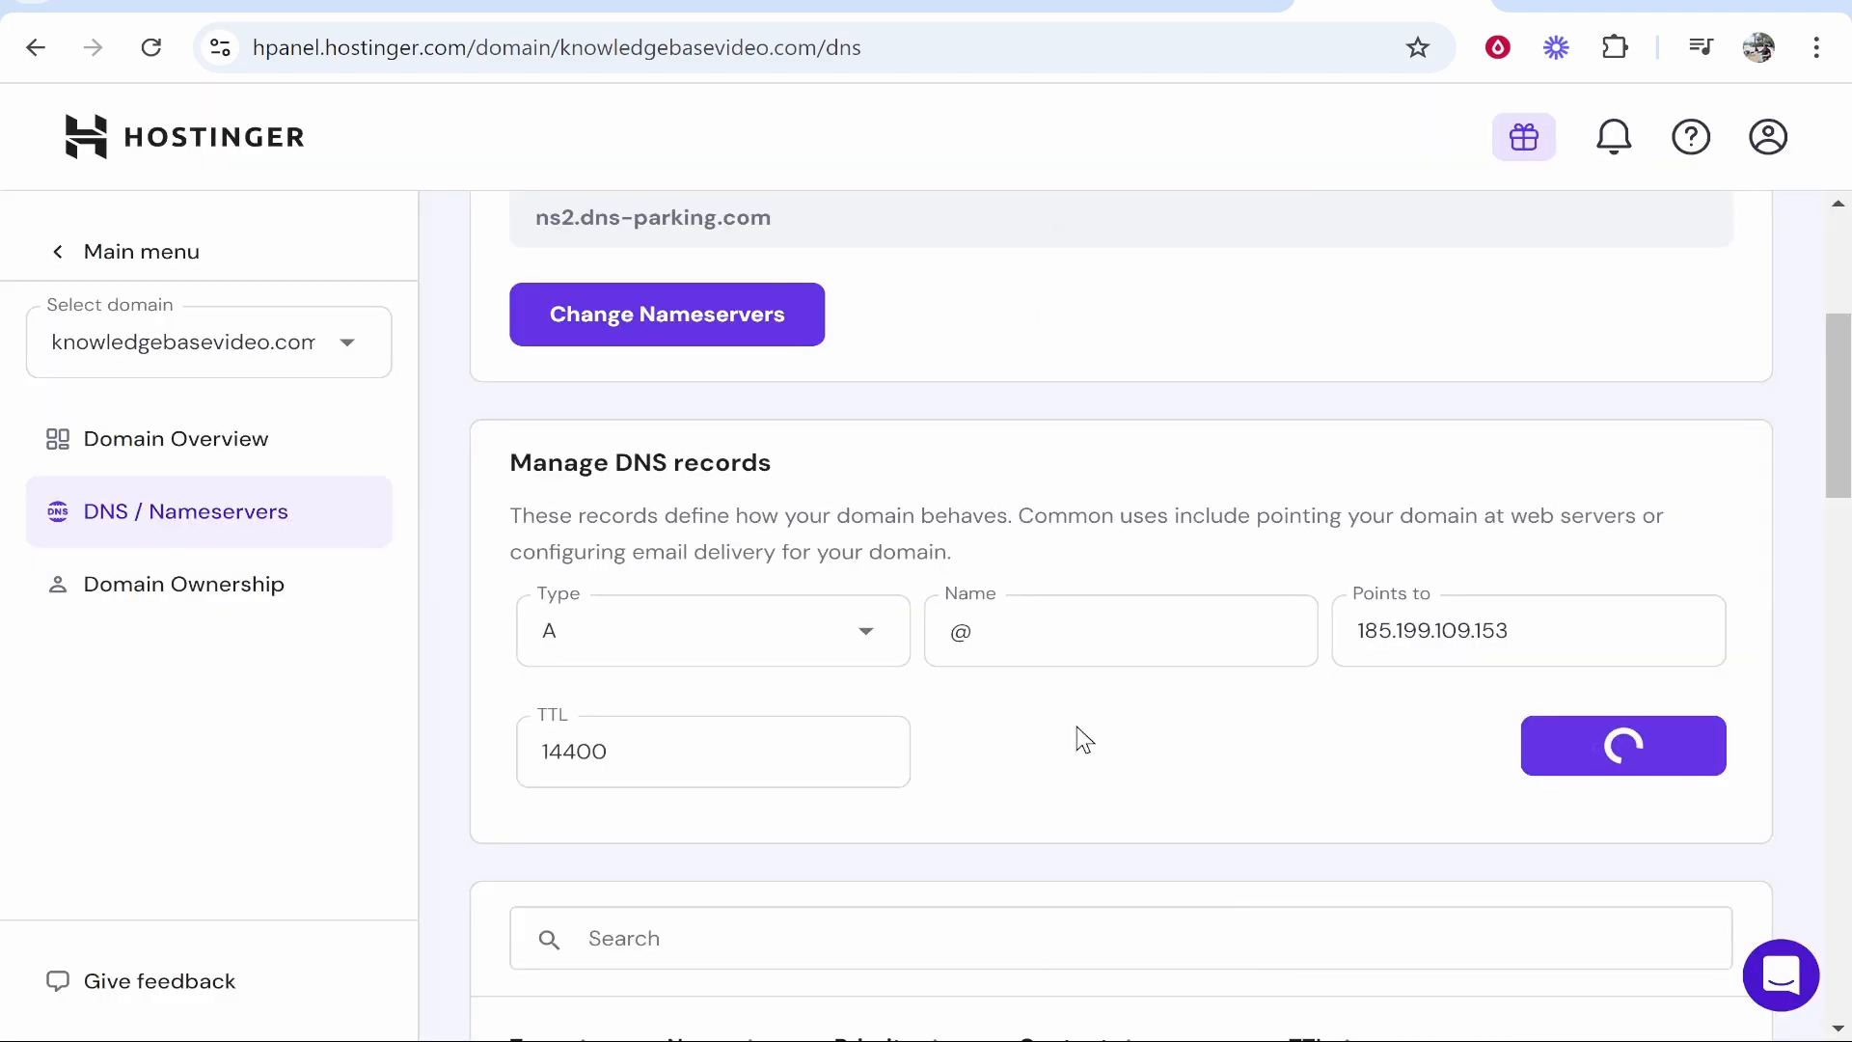
{"action": "left_click", "coordinate": [1622, 745]}
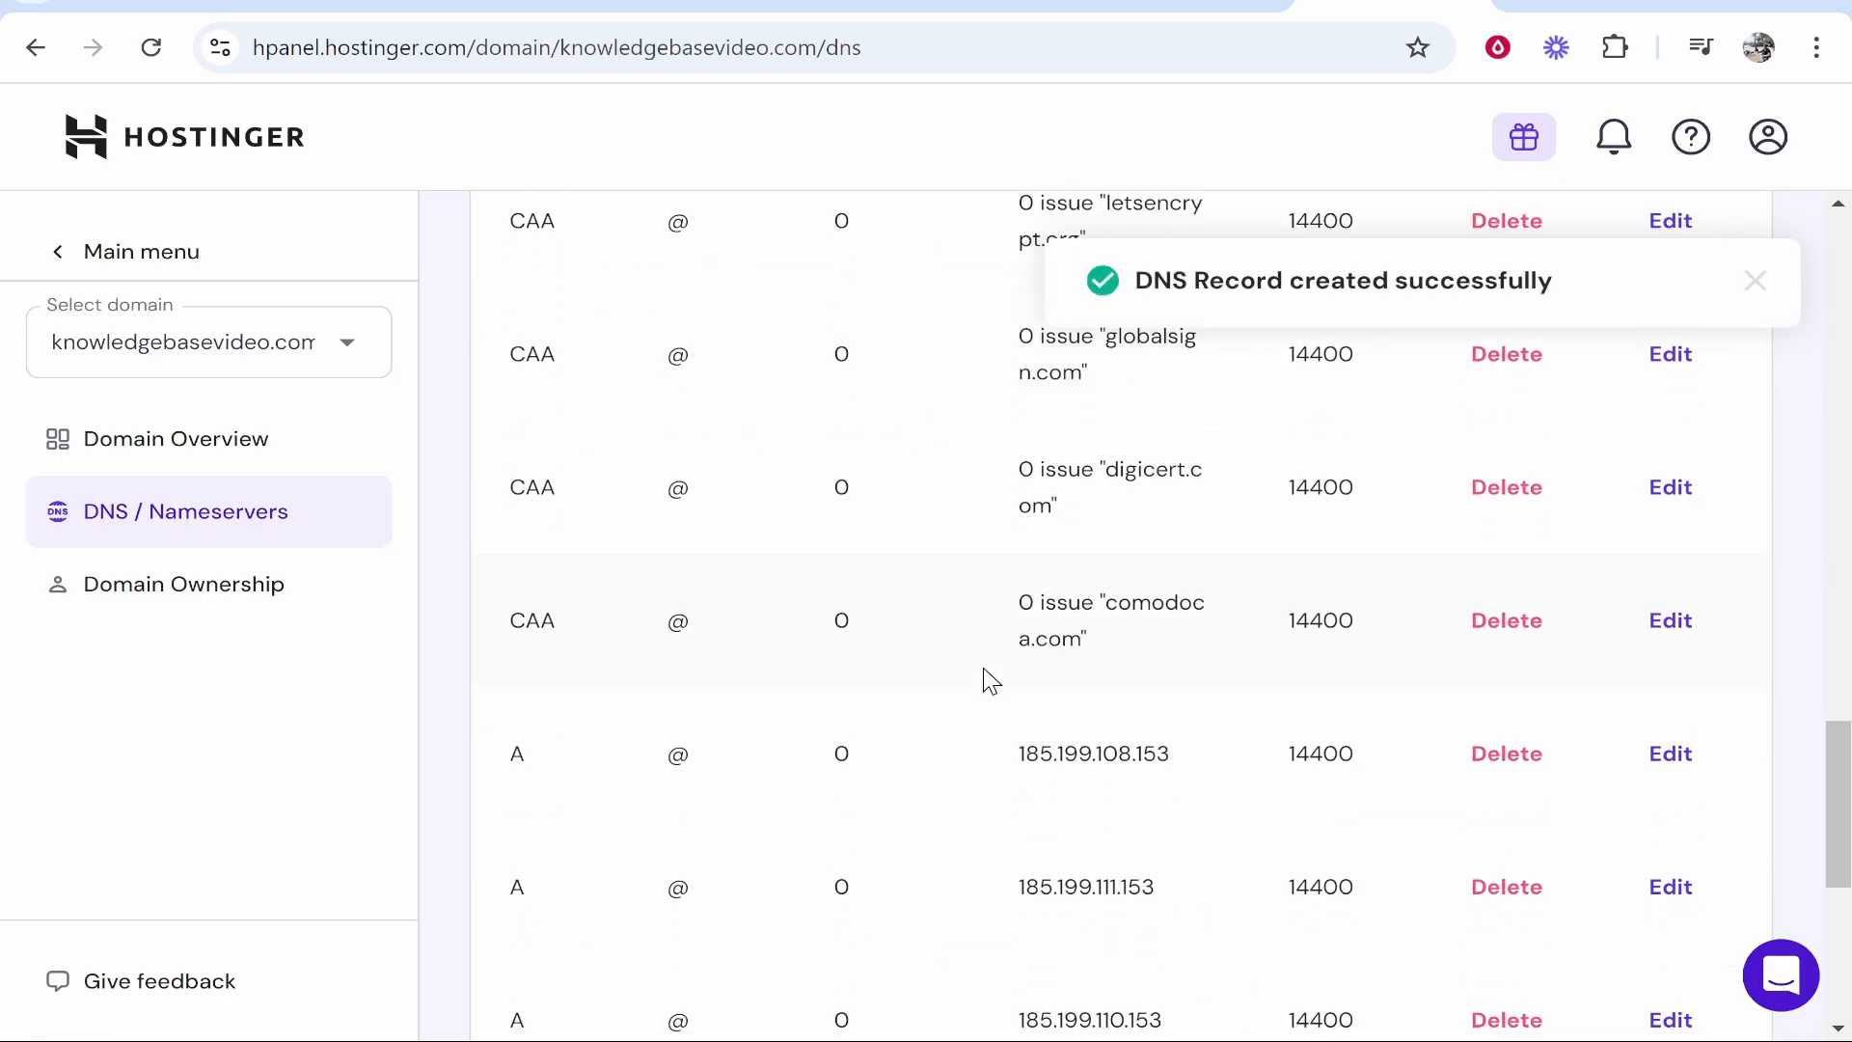
{"action": "scroll", "scroll_direction": "down", "scroll_amount": 3}
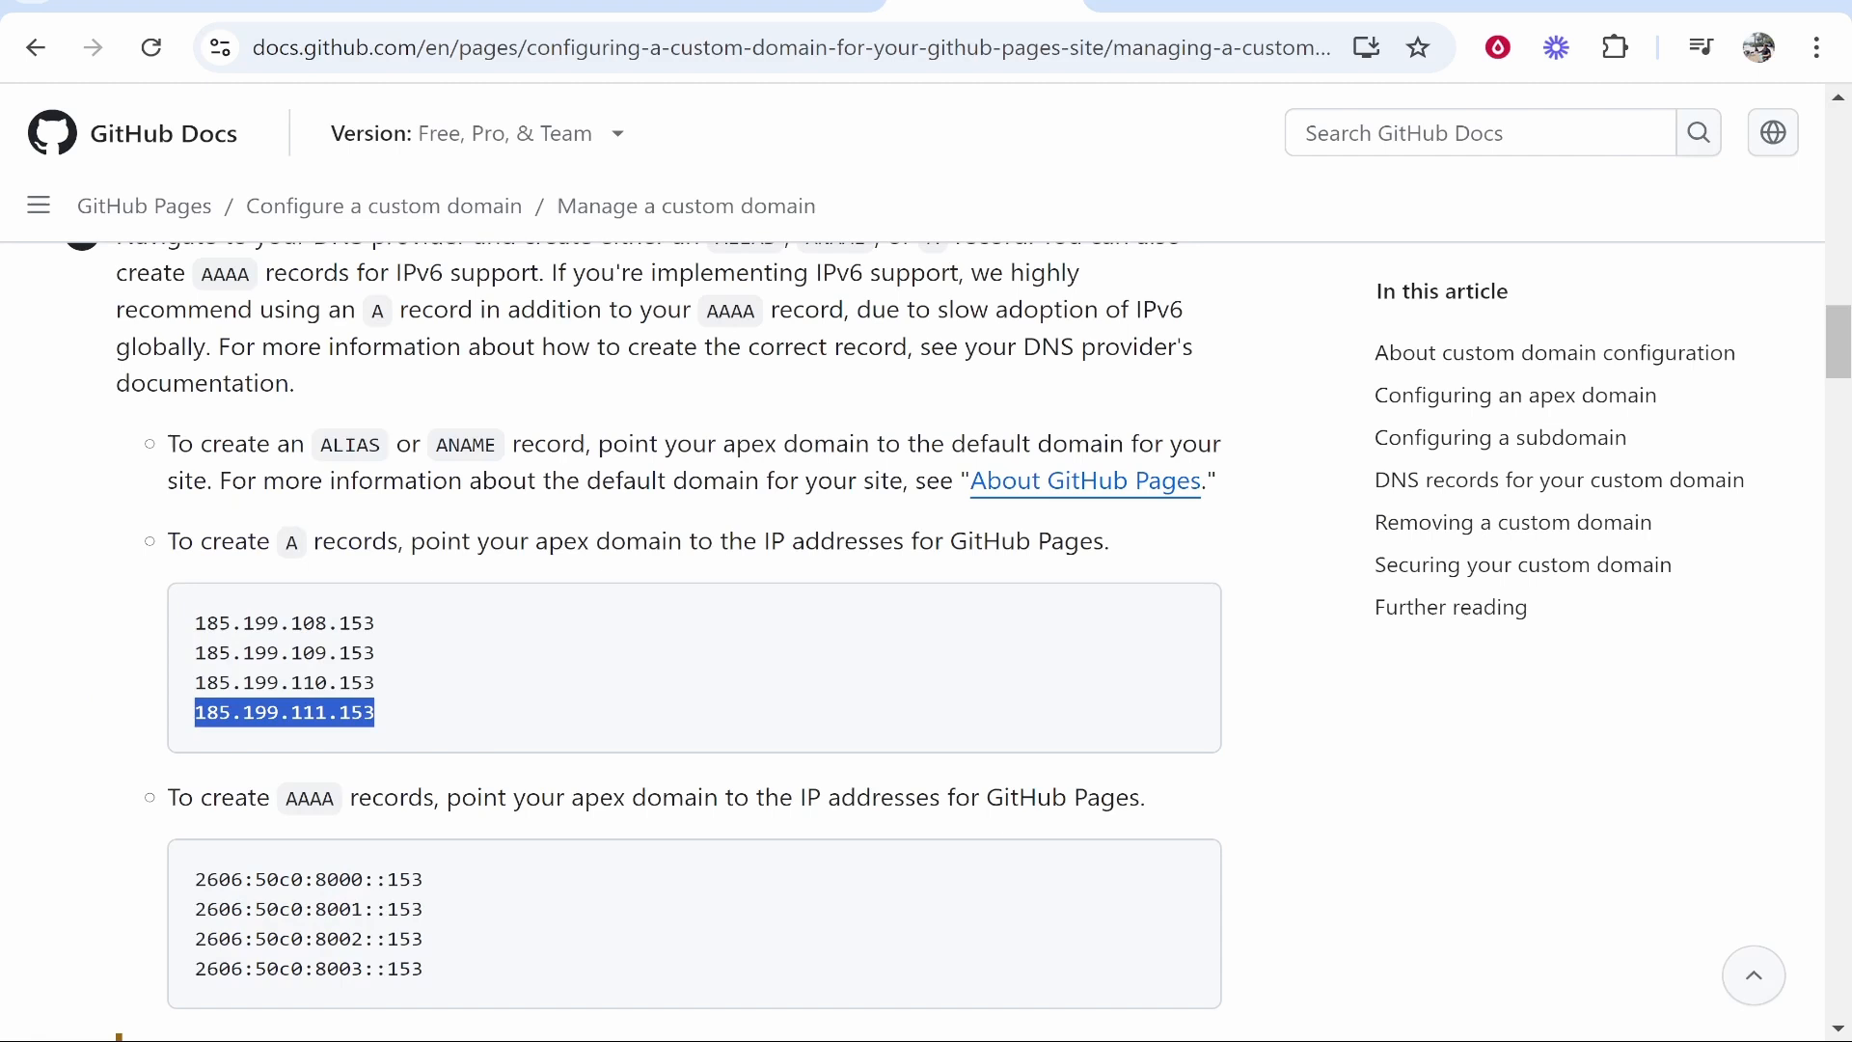
{"action": "mouse_move", "coordinate": [514, 599]}
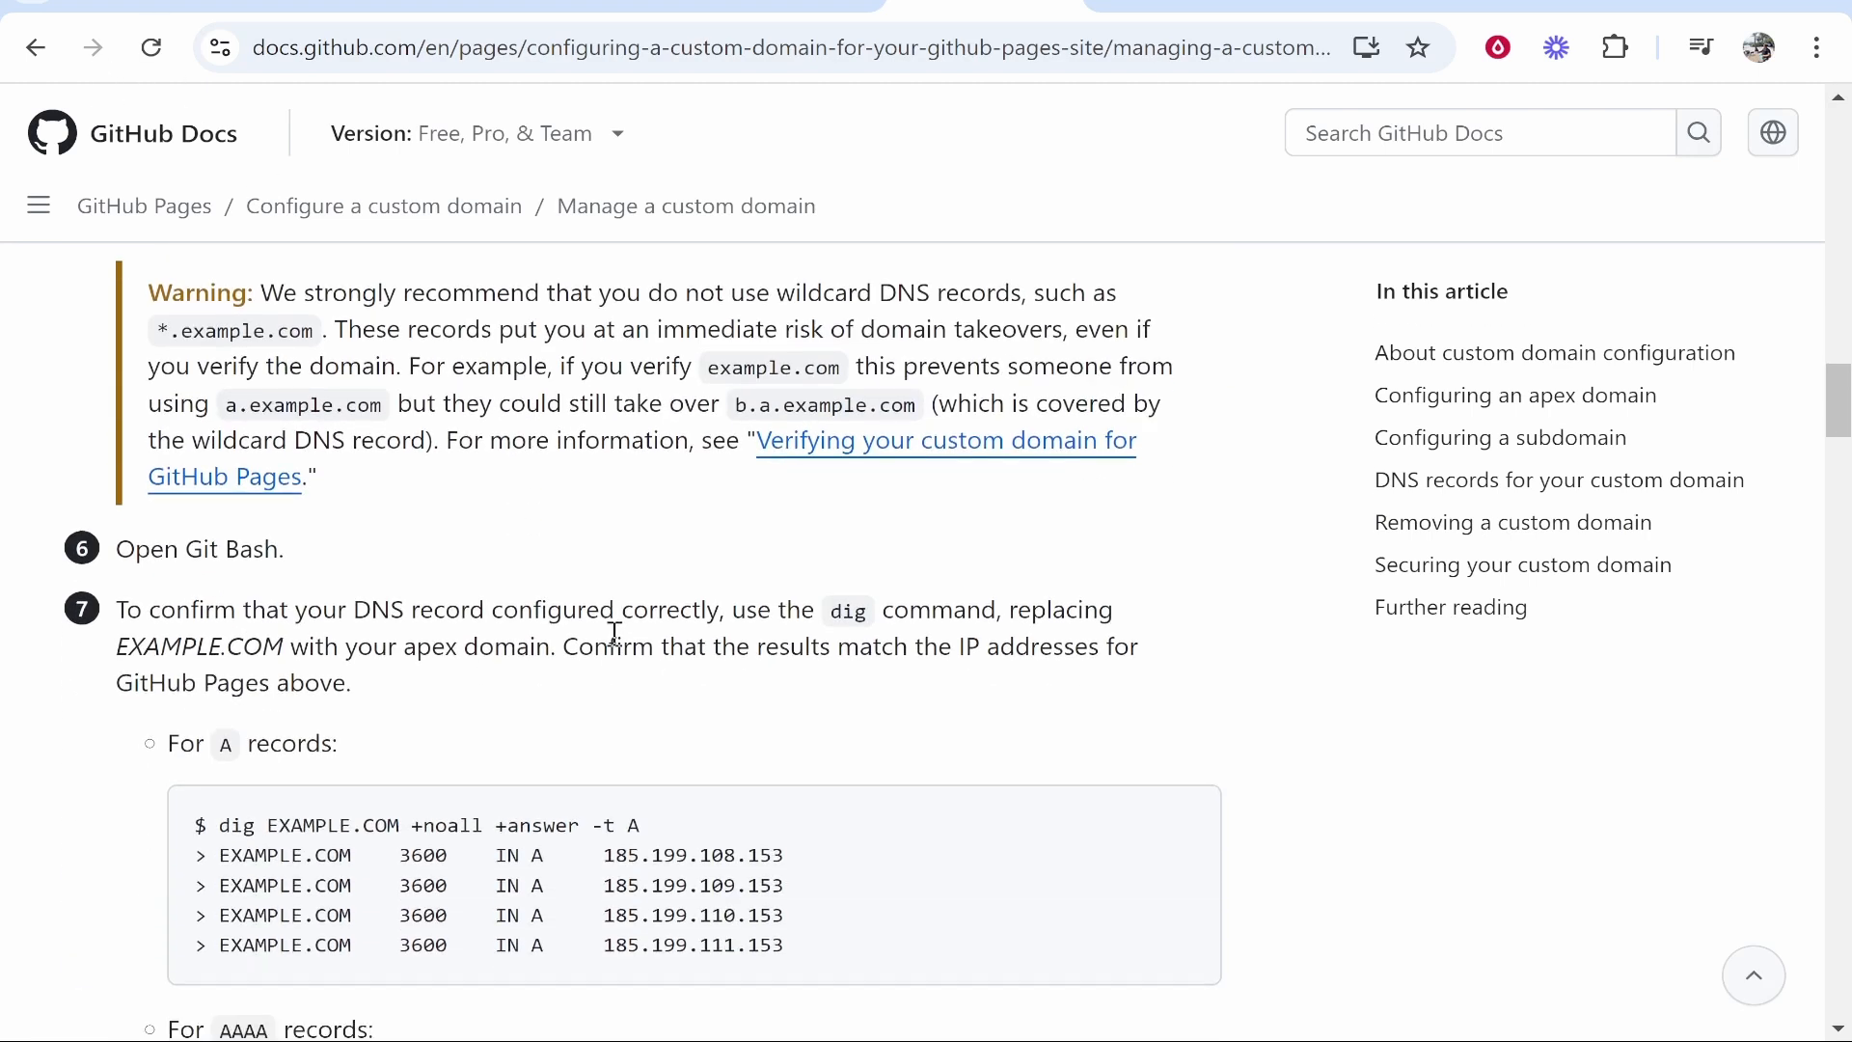
Step: Scroll the docs to the apex and www subdomain CNAME guidance, then navigate back
{"action": "scroll", "scroll_direction": "down", "scroll_amount": 3}
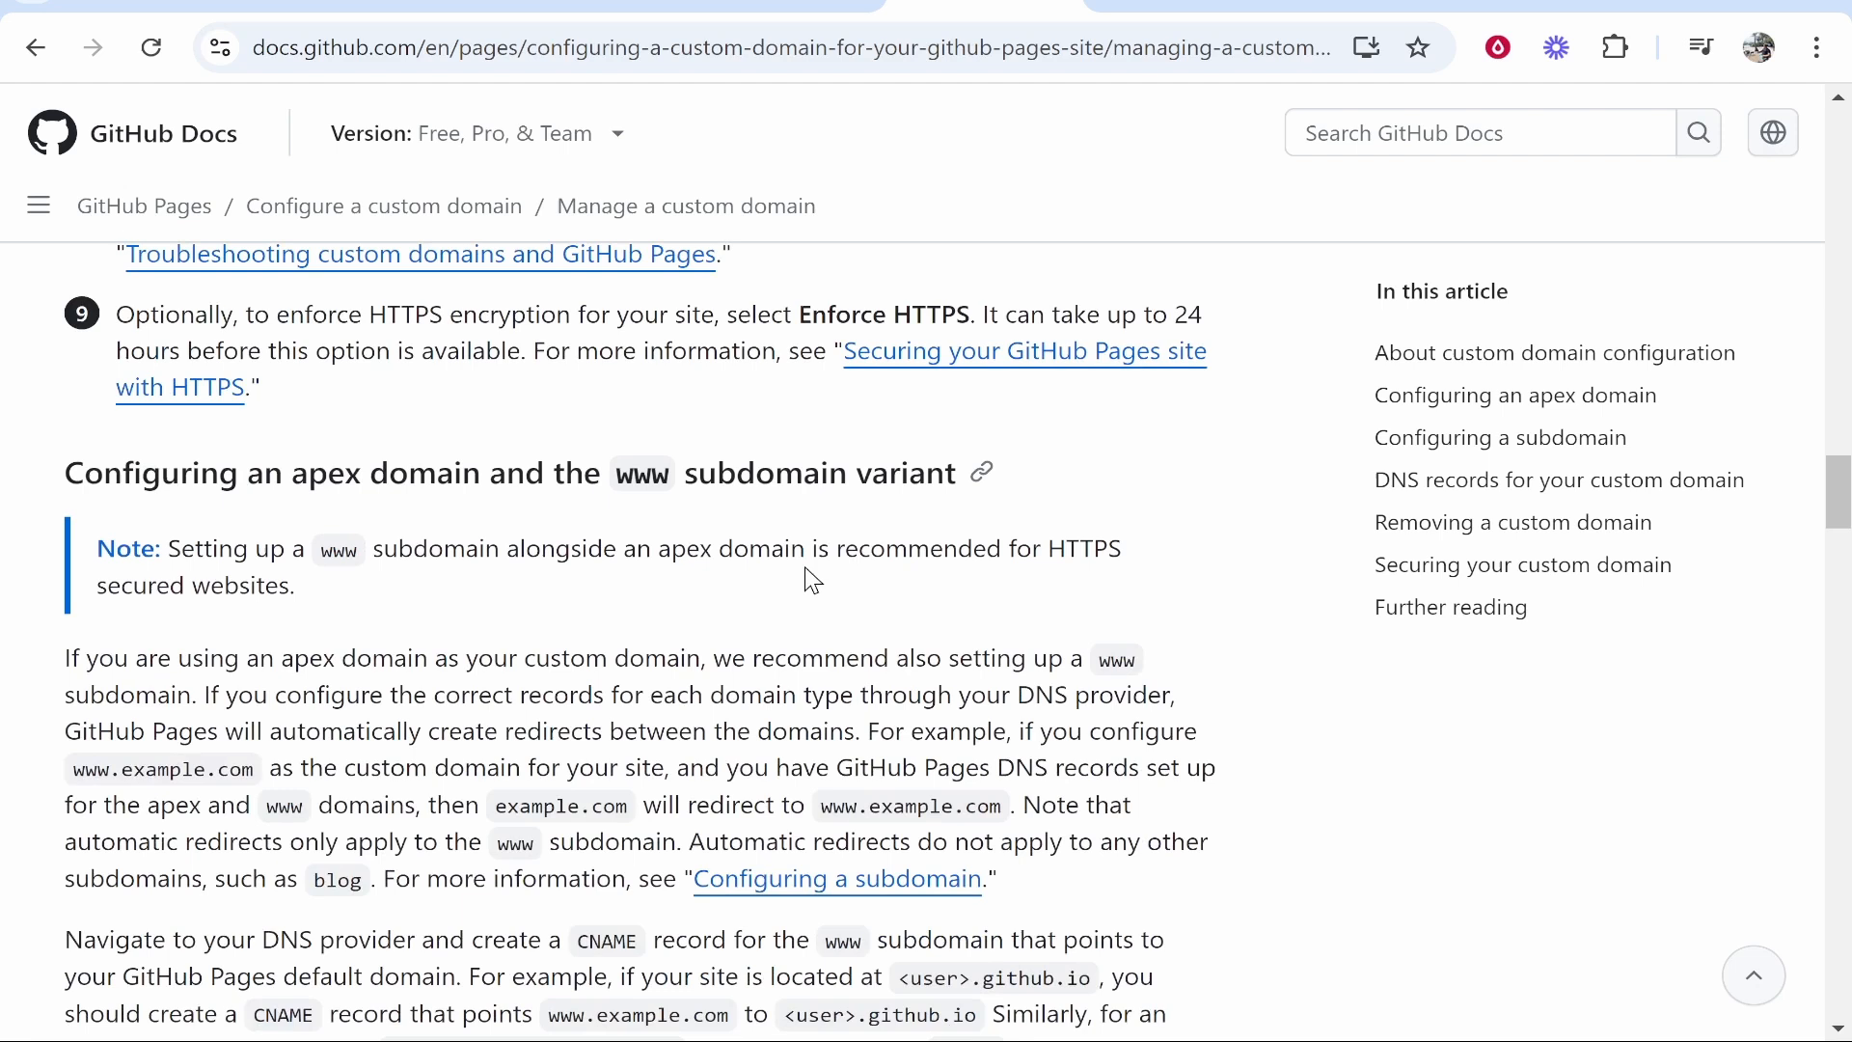
{"action": "scroll", "scroll_direction": "down", "scroll_amount": 3}
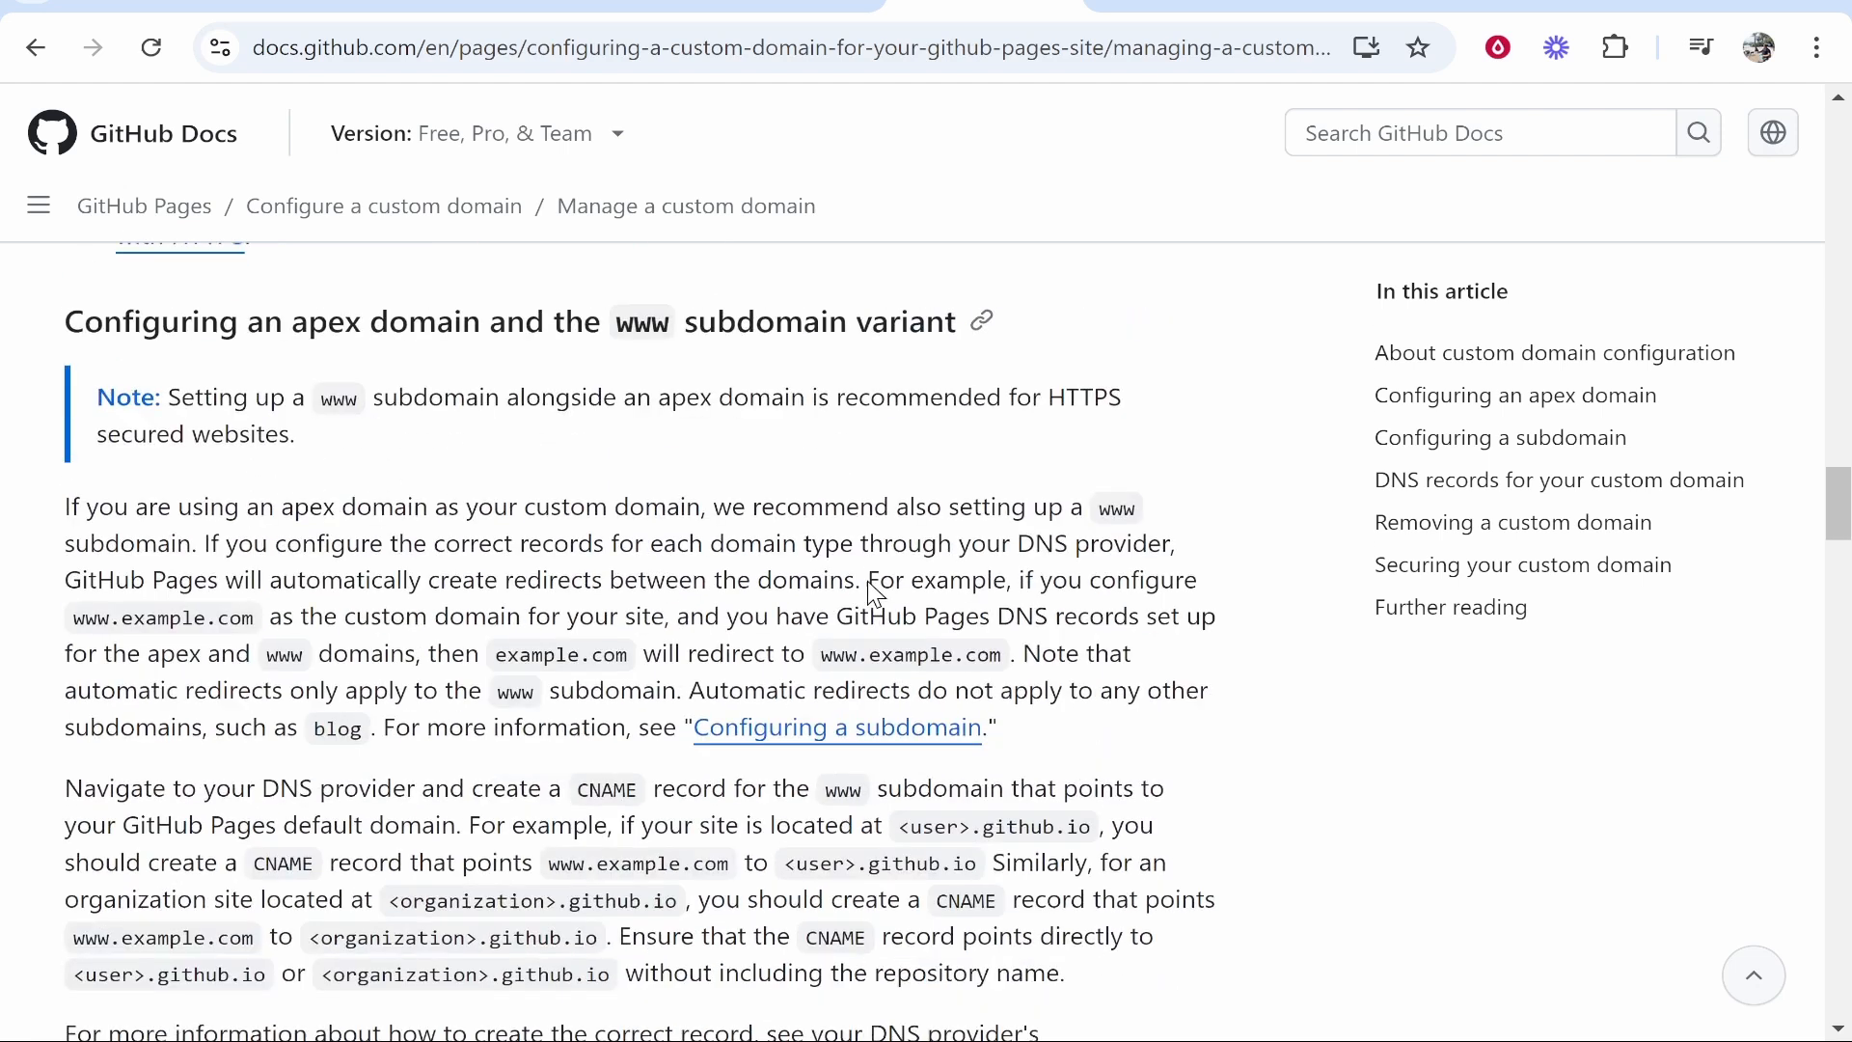
{"action": "scroll", "scroll_direction": "down", "scroll_amount": 3}
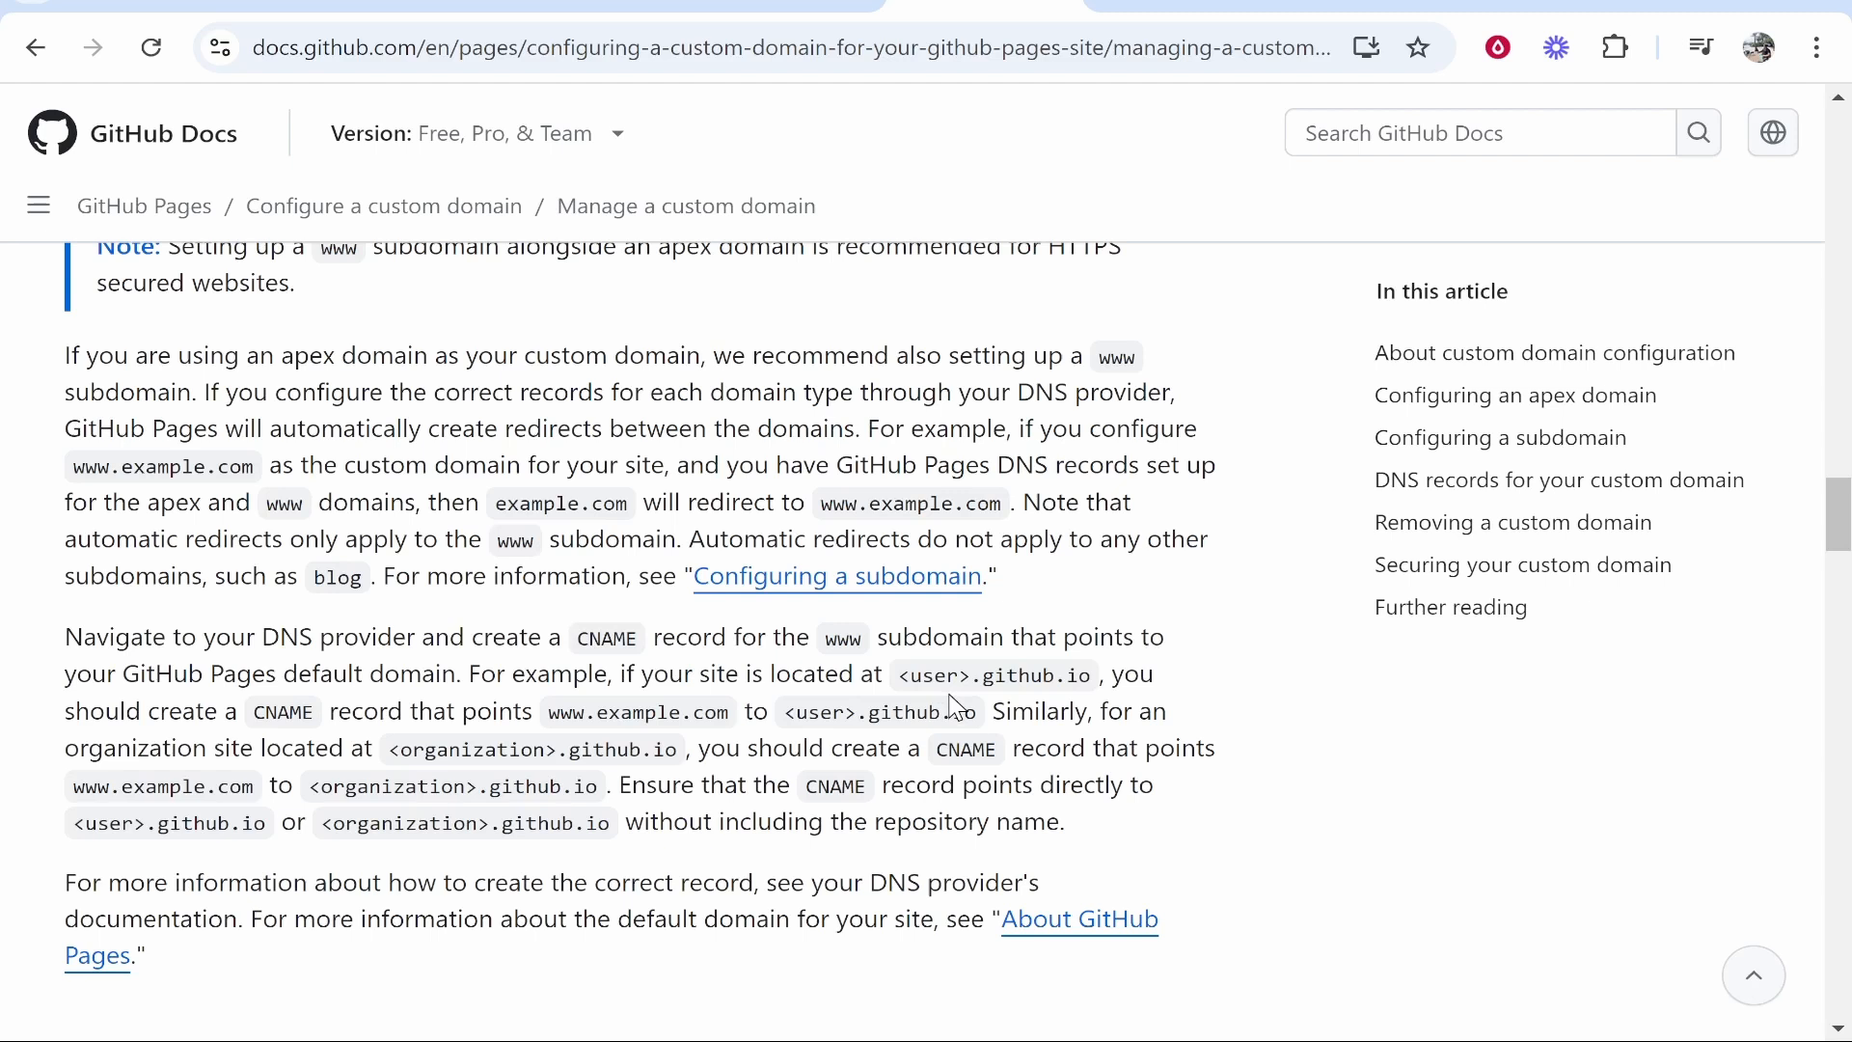
{"action": "mouse_move", "coordinate": [805, 627]}
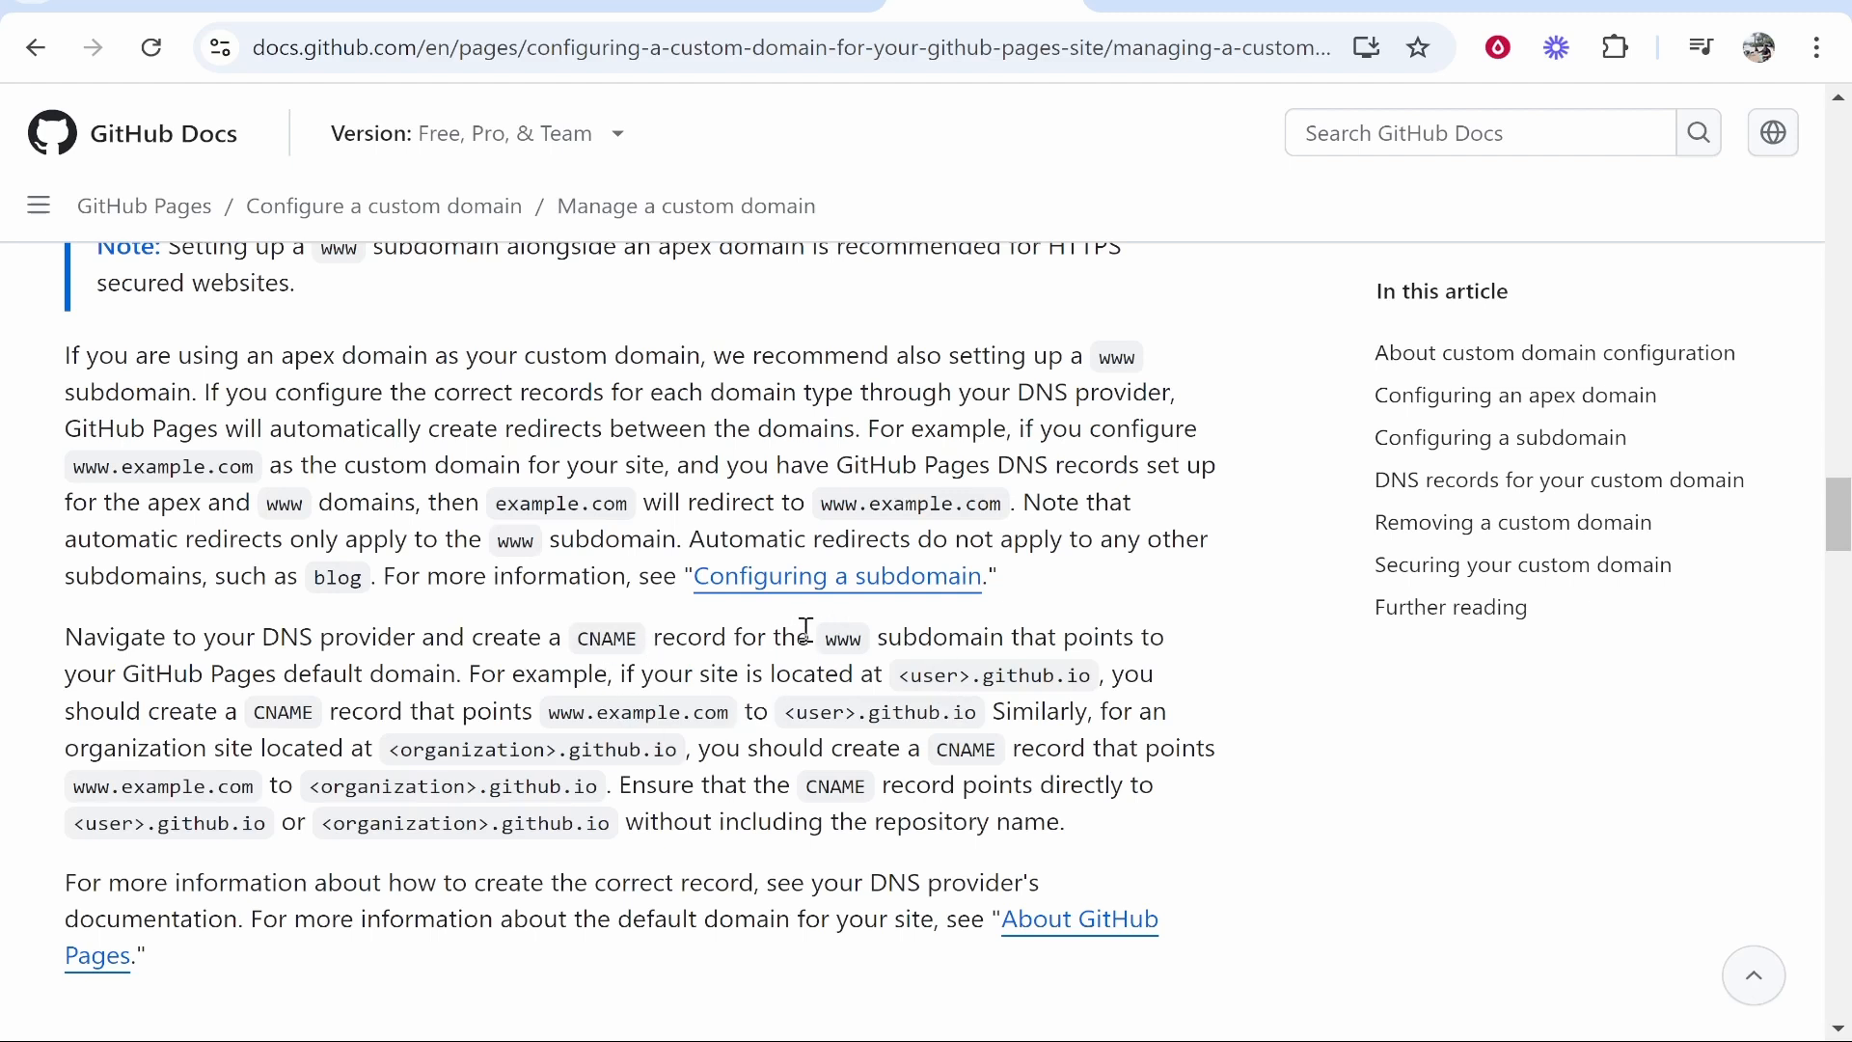
{"action": "mouse_move", "coordinate": [795, 712]}
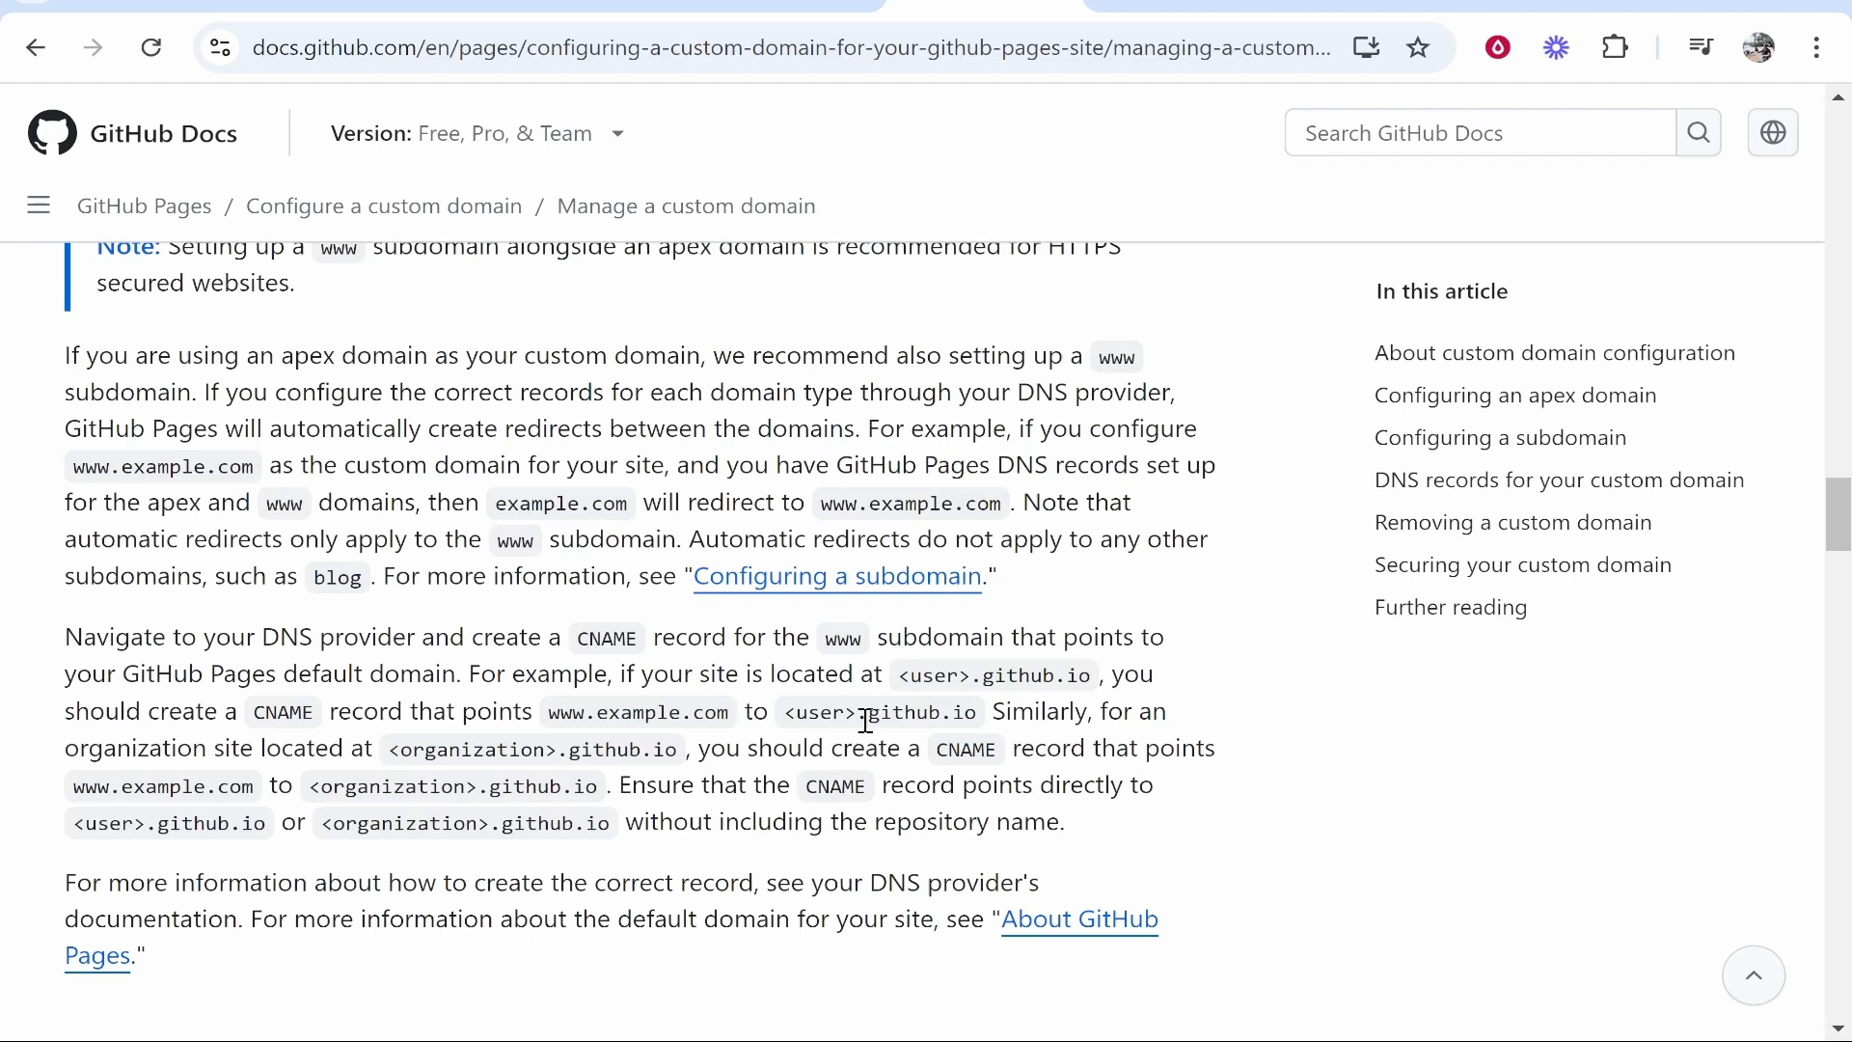
{"action": "mouse_move", "coordinate": [744, 130]}
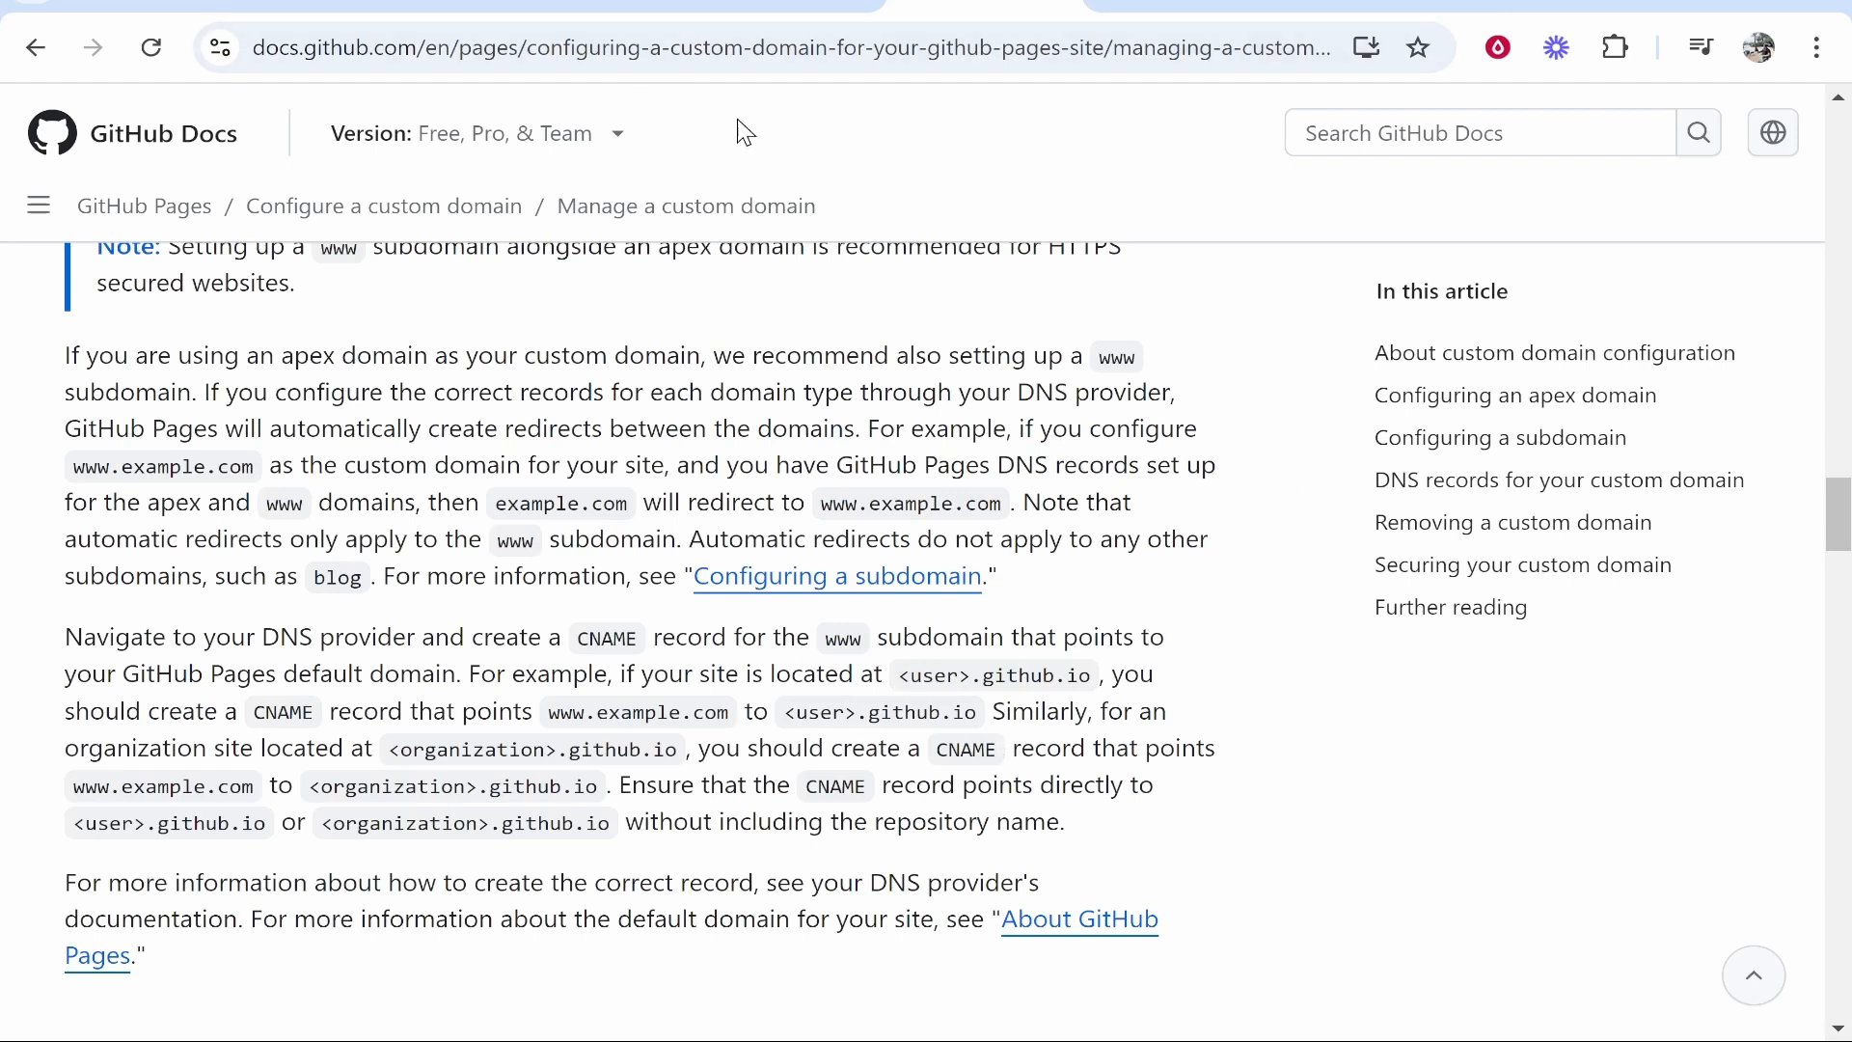
{"action": "left_click", "coordinate": [36, 47]}
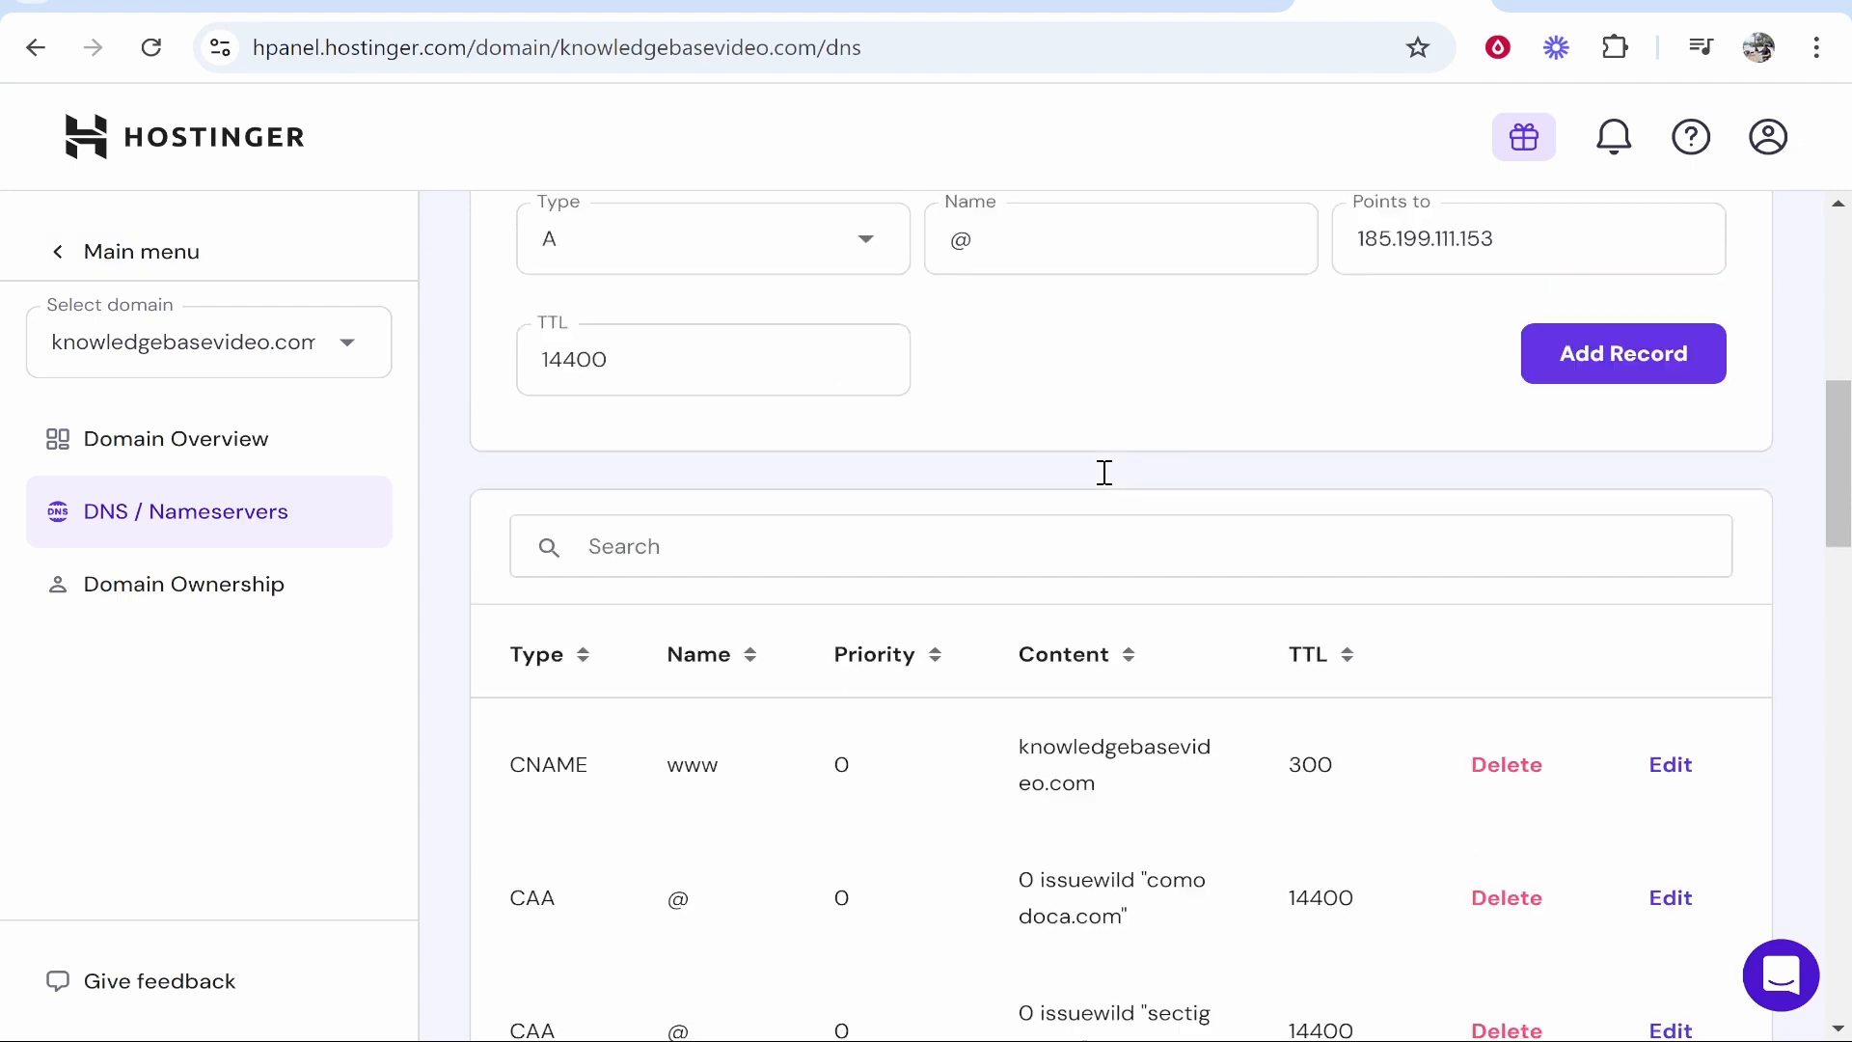
Step: Add a CNAME record in Hostinger targeting knowledgebaseyt.github.io
{"action": "left_click", "coordinate": [712, 239]}
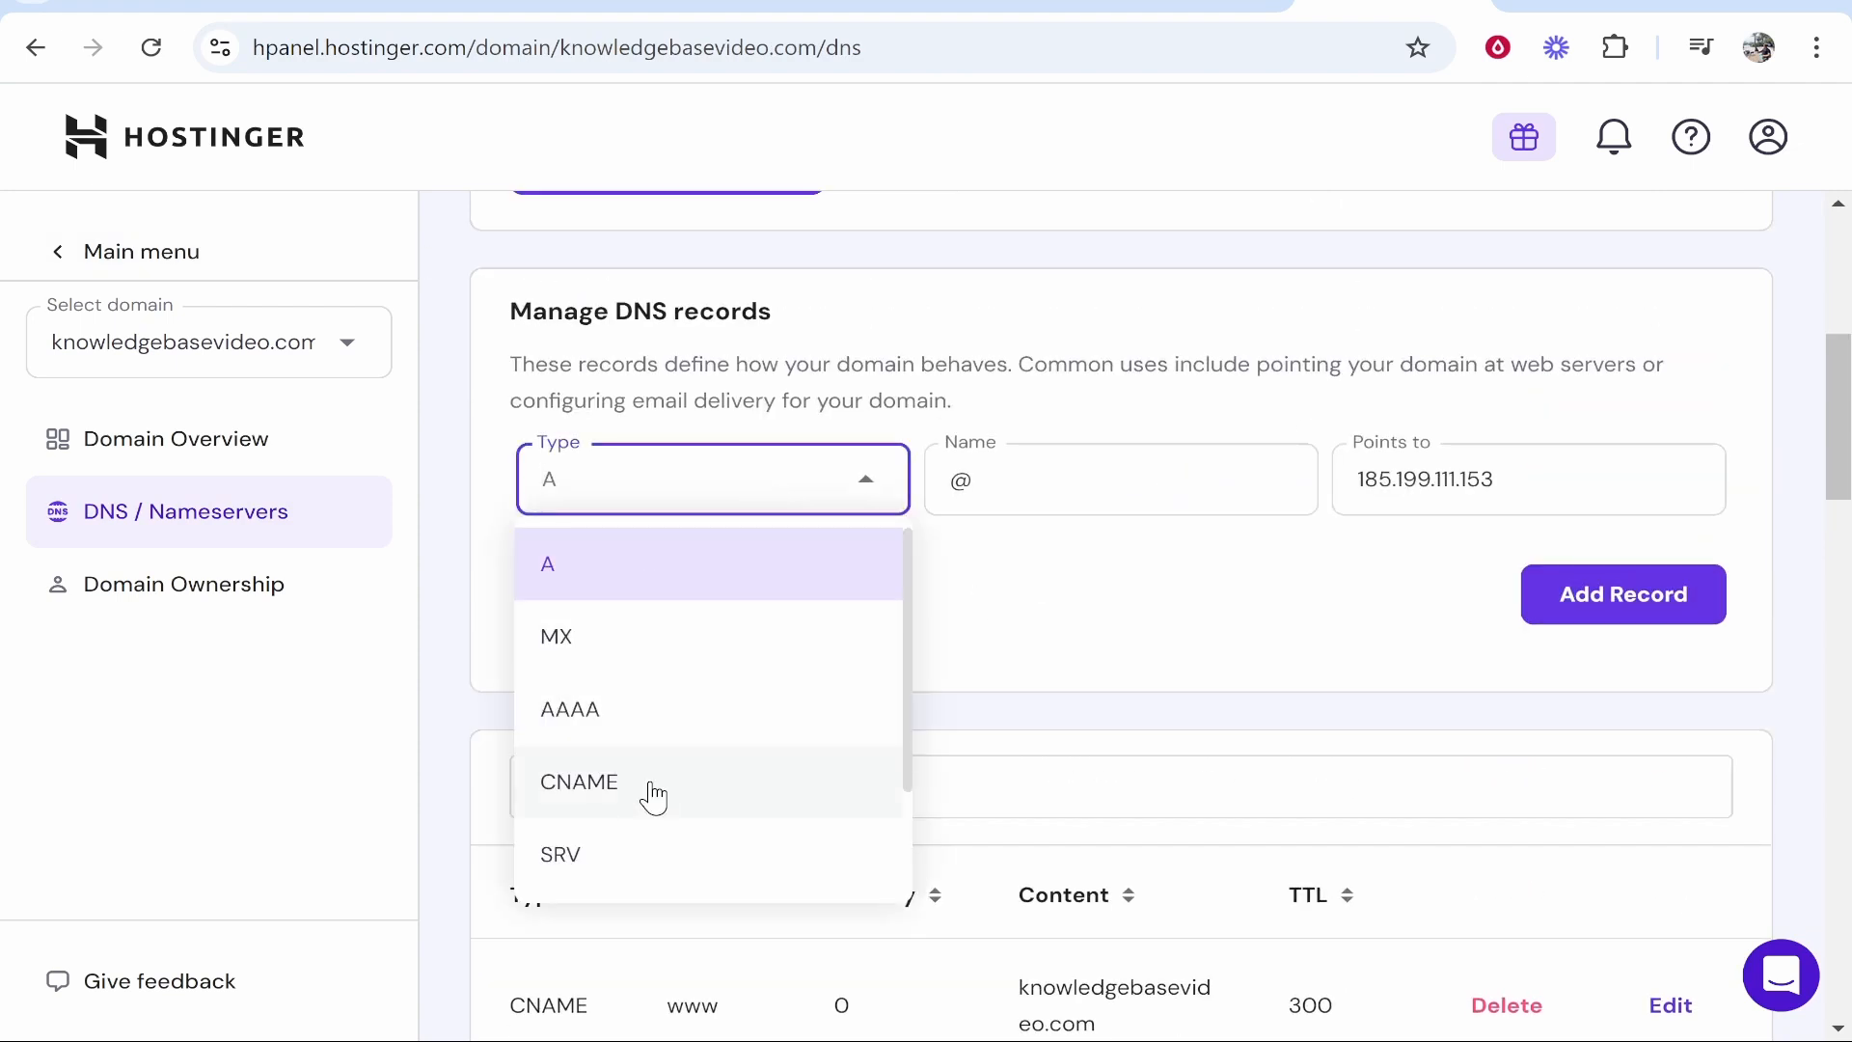
{"action": "left_click", "coordinate": [578, 781]}
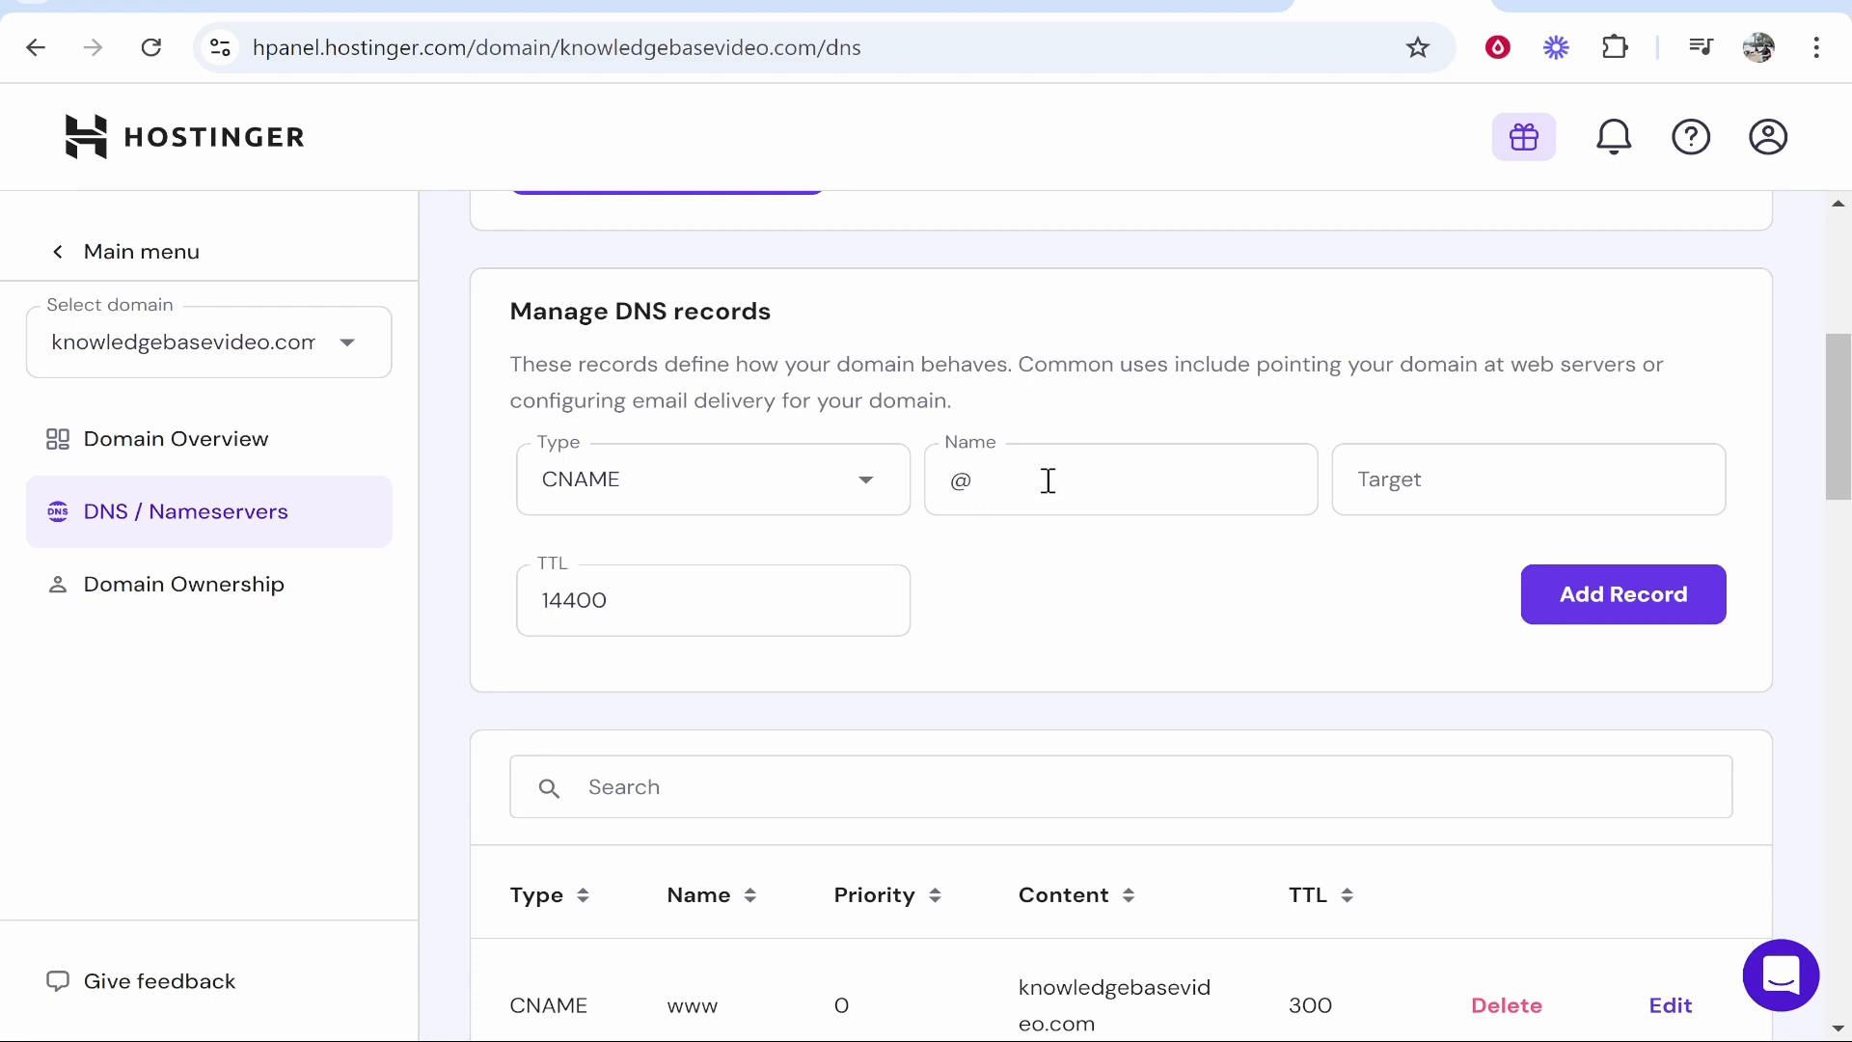
{"action": "left_click", "coordinate": [1527, 480]}
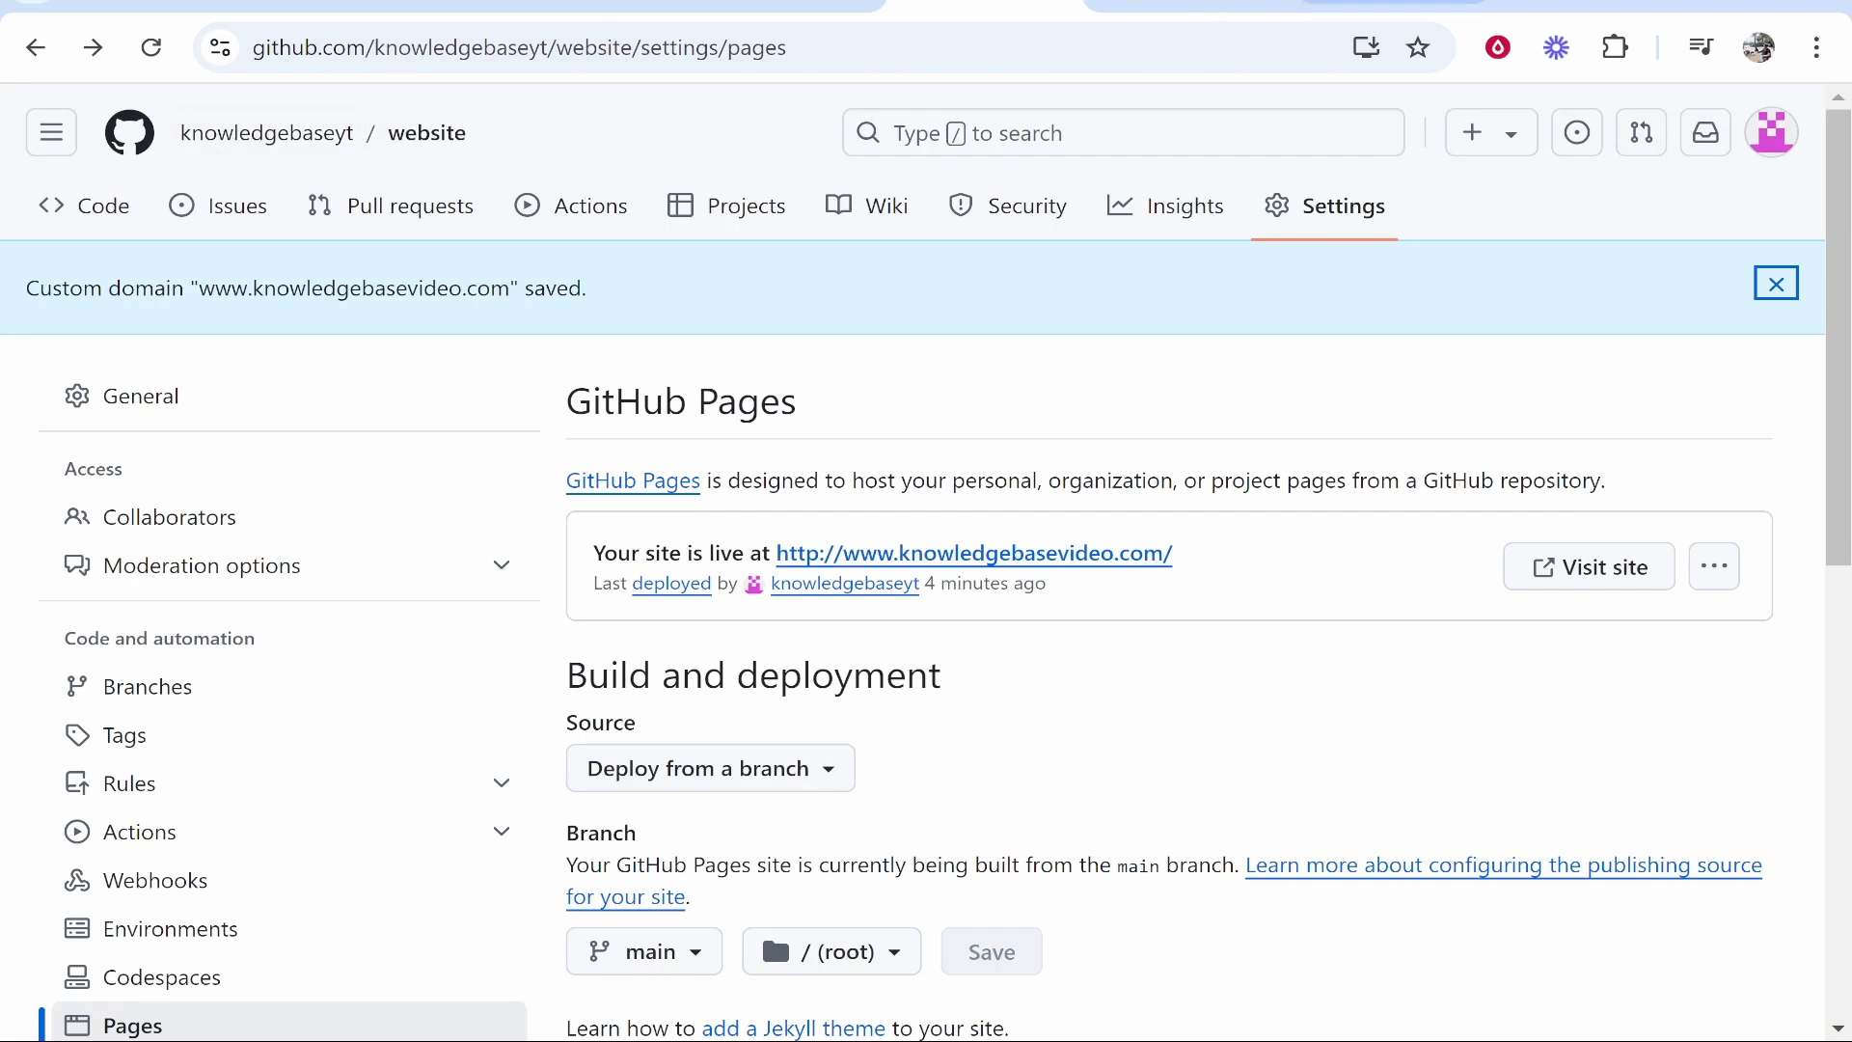
{"action": "type", "text": "knowledgebaseyt"}
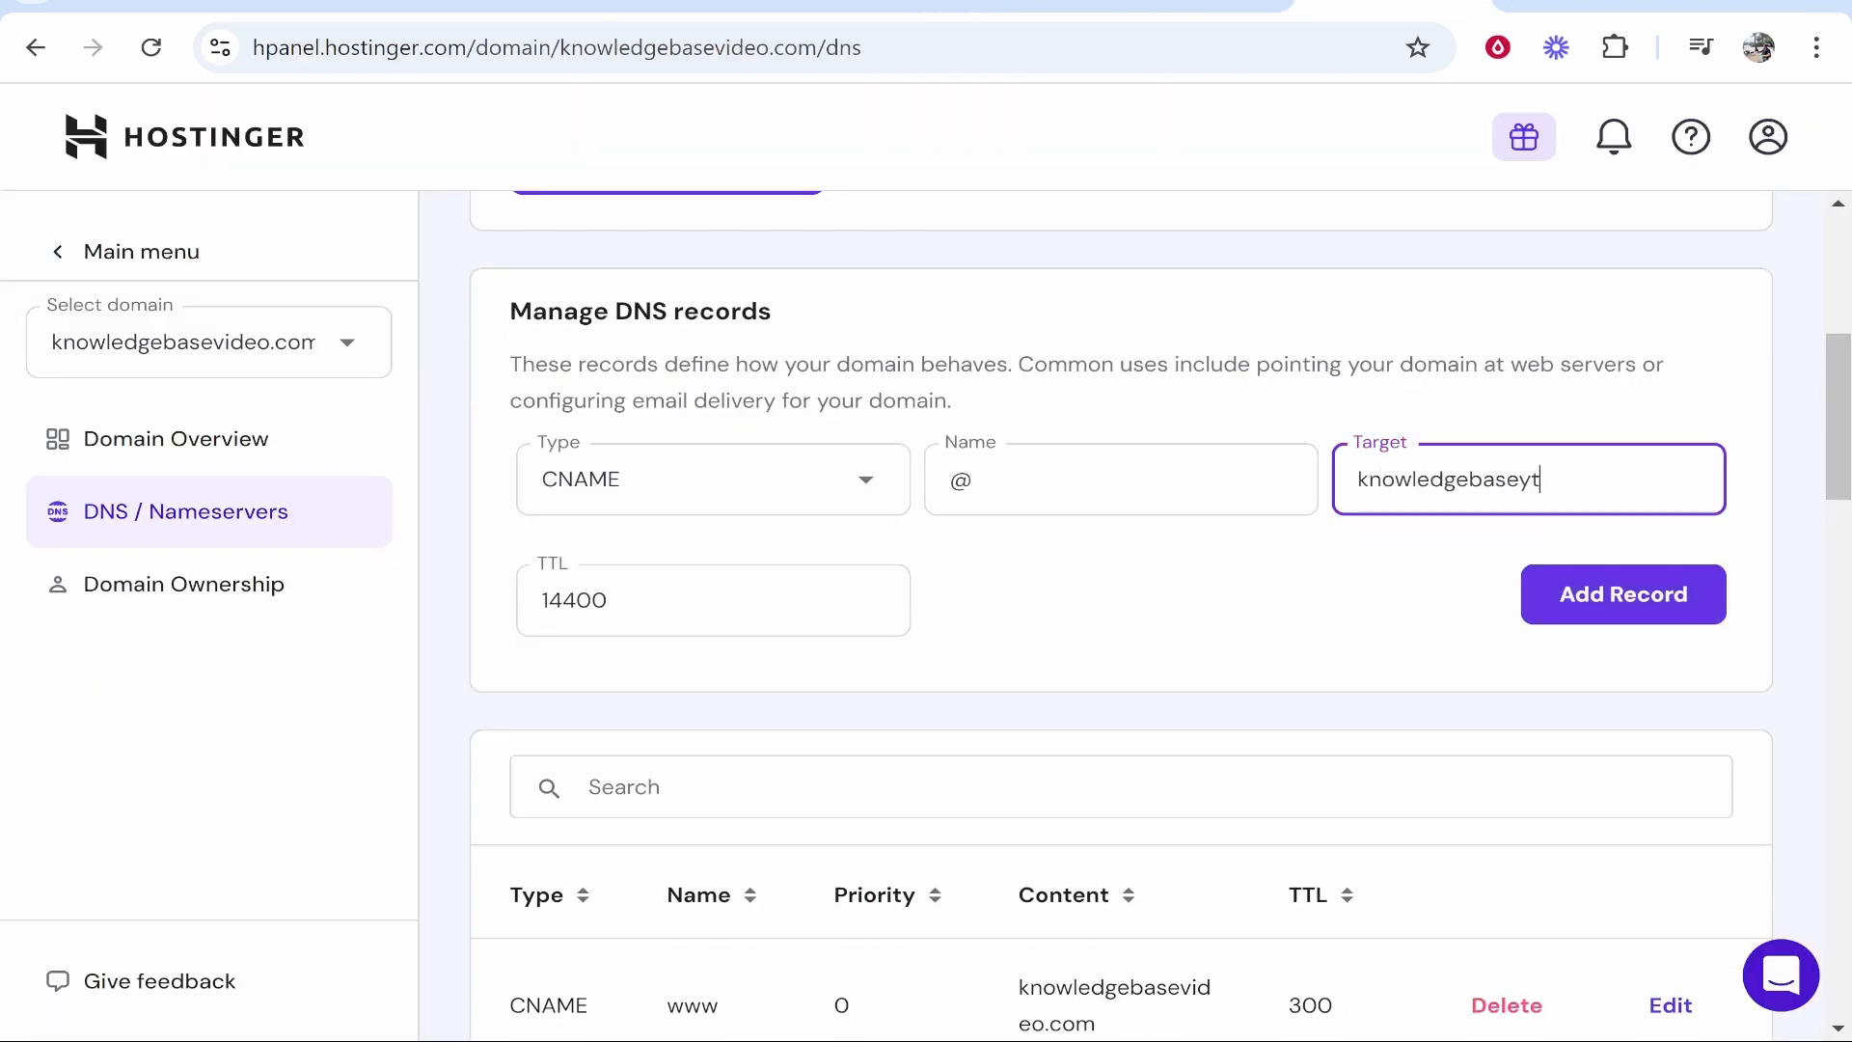
{"action": "type", "text": ".github.io"}
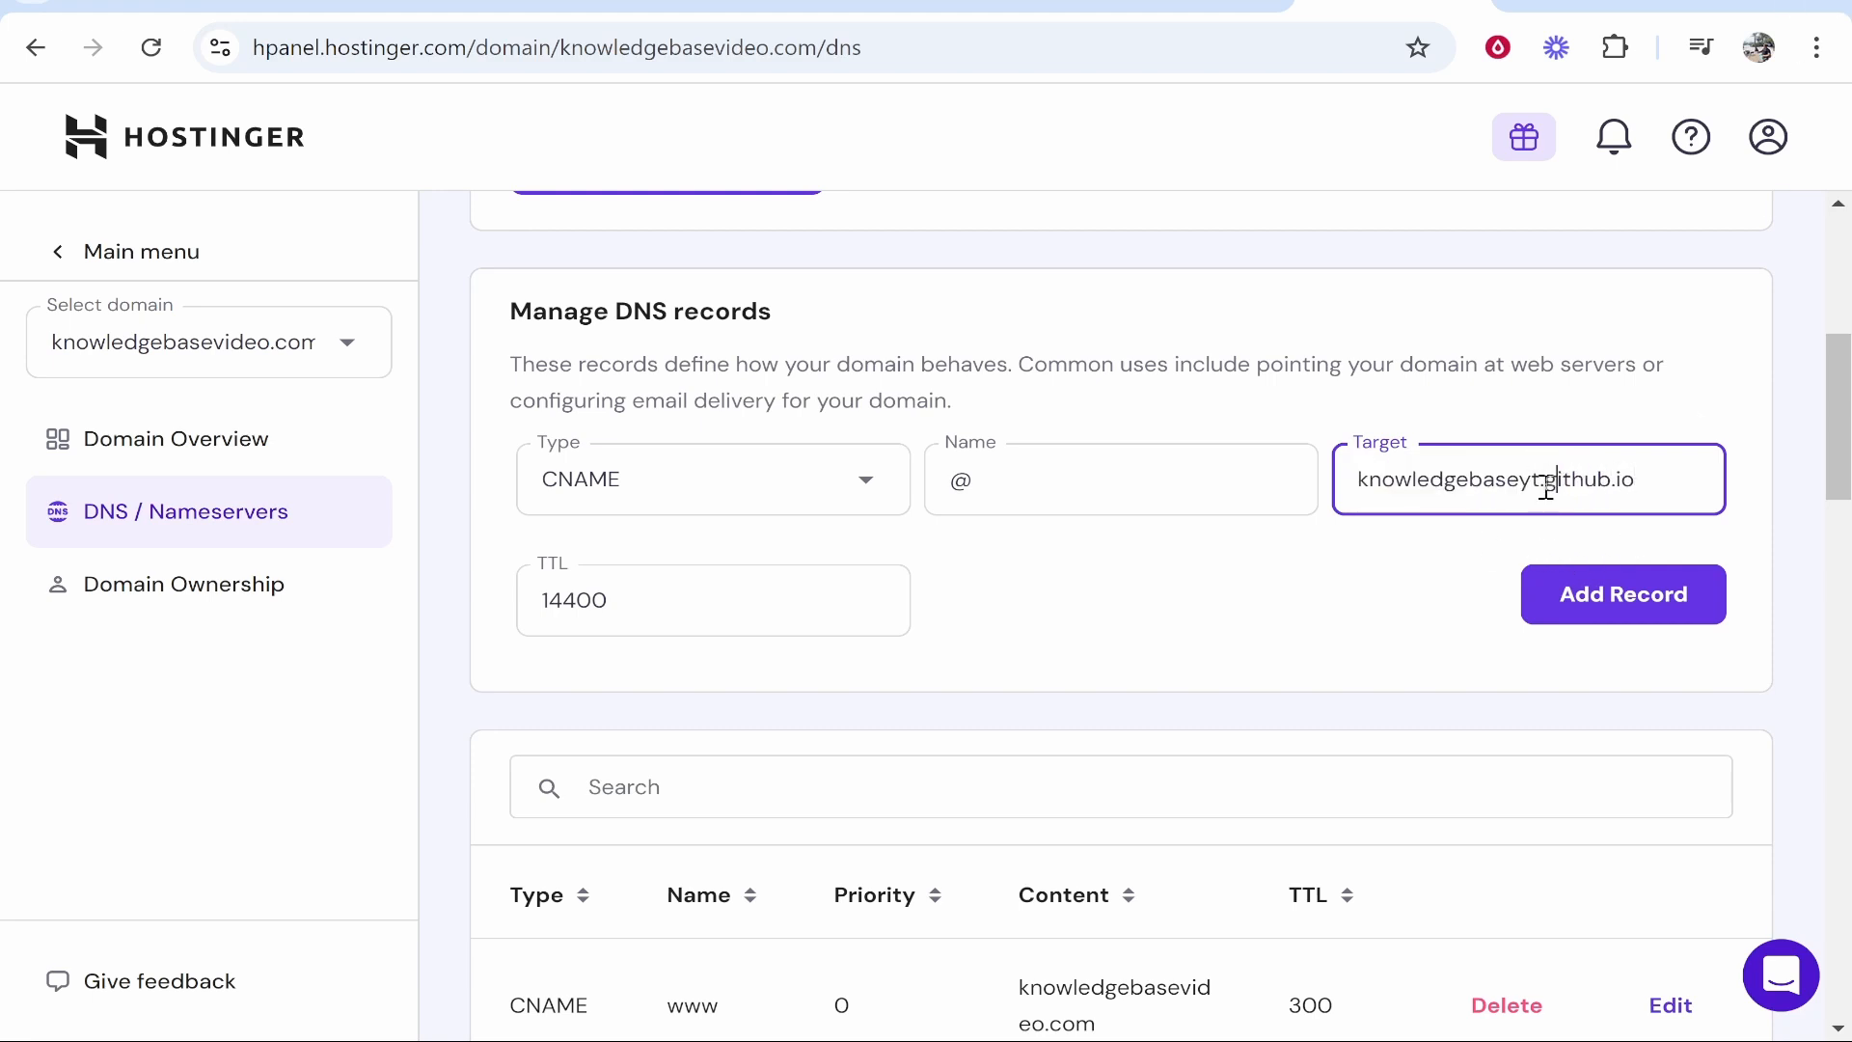
{"action": "left_click", "coordinate": [1623, 594]}
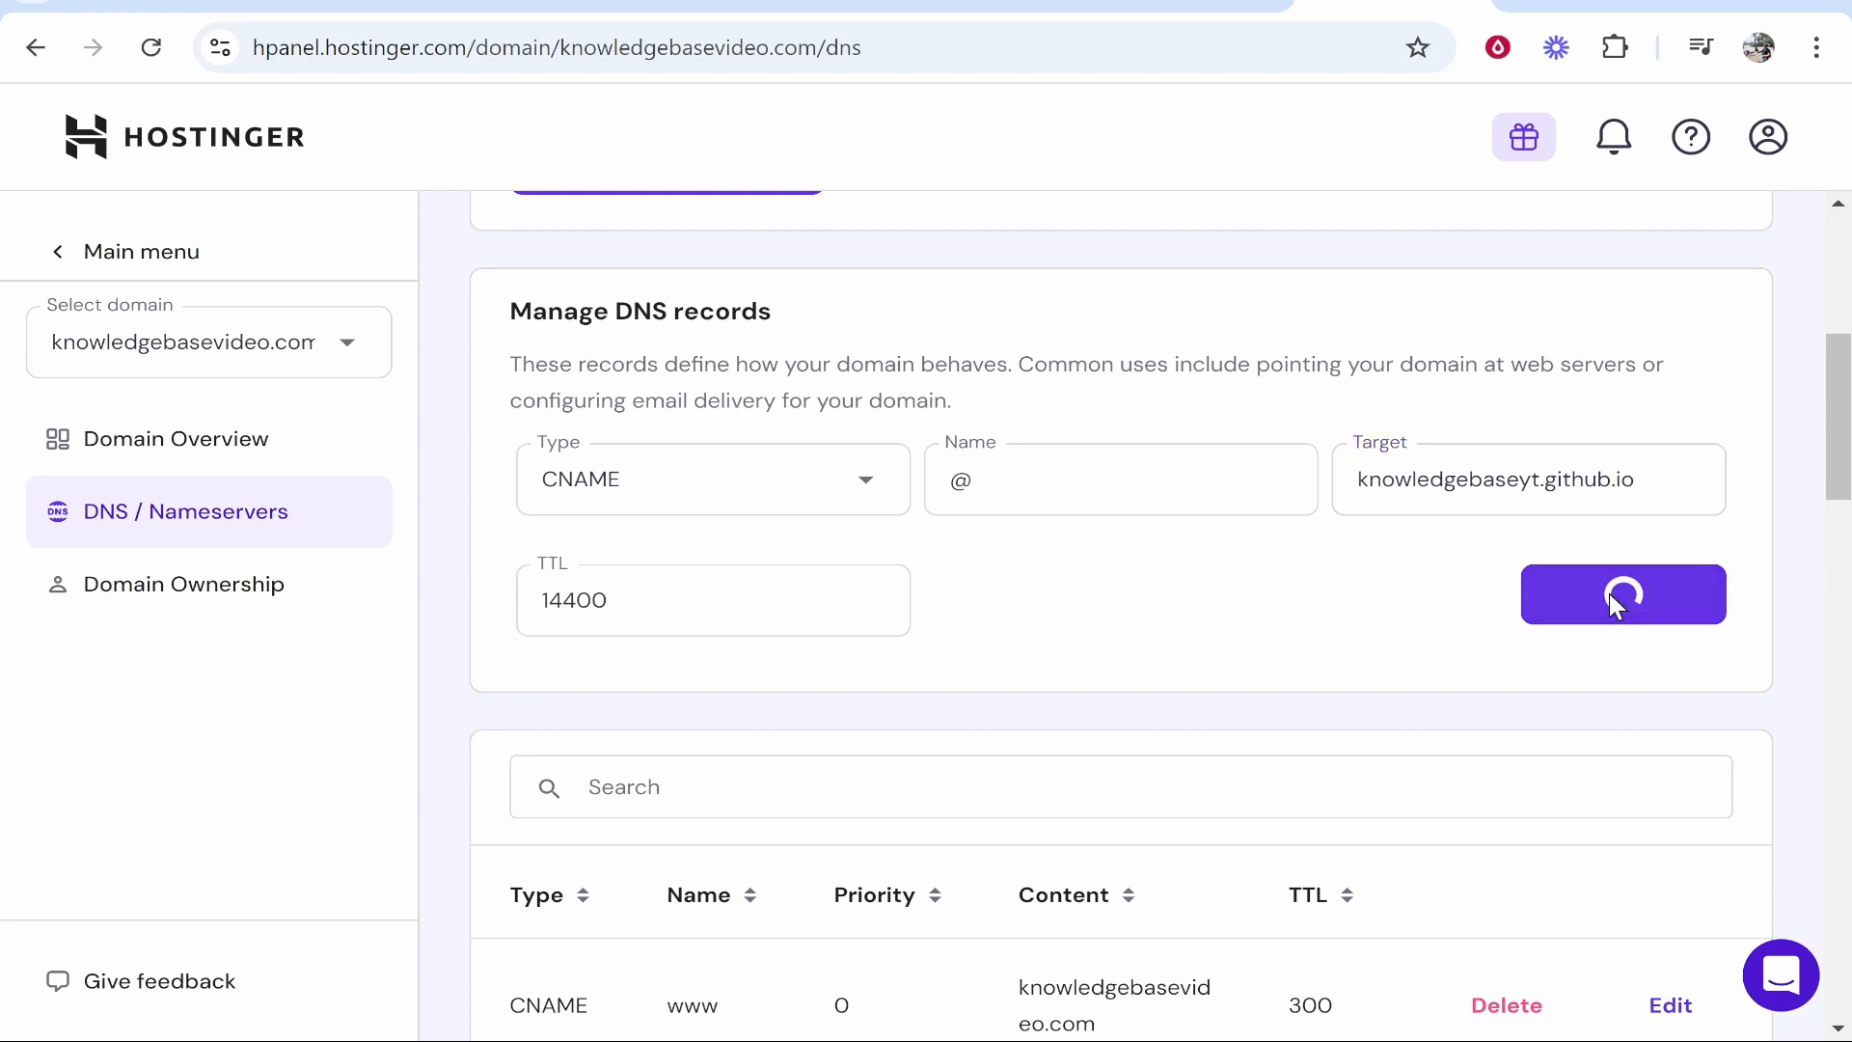
{"action": "left_click", "coordinate": [1622, 594]}
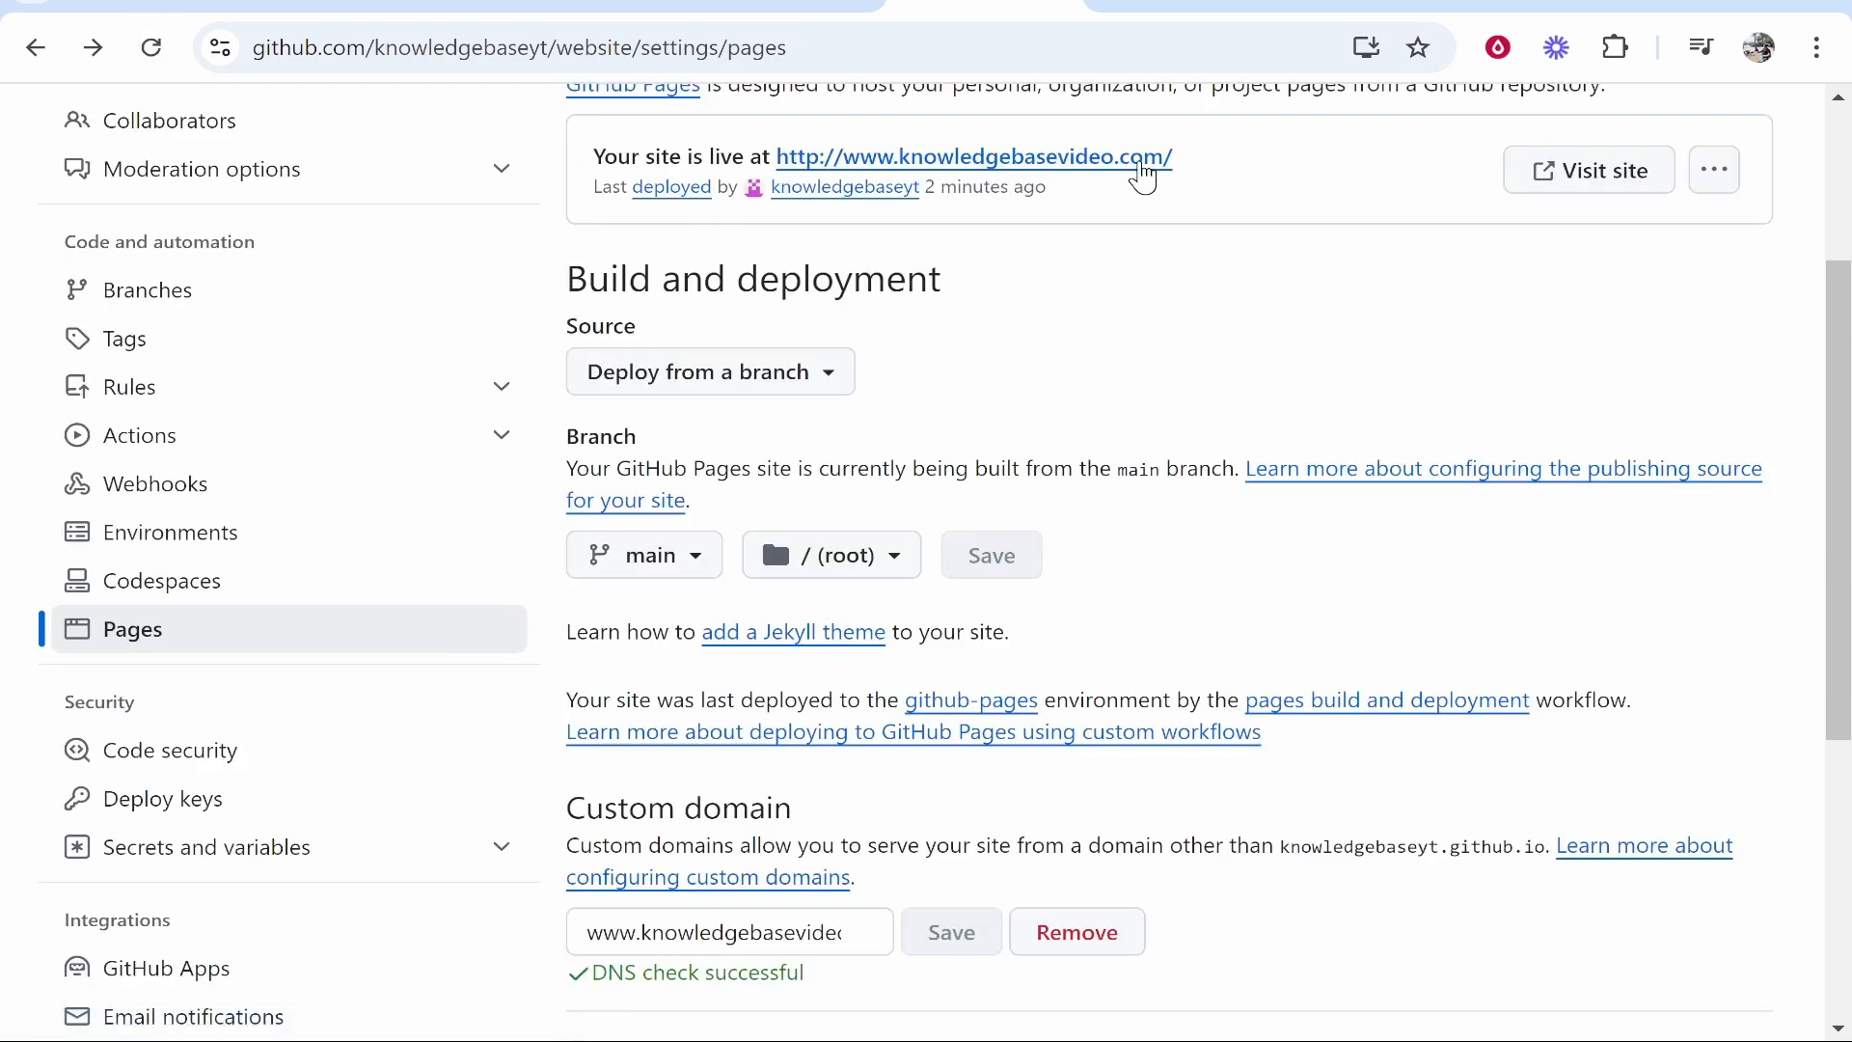
Step: Visit the live site link and scroll to the Custom domain's DNS check result
{"action": "scroll", "scroll_direction": "down", "scroll_amount": 3}
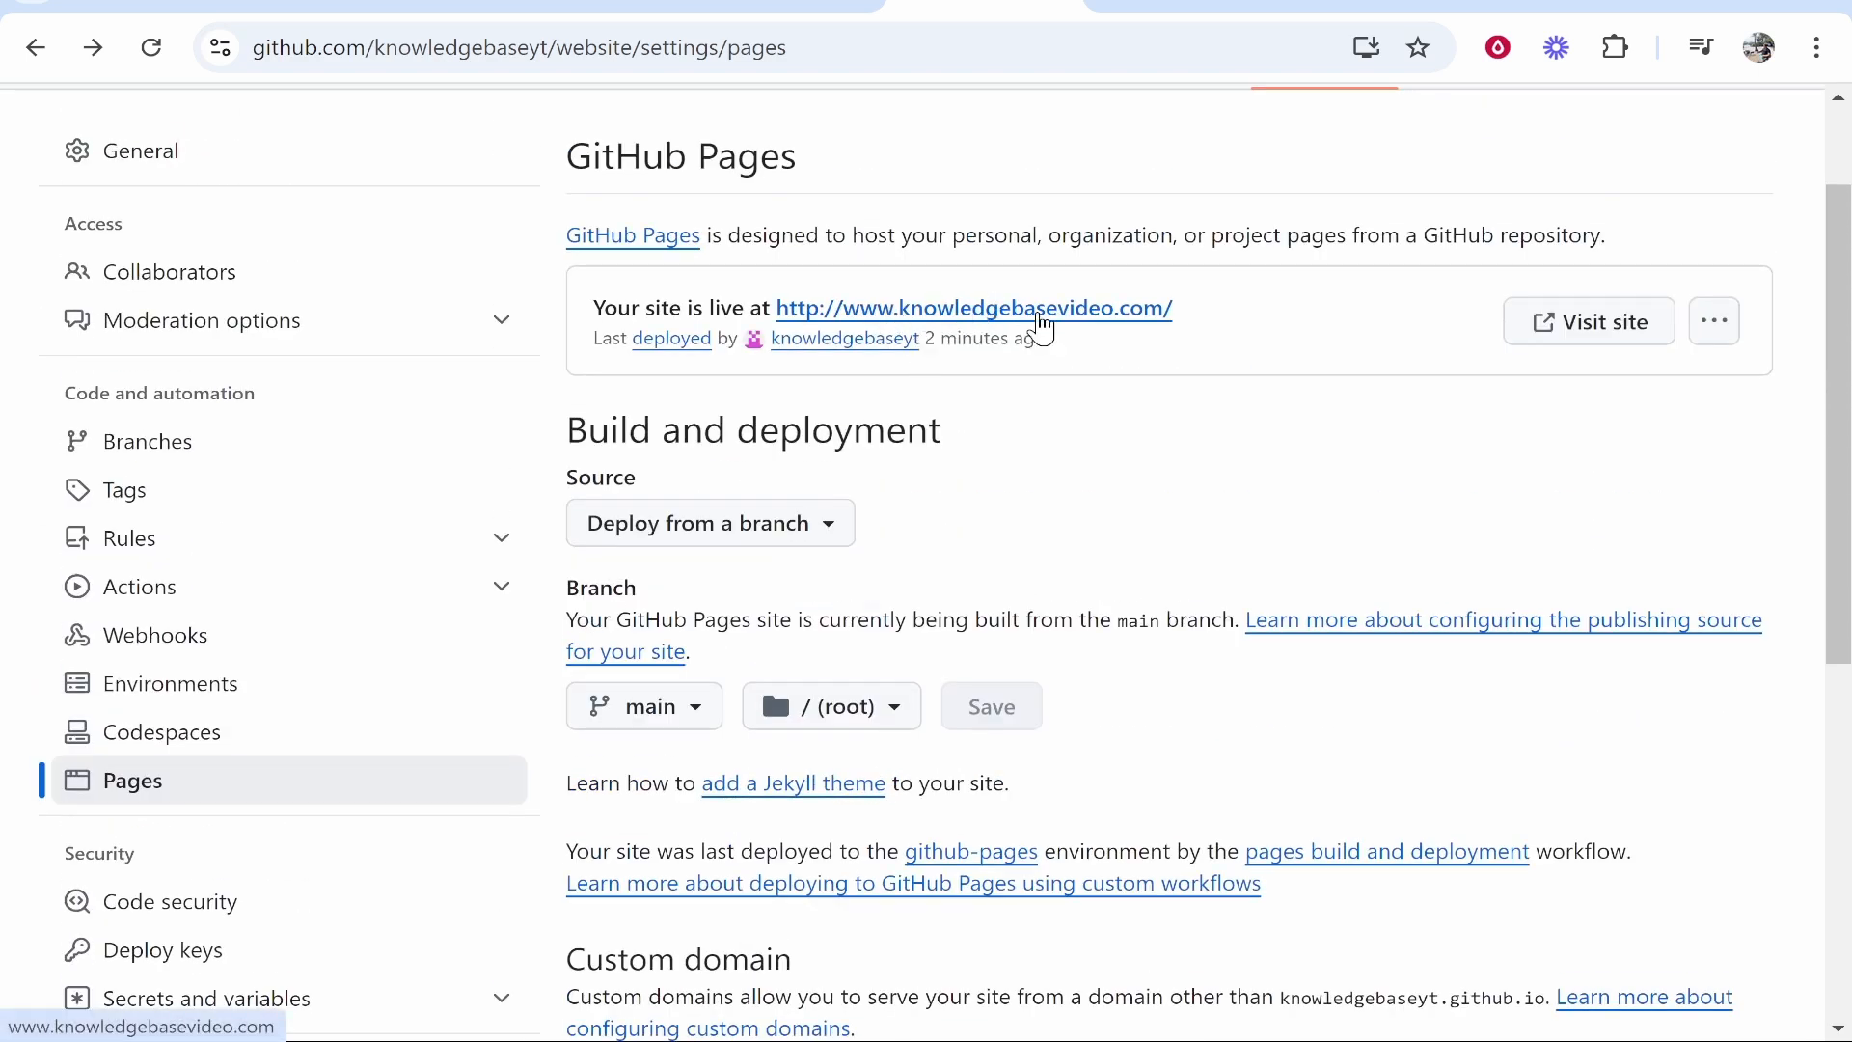
{"action": "left_click", "coordinate": [973, 309]}
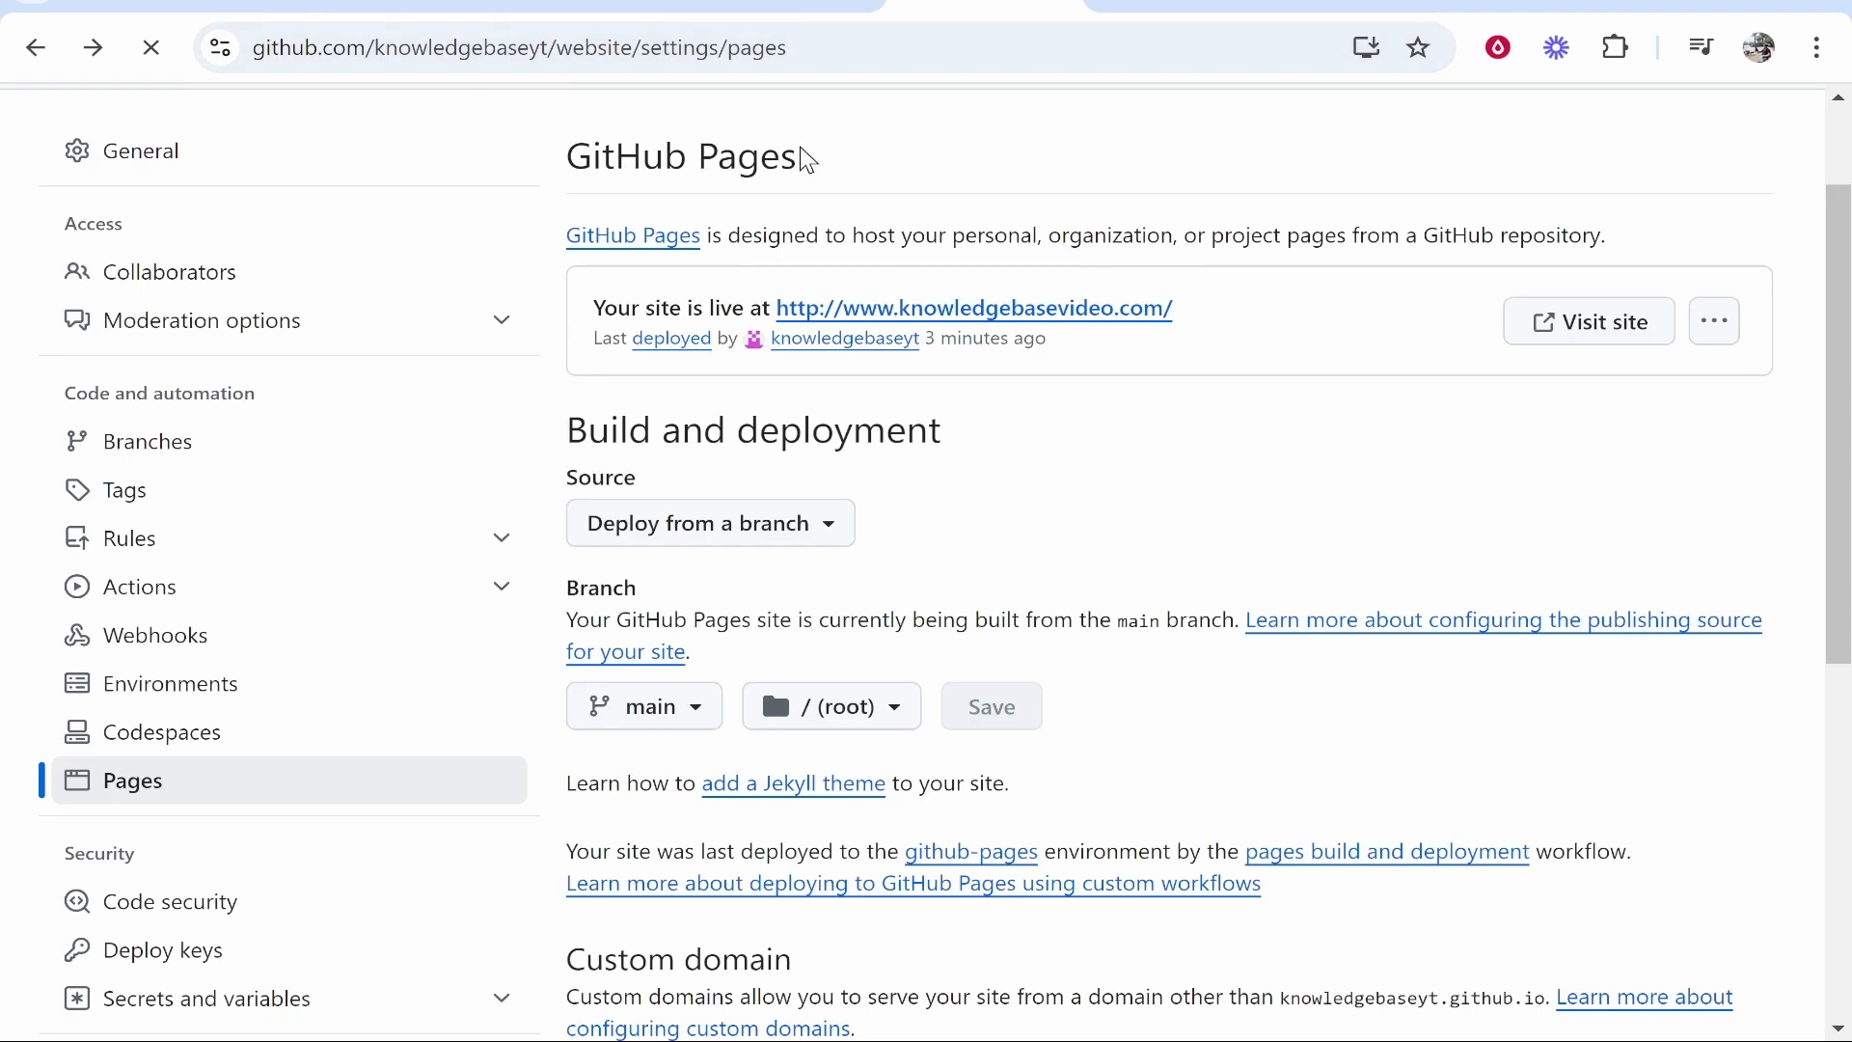
{"action": "scroll", "scroll_direction": "down", "scroll_amount": 3}
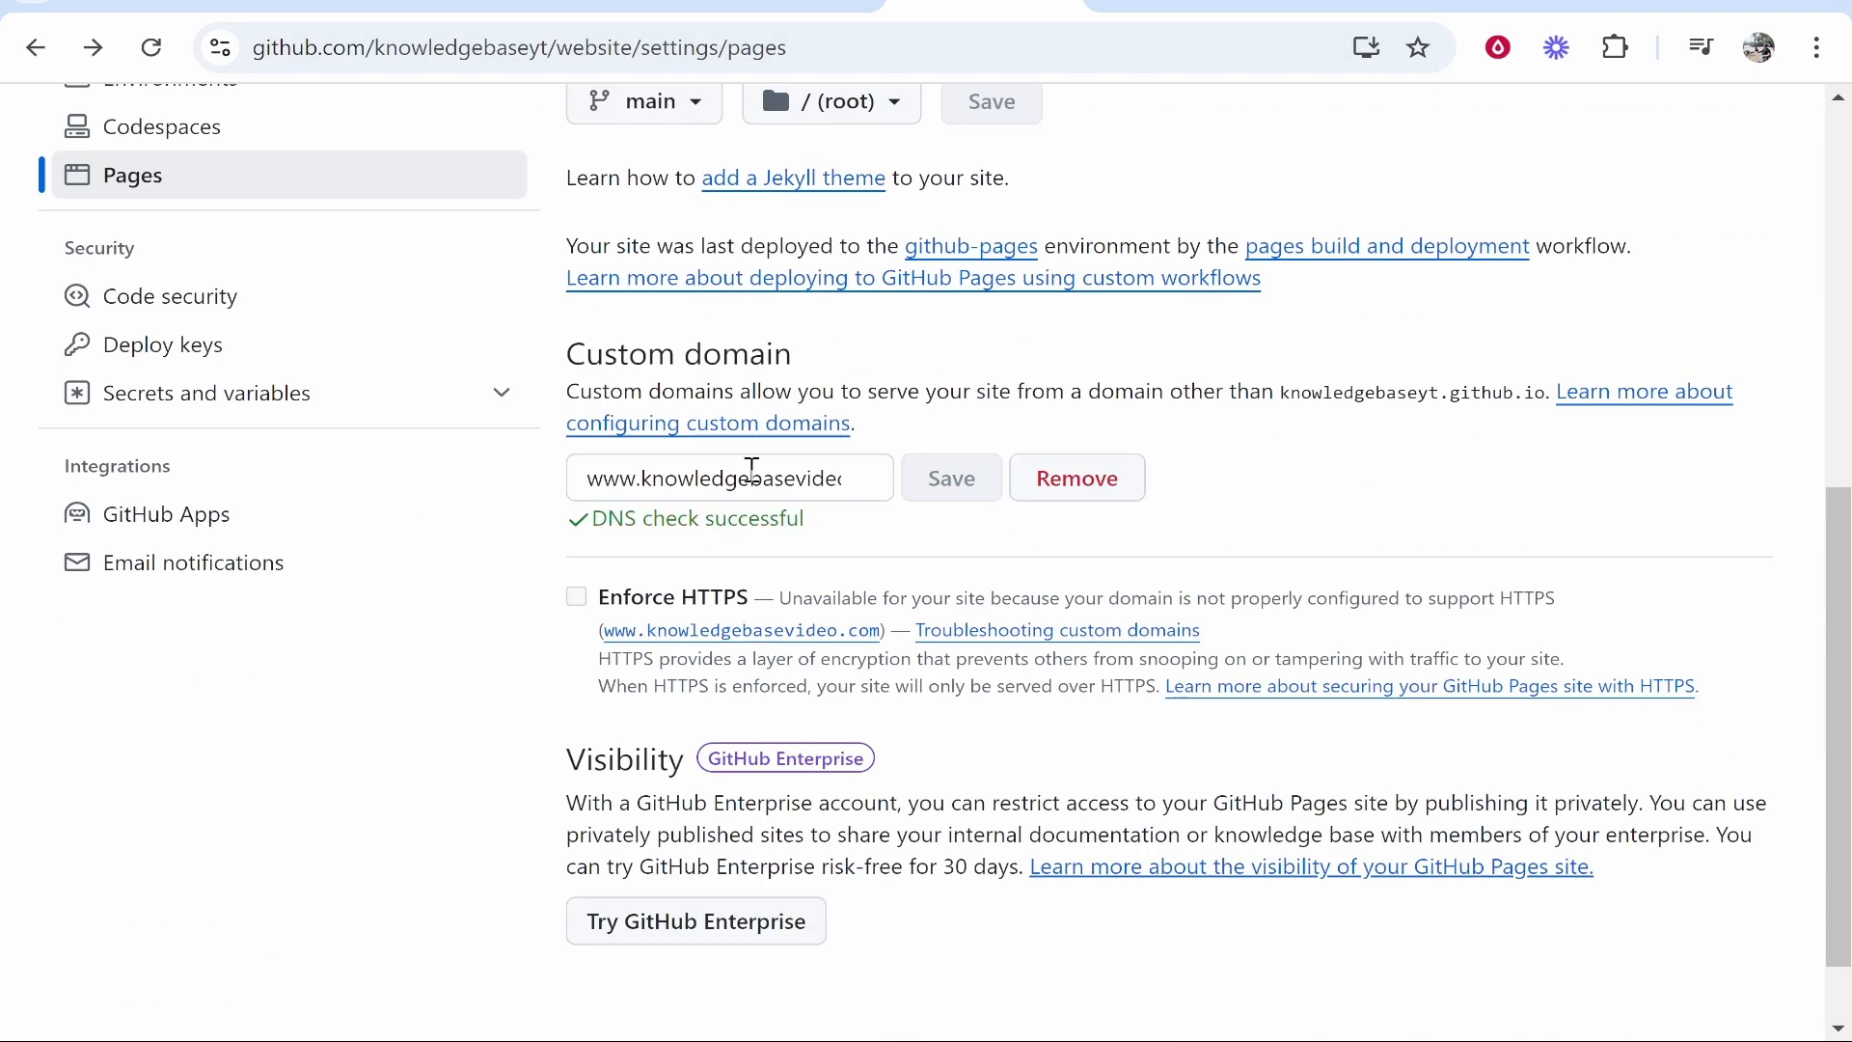
{"action": "scroll", "scroll_direction": "down", "scroll_amount": 3}
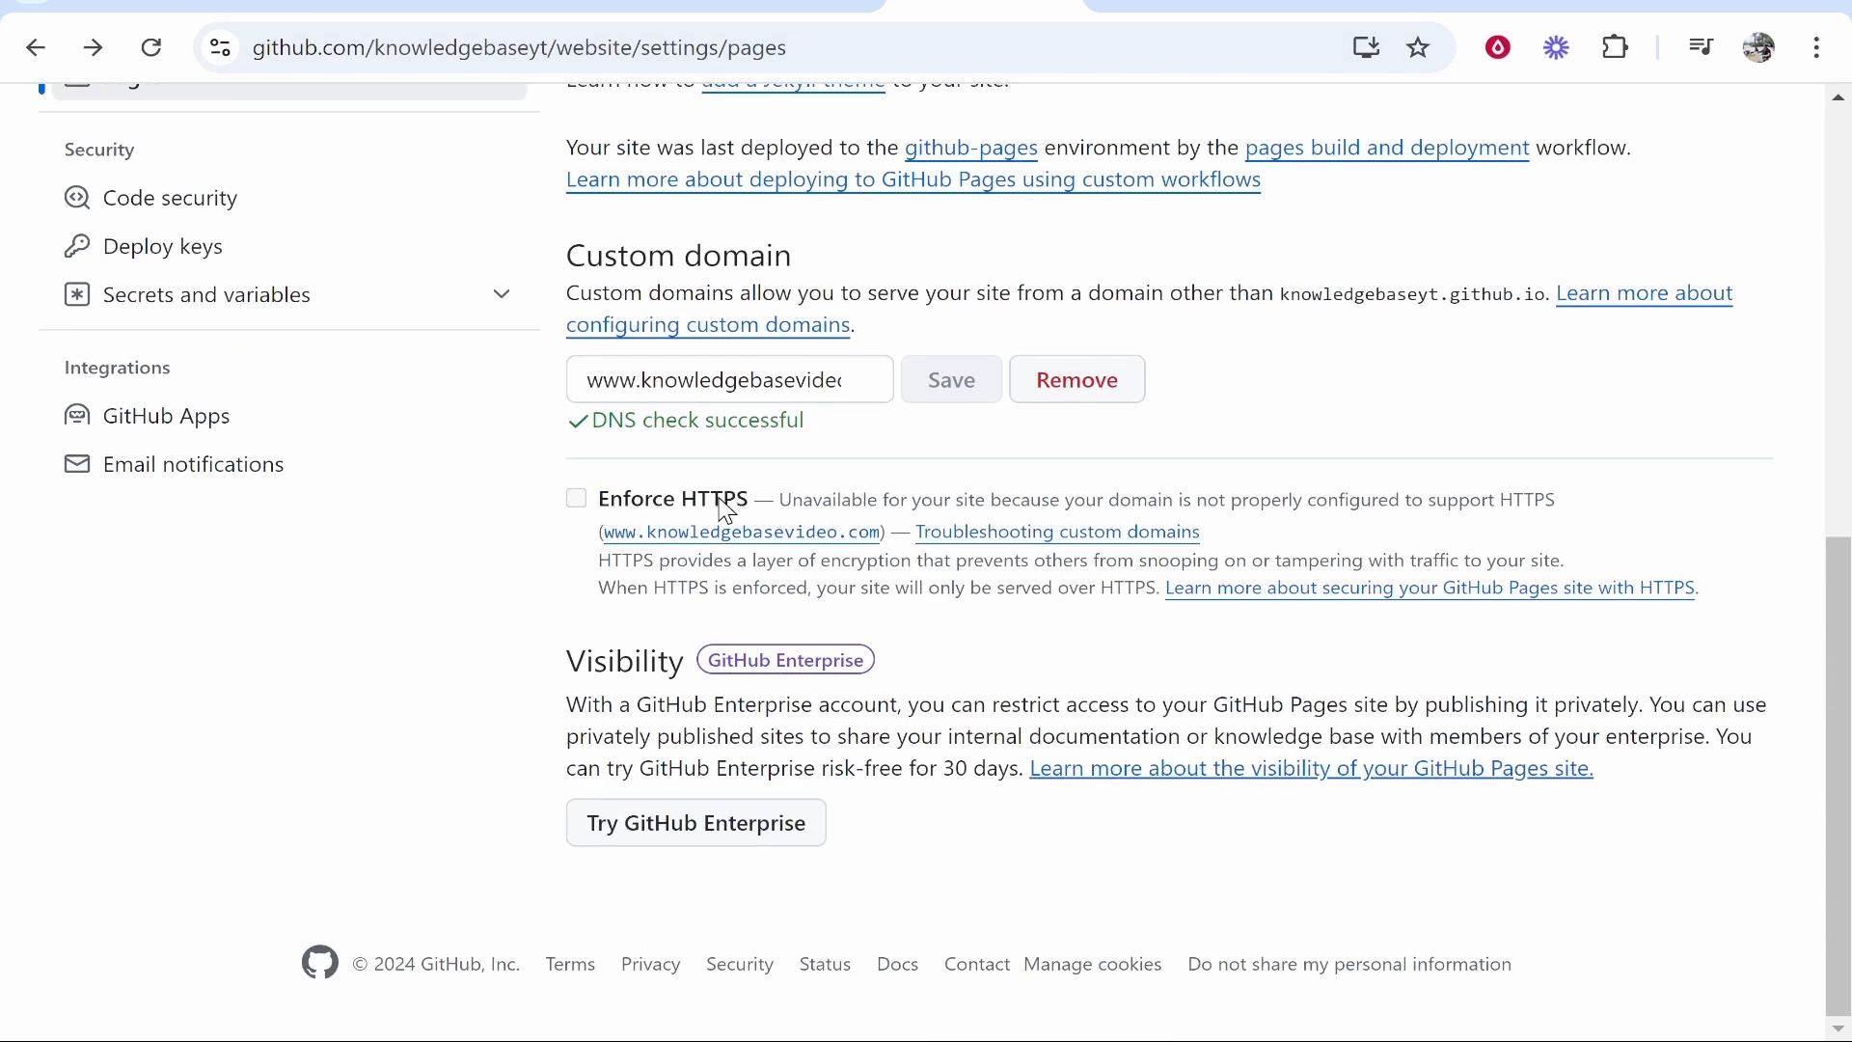